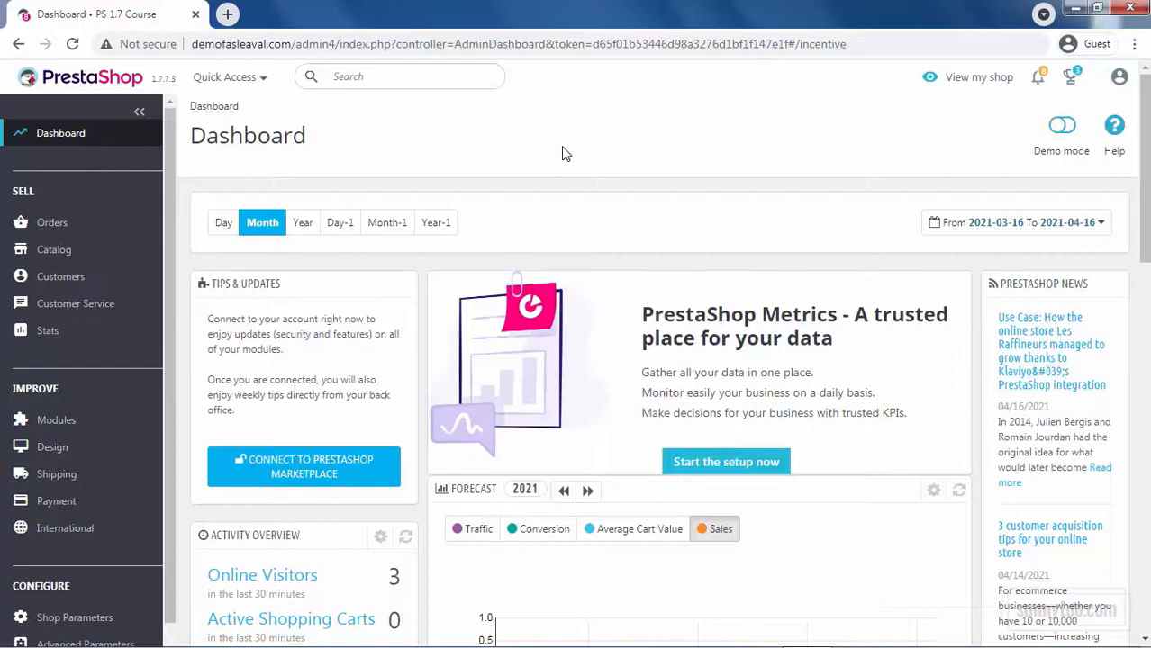
{"action": "mouse_move", "coordinate": [117, 603]}
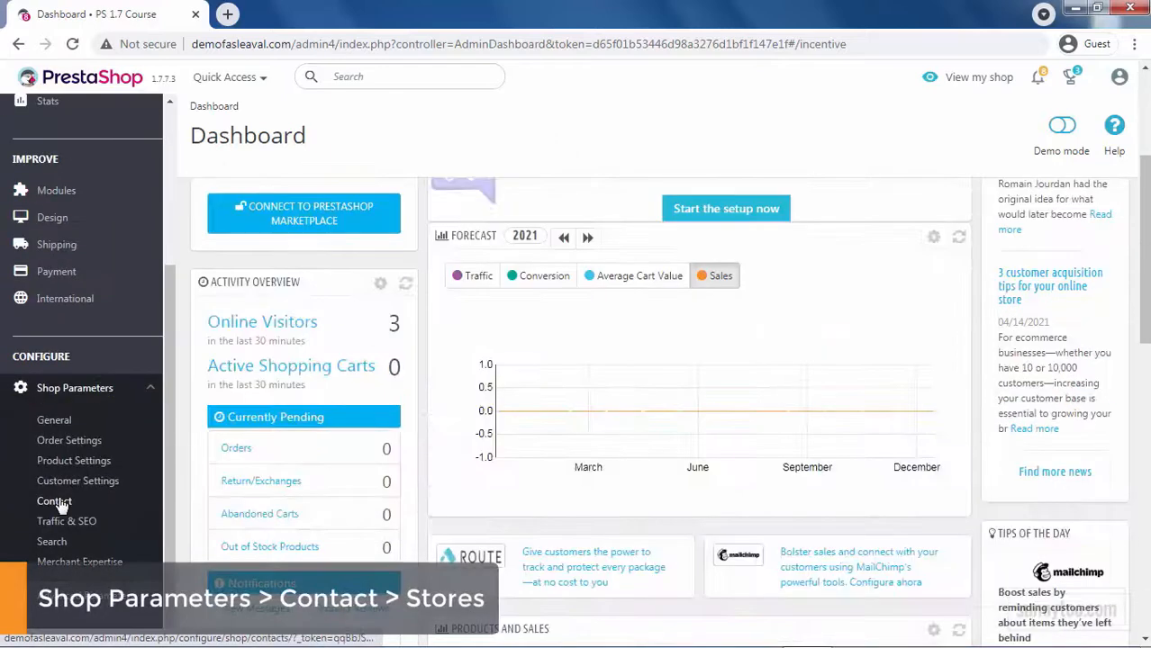
Save the shop contact details from the Stores list under Shop Parameters > Contact.
{"action": "left_click", "coordinate": [54, 501]}
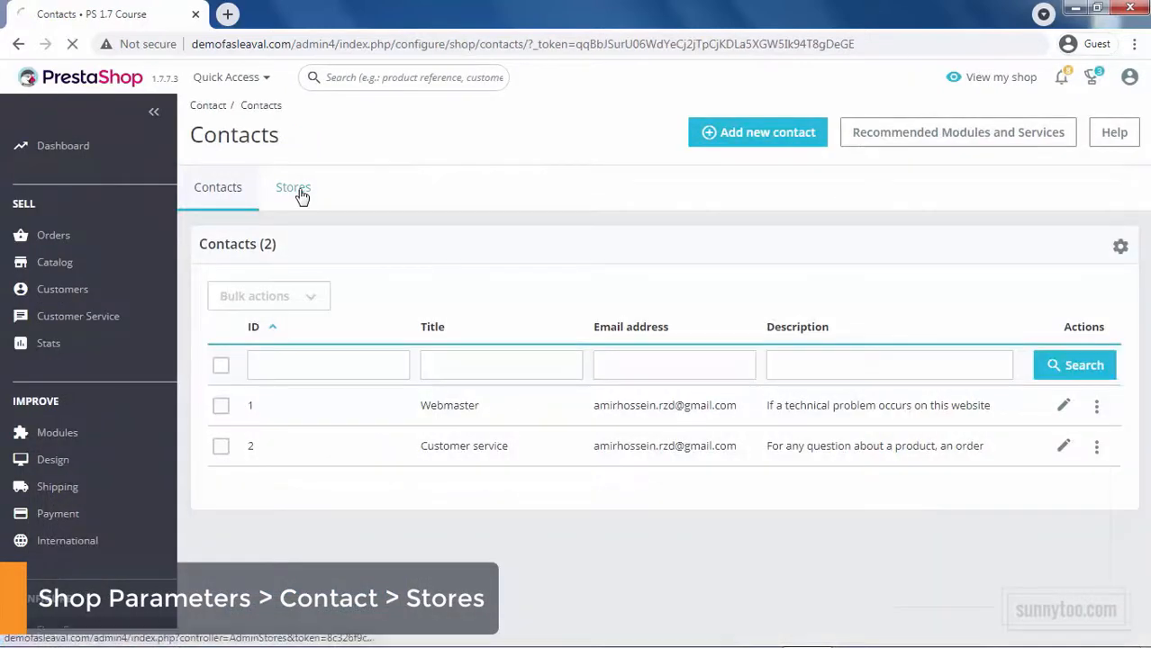
{"action": "left_click", "coordinate": [293, 188]}
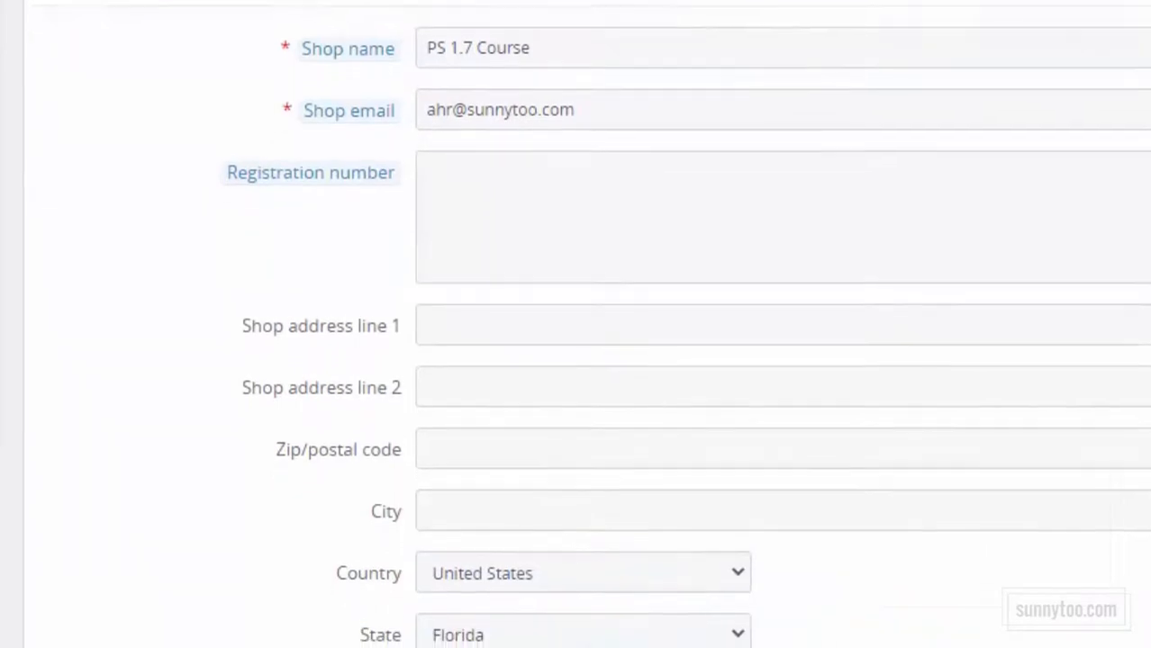
{"action": "scroll", "scroll_direction": "down", "scroll_amount": 3}
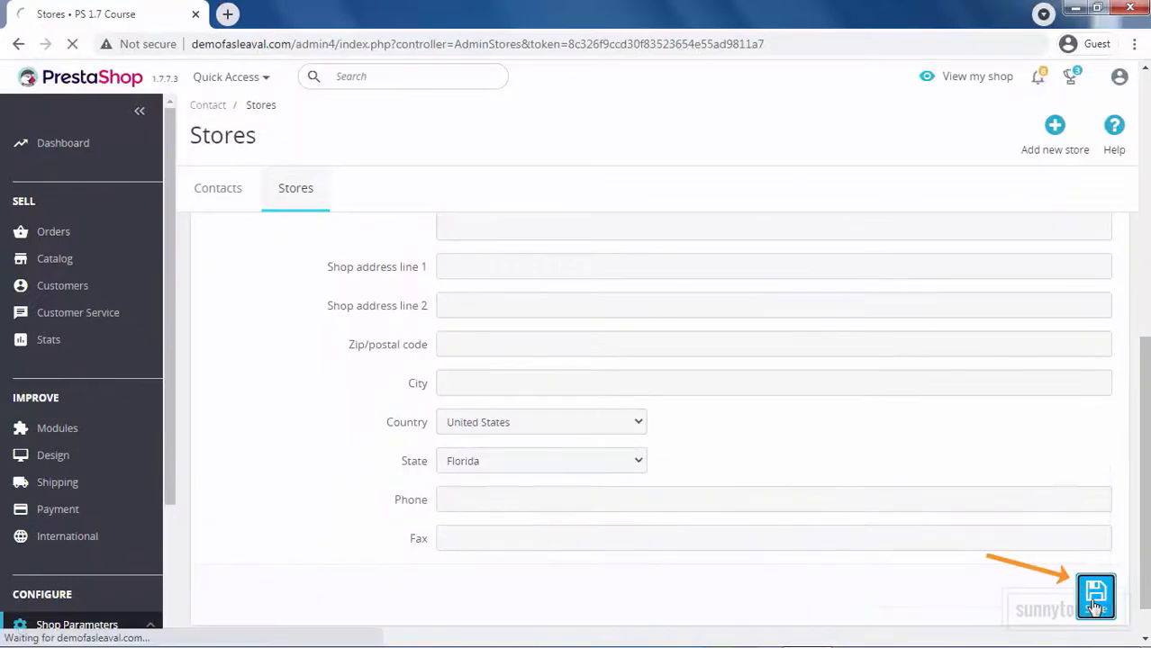
{"action": "left_click", "coordinate": [1096, 597]}
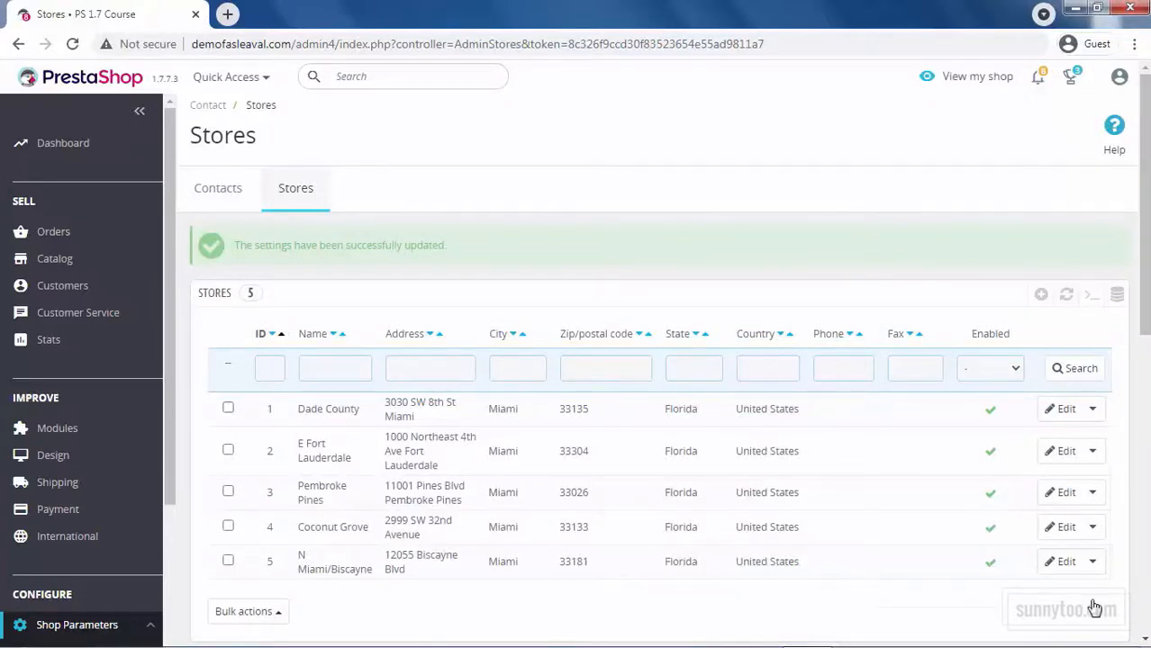
Set logo.jpg (PANDA logo) as the header logo in Theme & Logo and save it.
{"action": "left_click", "coordinate": [977, 76]}
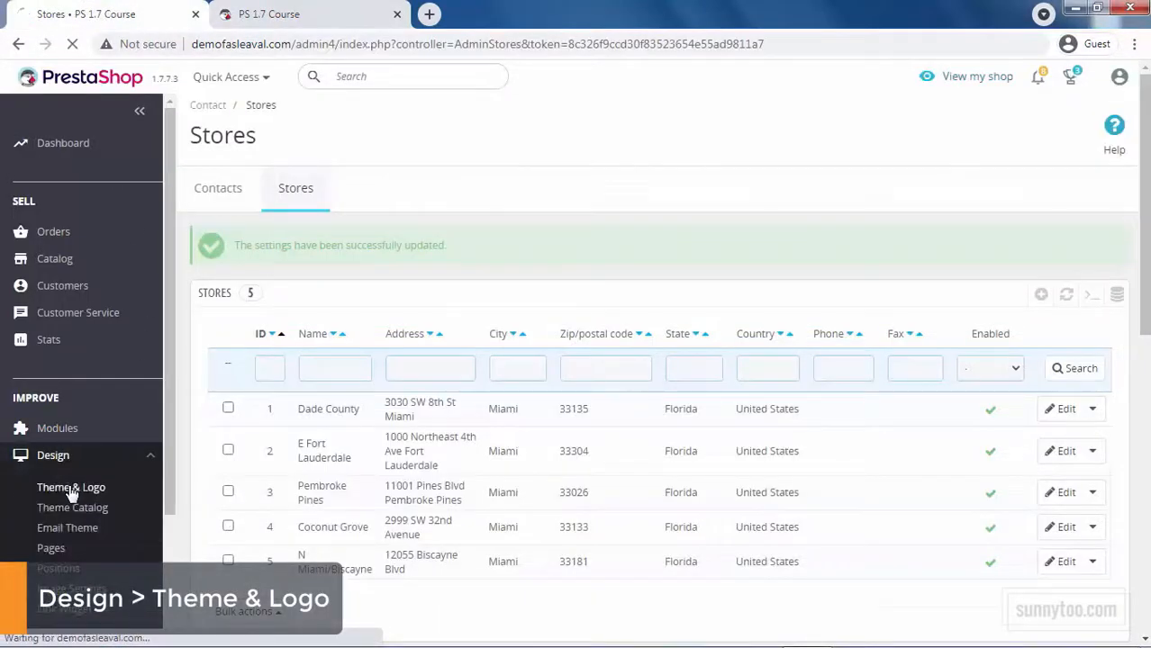
{"action": "left_click", "coordinate": [70, 487]}
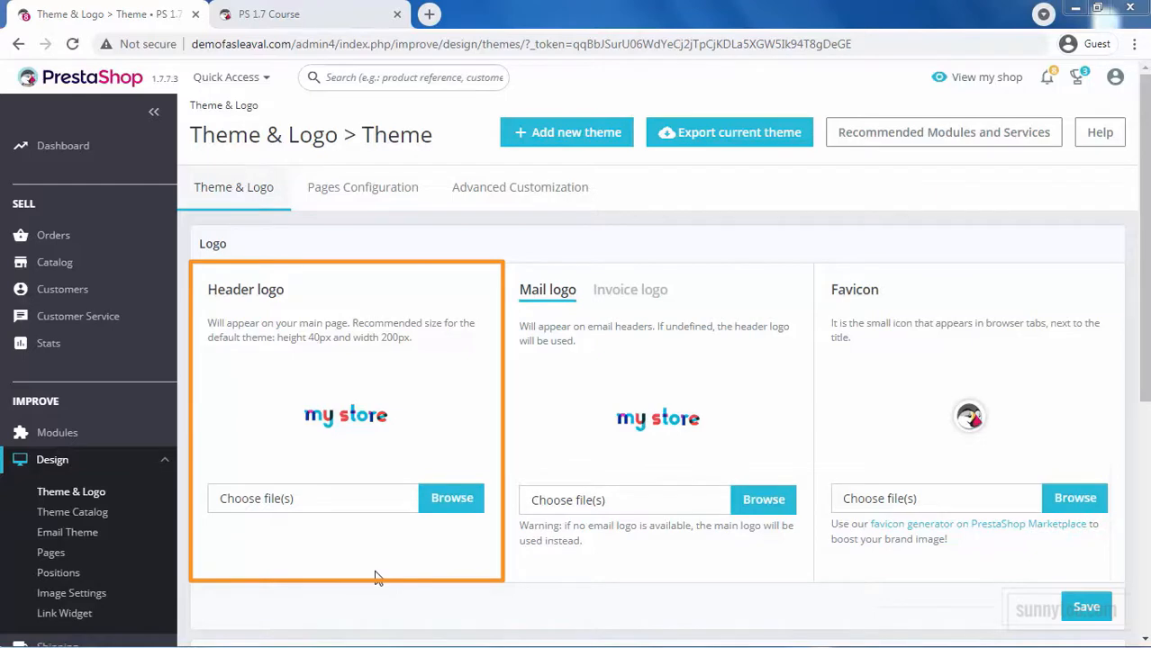
{"action": "left_click", "coordinate": [452, 498]}
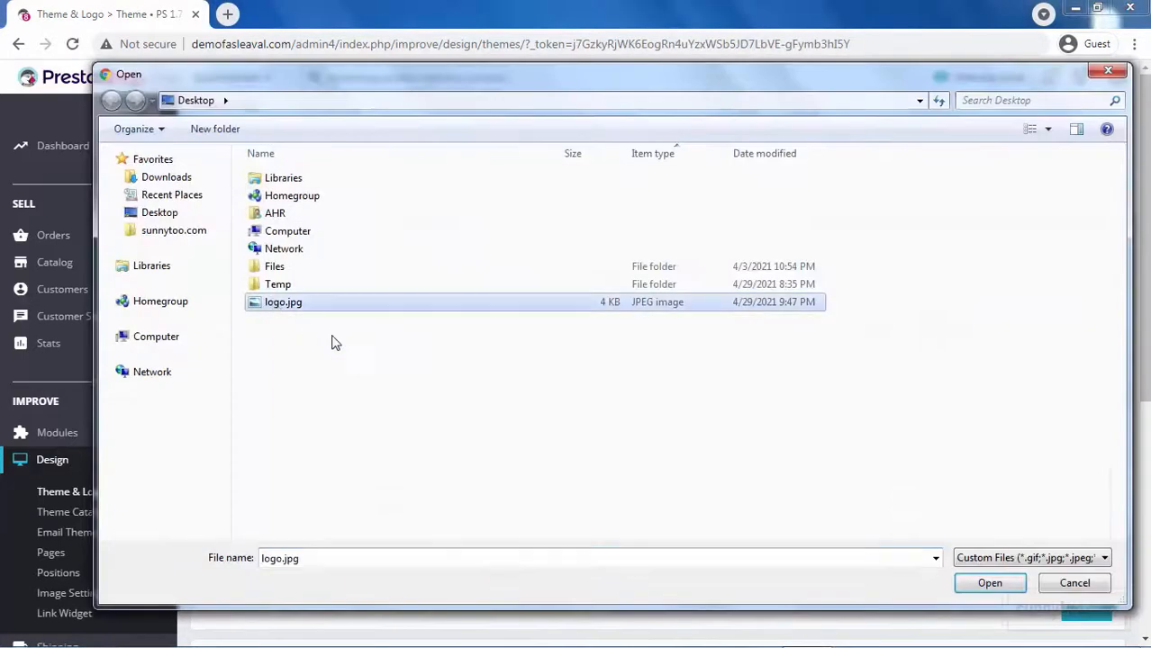
{"action": "left_click", "coordinate": [989, 583]}
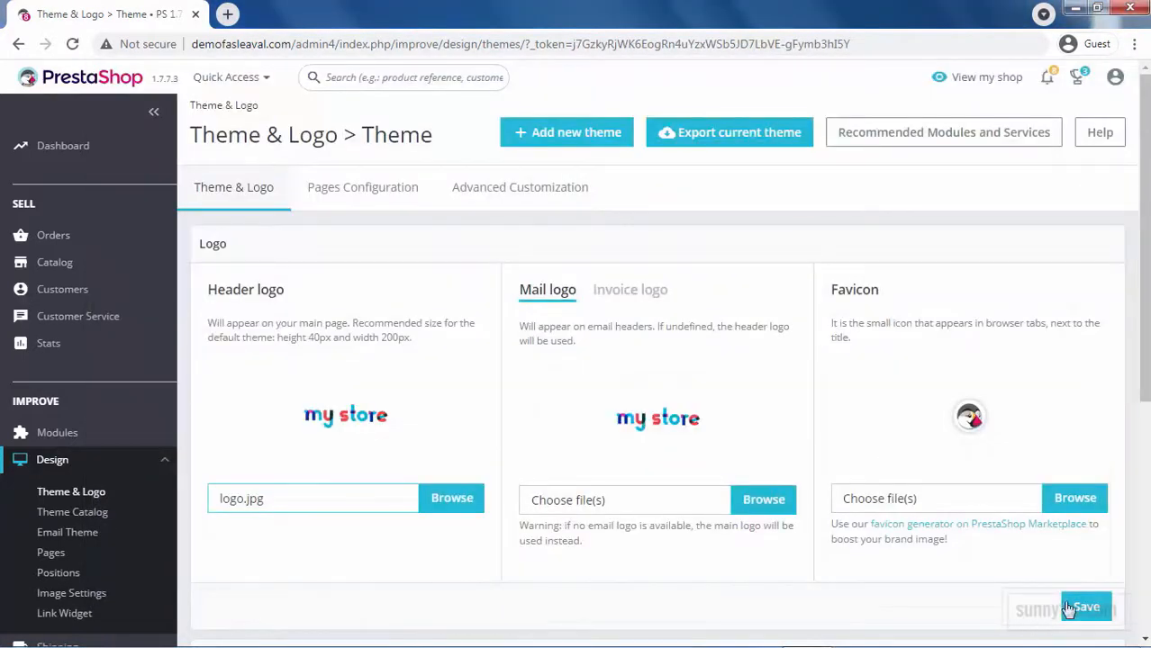
{"action": "left_click", "coordinate": [1084, 607]}
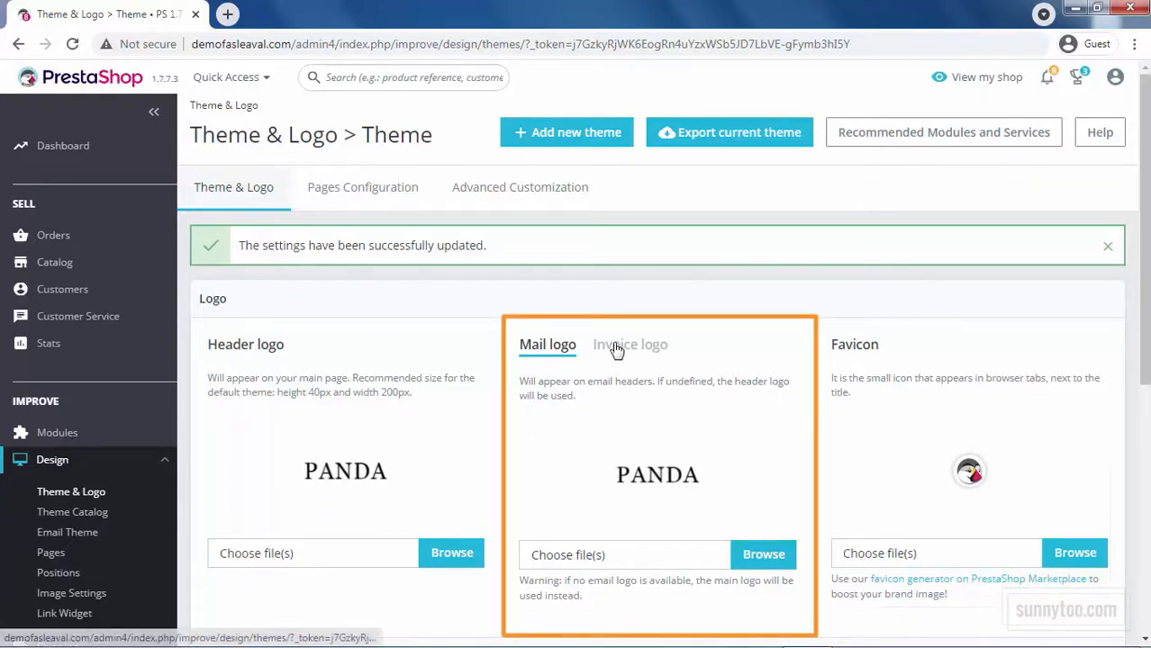
Check the Invoice logo and Mail logo previews show the new logo.
{"action": "left_click", "coordinate": [629, 344]}
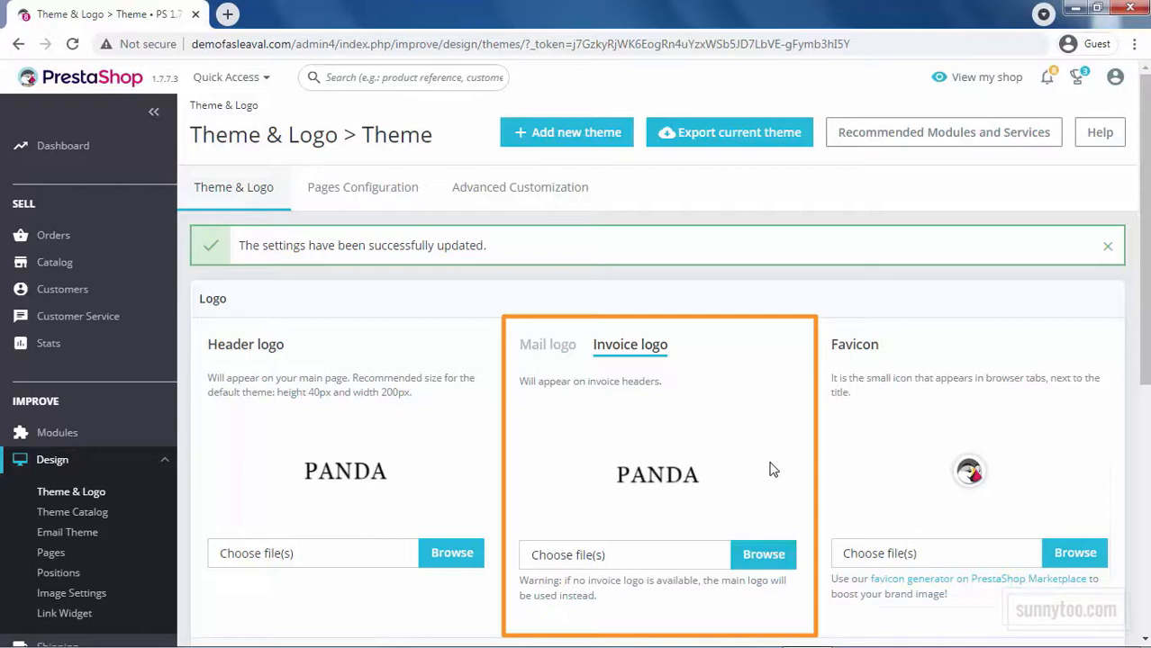
{"action": "left_click", "coordinate": [548, 344]}
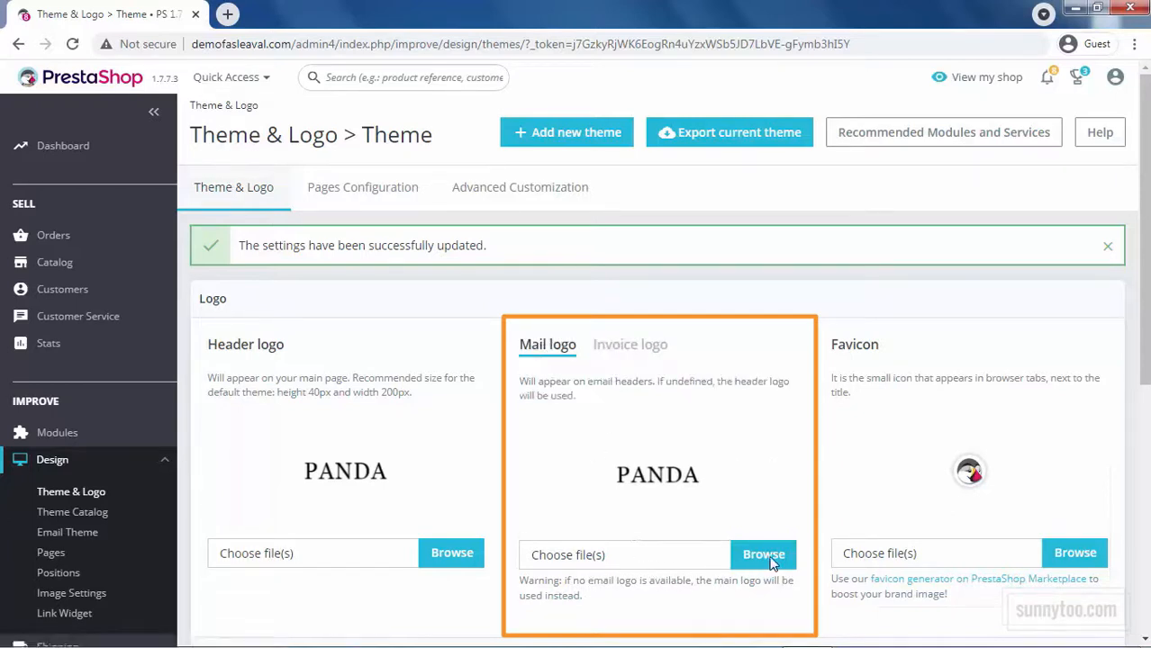
Follow the favicon generator link to the PrestaShop Marketplace in a new tab.
{"action": "left_click", "coordinate": [629, 344]}
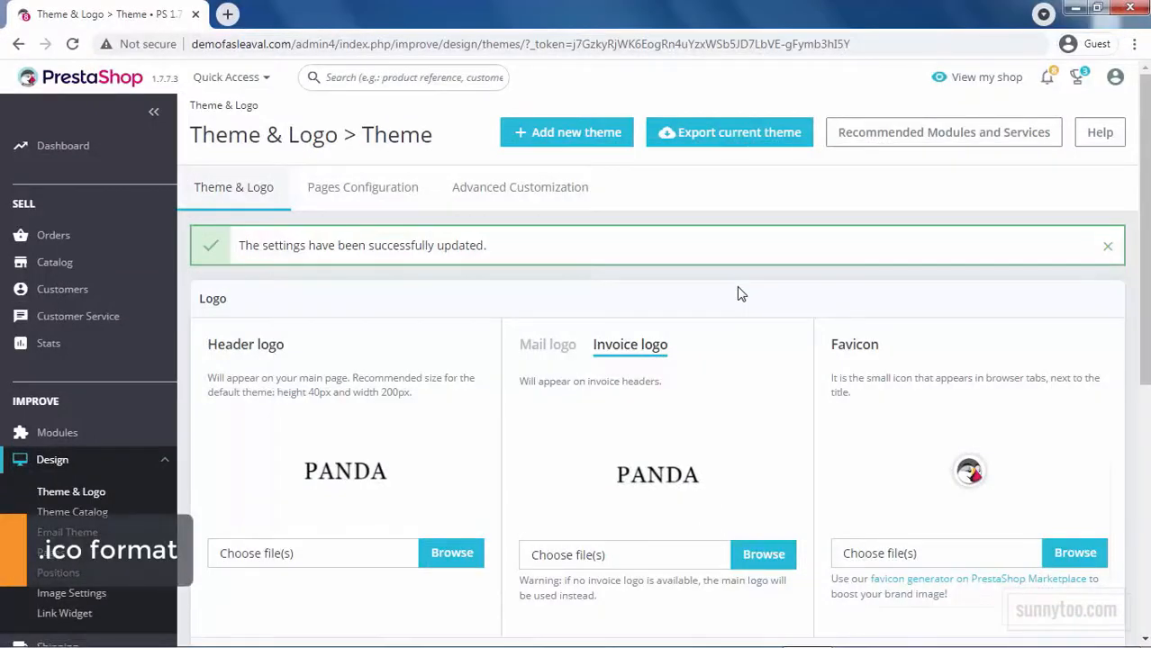
{"action": "mouse_move", "coordinate": [657, 266]}
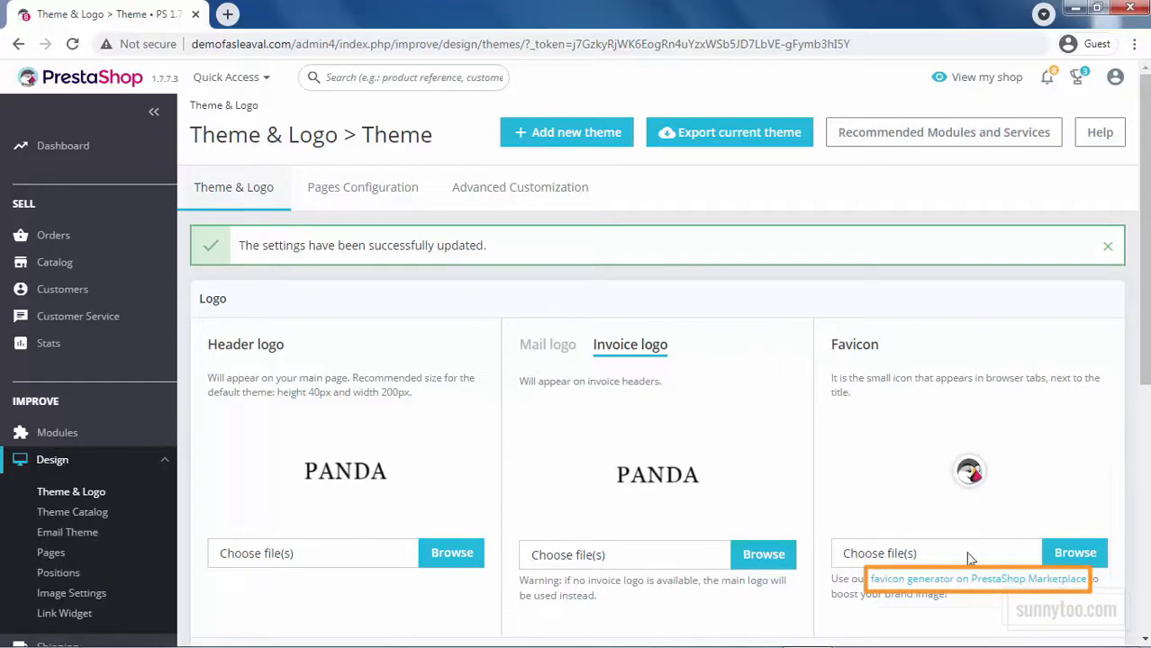
{"action": "left_click", "coordinate": [977, 579]}
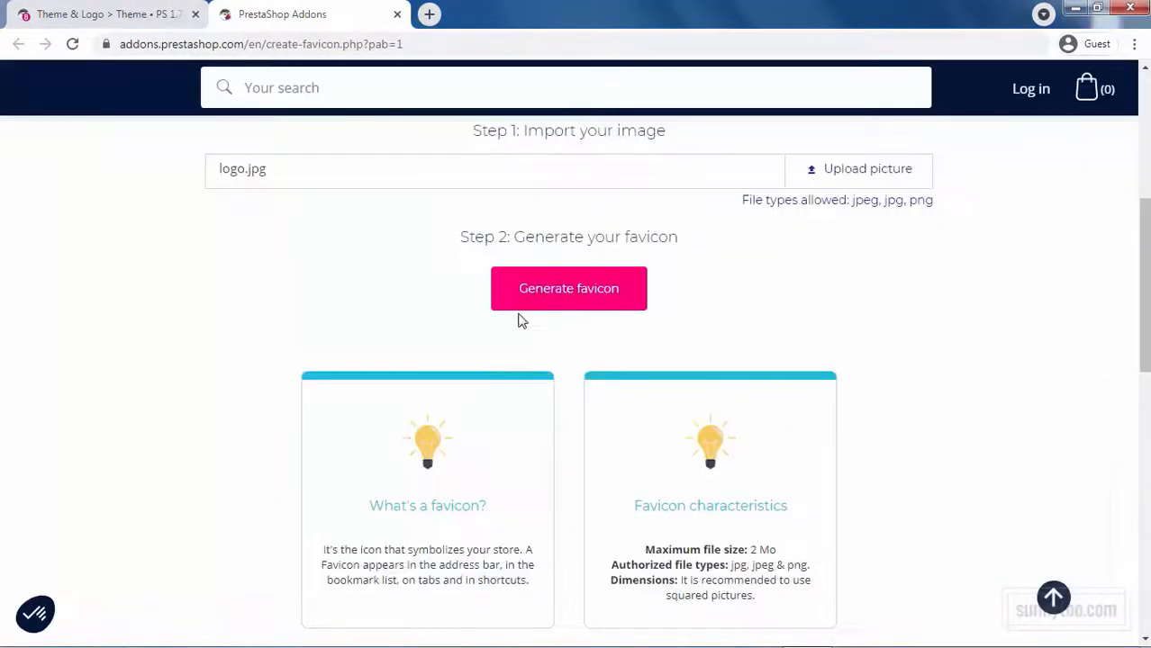
Generate the favicon from the uploaded logo.jpg in PrestaShop Addons.
{"action": "left_click", "coordinate": [568, 288]}
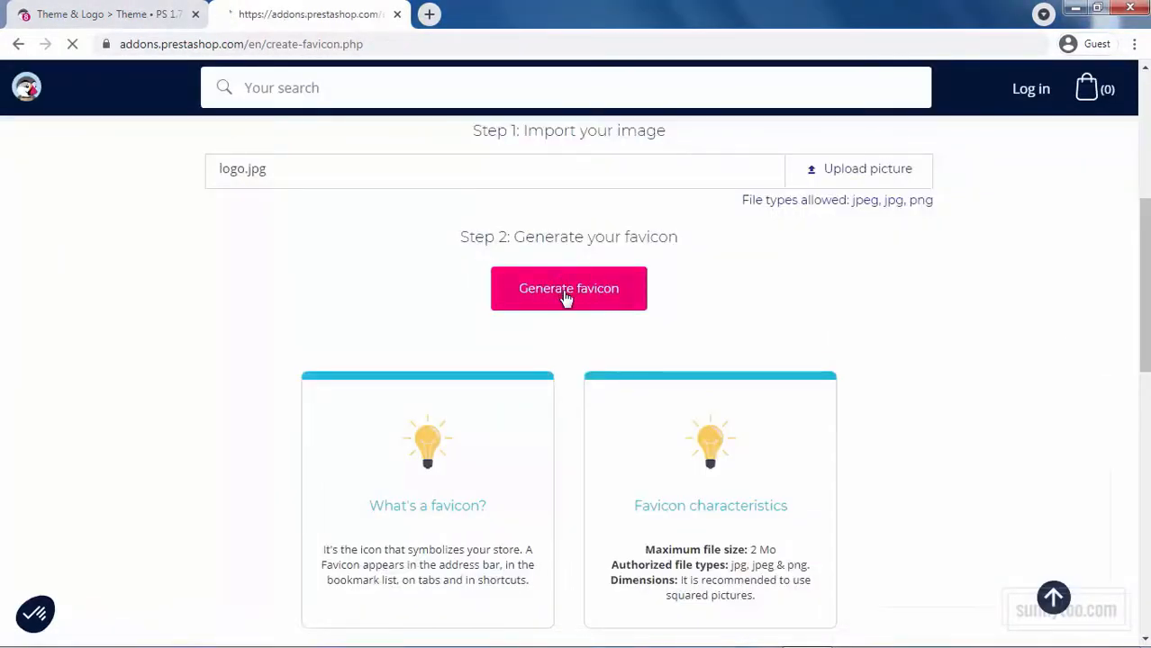
{"action": "left_click", "coordinate": [568, 288]}
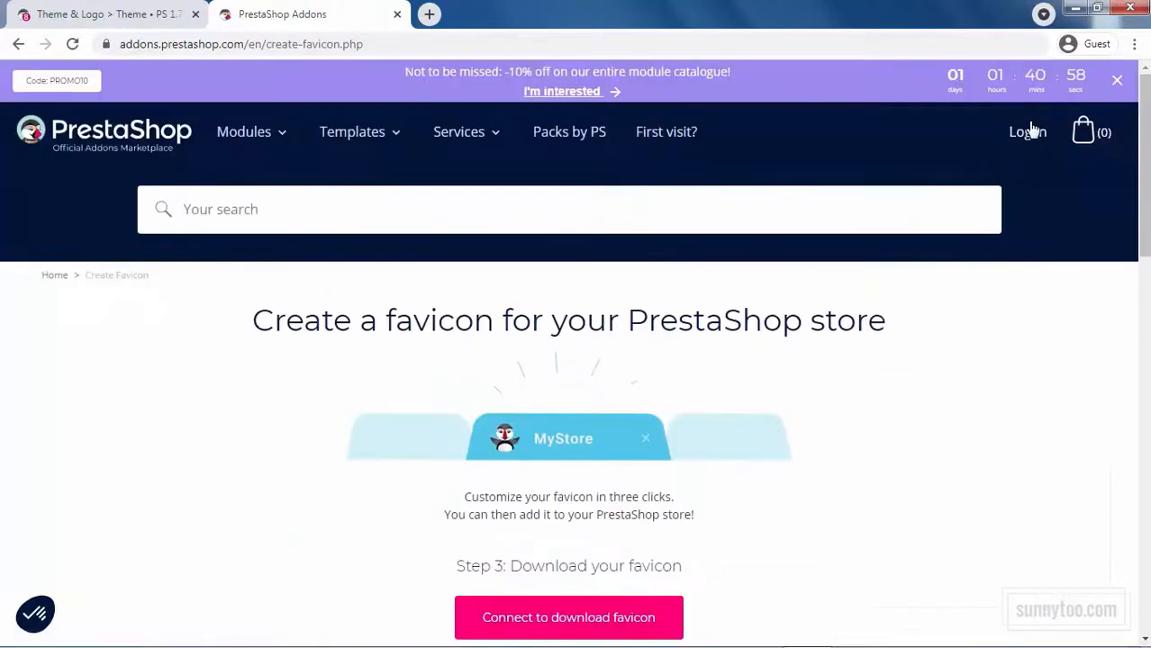
{"action": "mouse_move", "coordinate": [233, 385]}
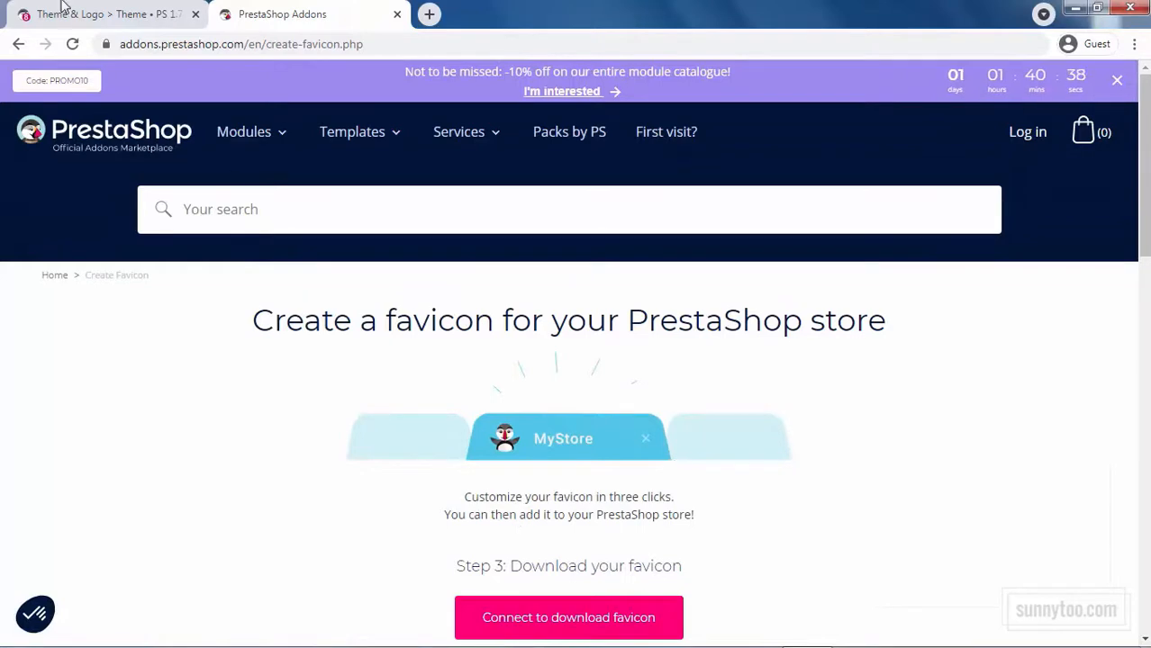
Back in the back office, set favicon.ico as the store favicon and save it.
{"action": "left_click", "coordinate": [99, 14]}
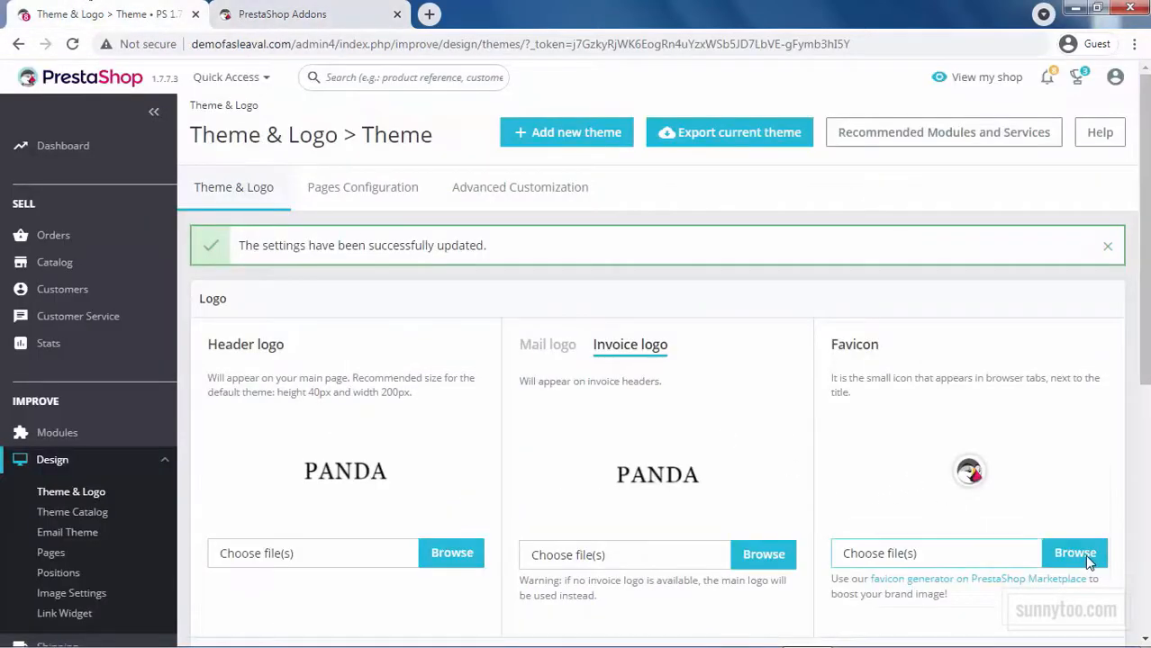
{"action": "left_click", "coordinate": [1075, 553]}
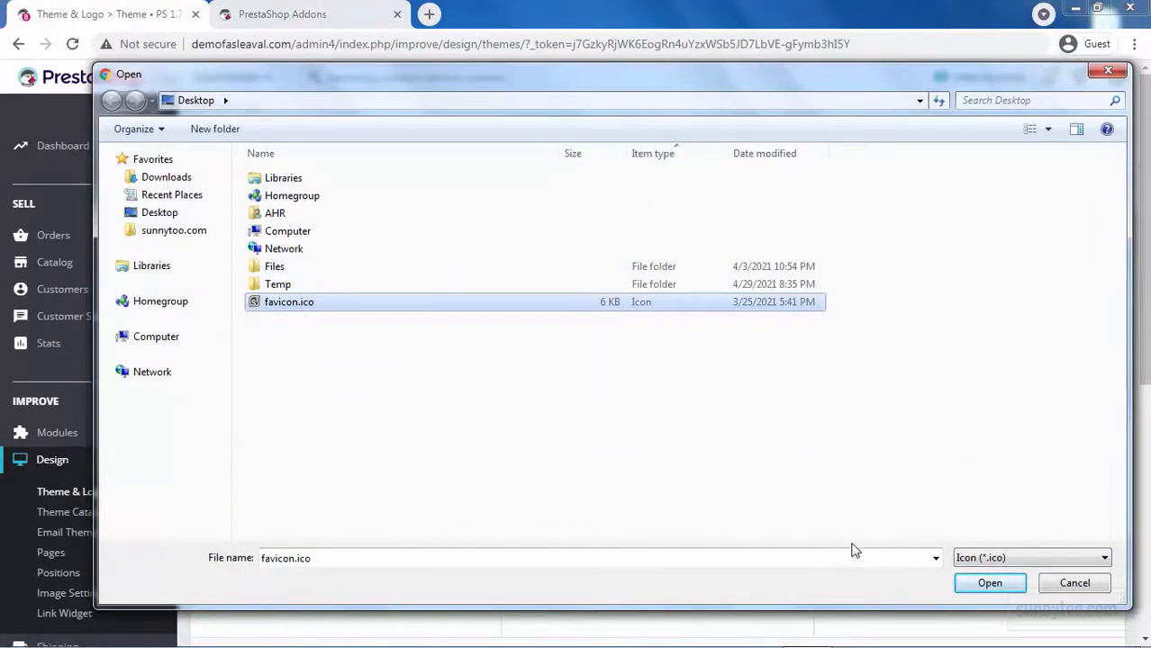
{"action": "left_click", "coordinate": [989, 583]}
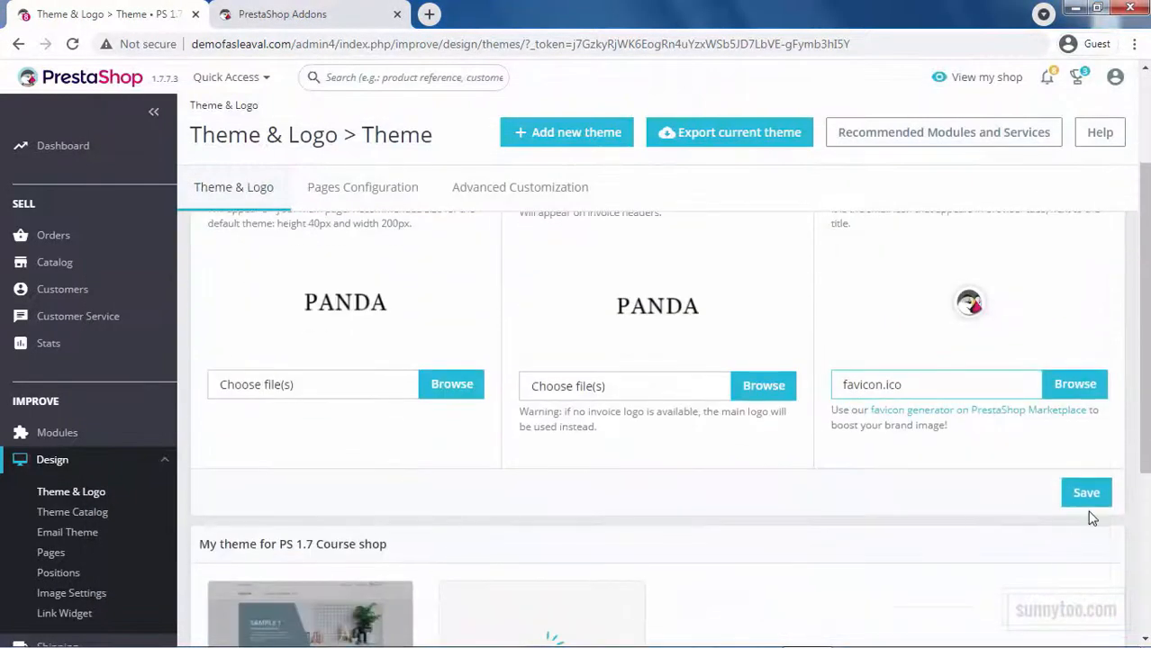
{"action": "left_click", "coordinate": [1087, 492]}
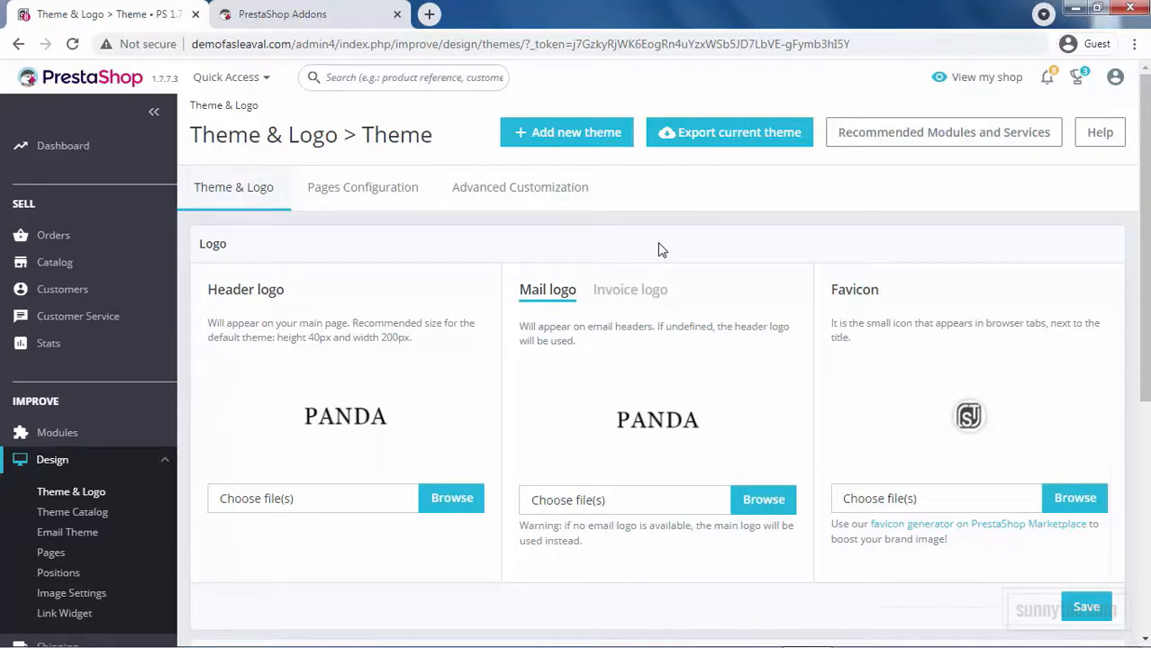
{"action": "scroll", "scroll_direction": "down", "scroll_amount": 3}
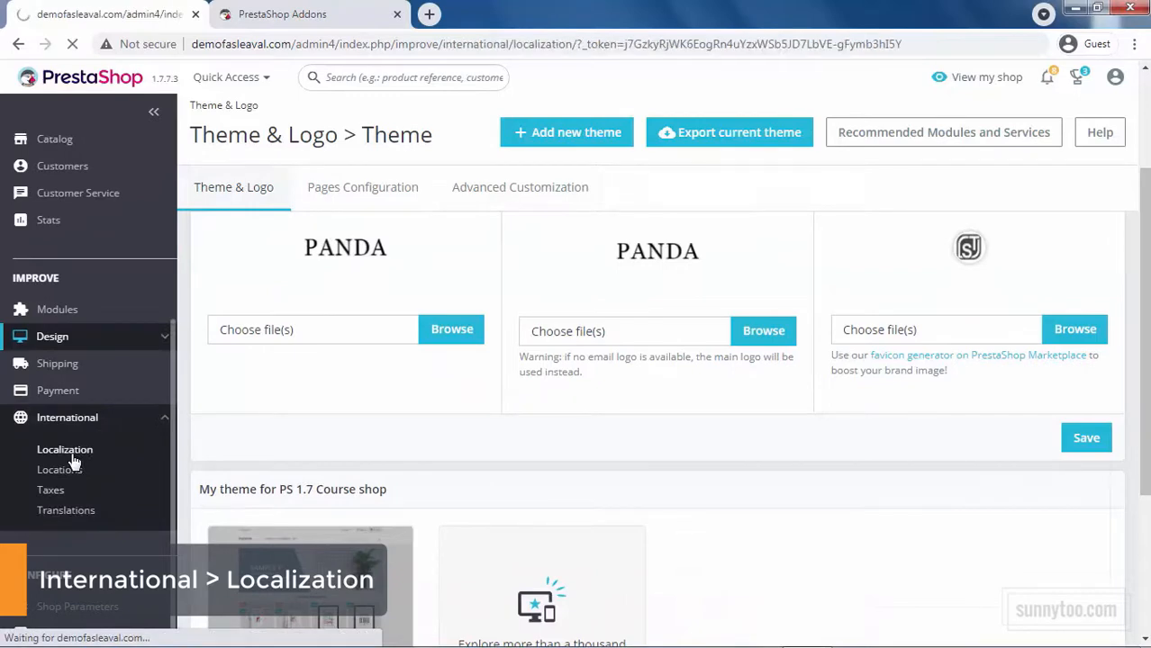
In Localization keep US Dollar as default currency, review the other defaults, then head to Module Manager.
{"action": "left_click", "coordinate": [64, 449]}
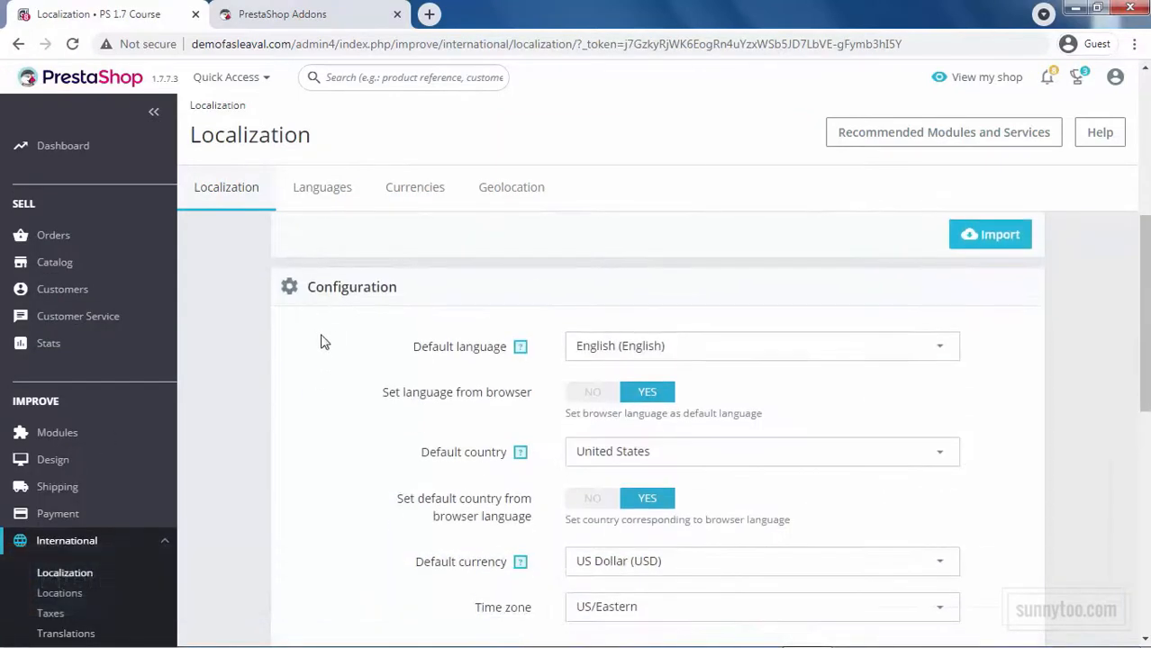
{"action": "left_click", "coordinate": [761, 561]}
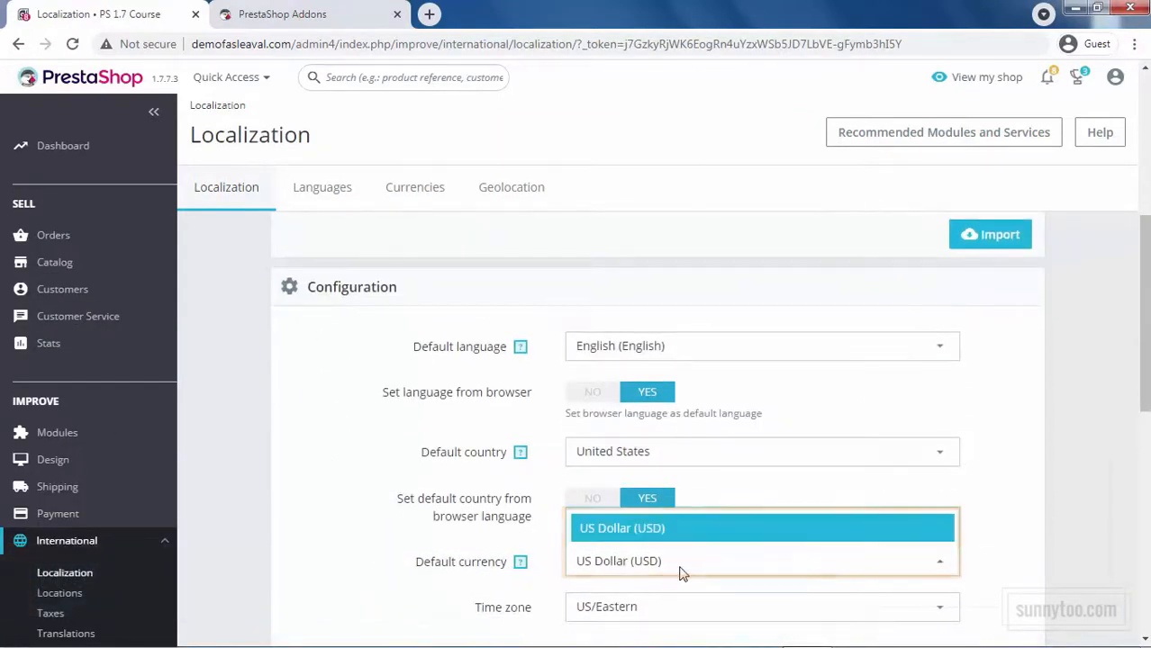
{"action": "left_click", "coordinate": [621, 529]}
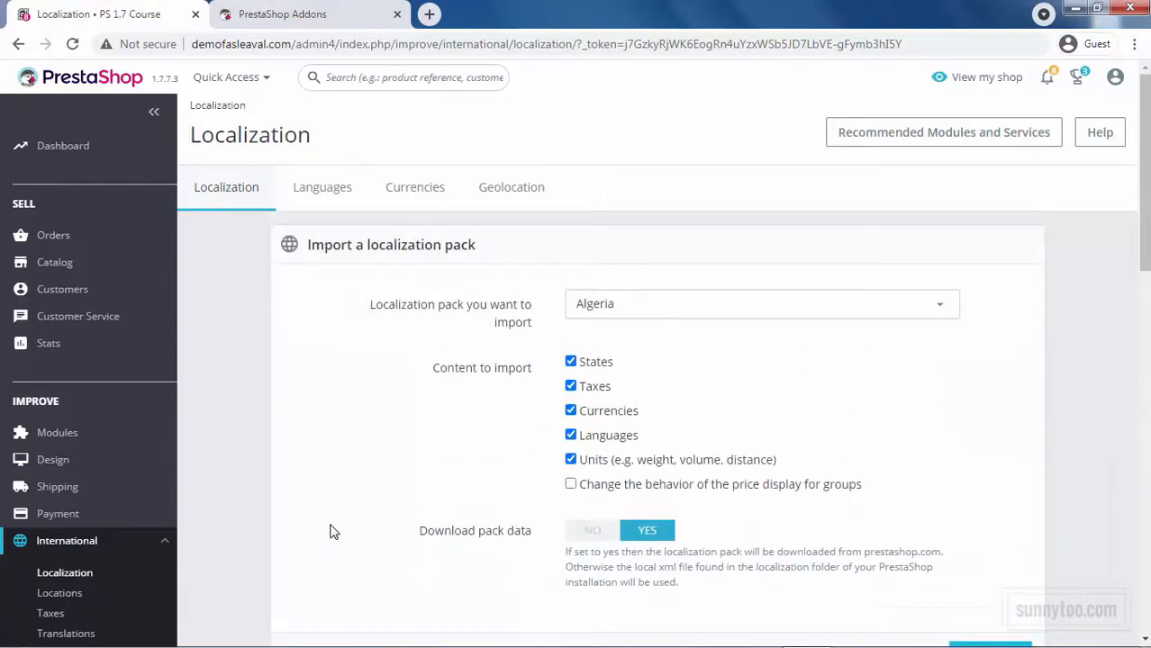
{"action": "mouse_move", "coordinate": [716, 320]}
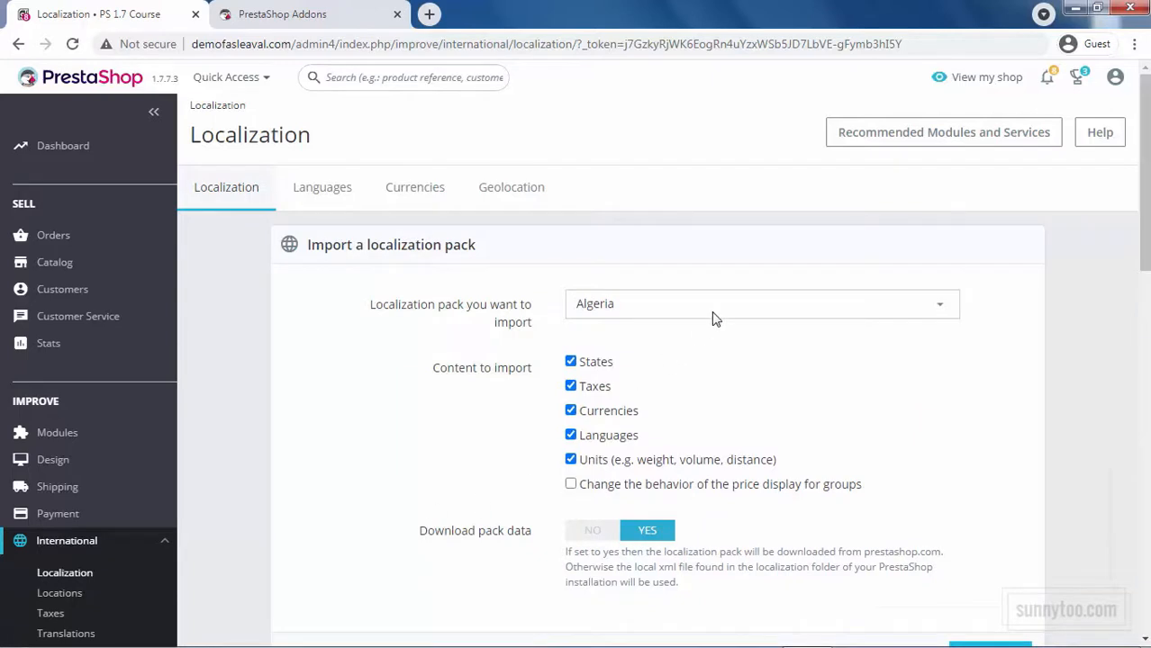
{"action": "left_click", "coordinate": [761, 304]}
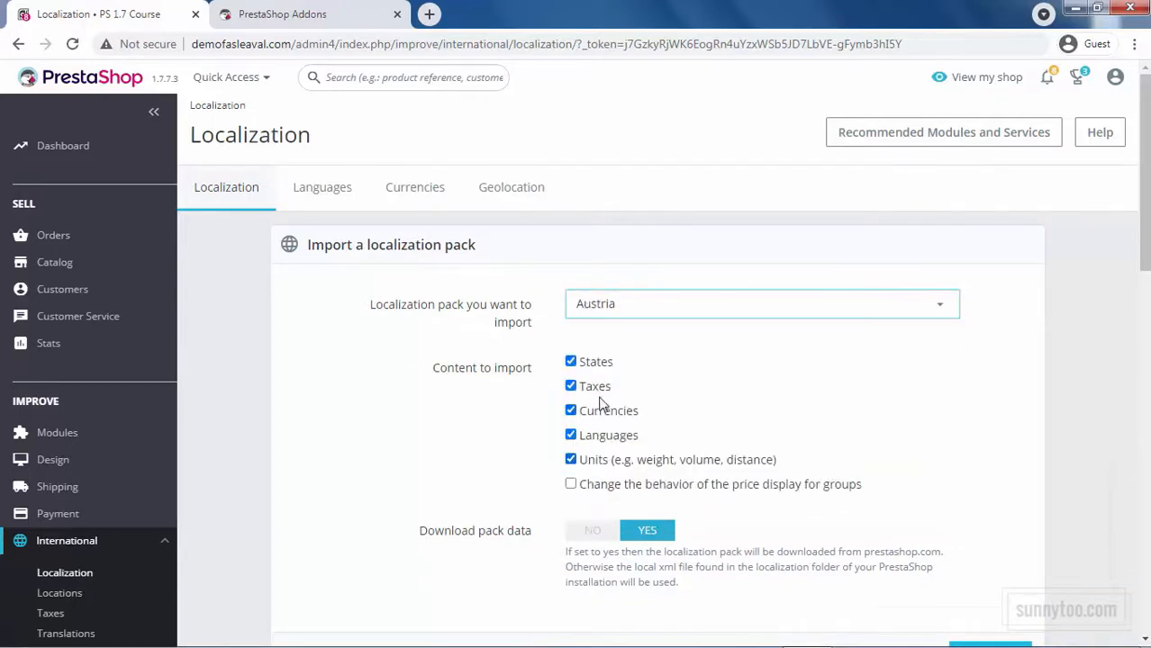
{"action": "mouse_move", "coordinate": [591, 530]}
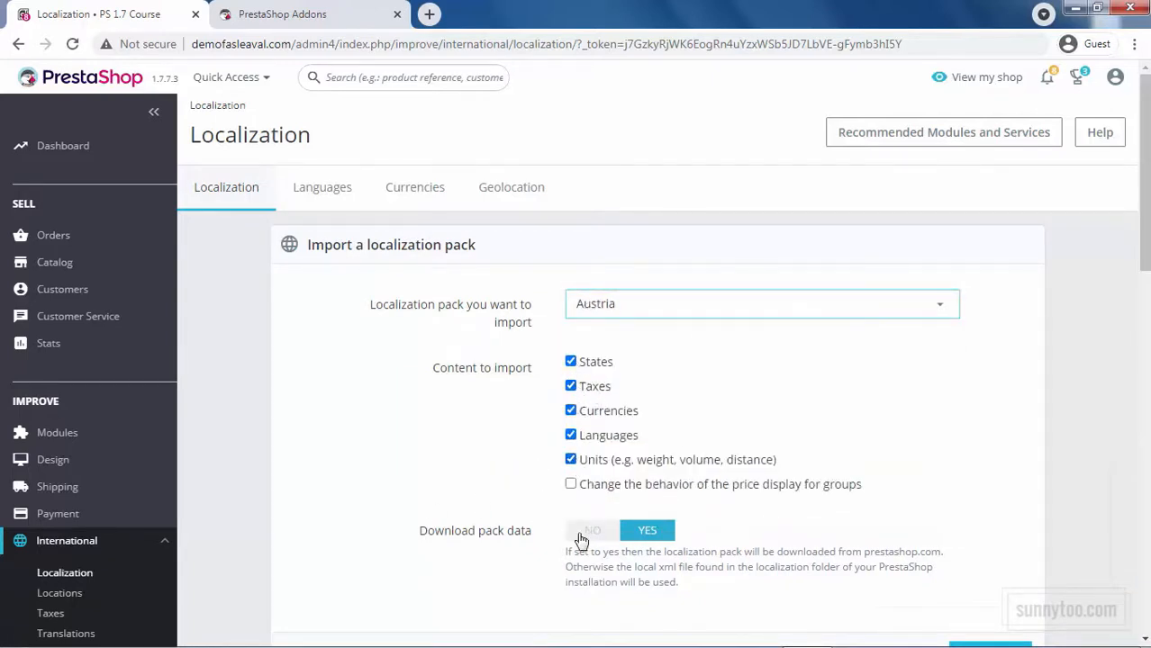
{"action": "scroll", "scroll_direction": "down", "scroll_amount": 3}
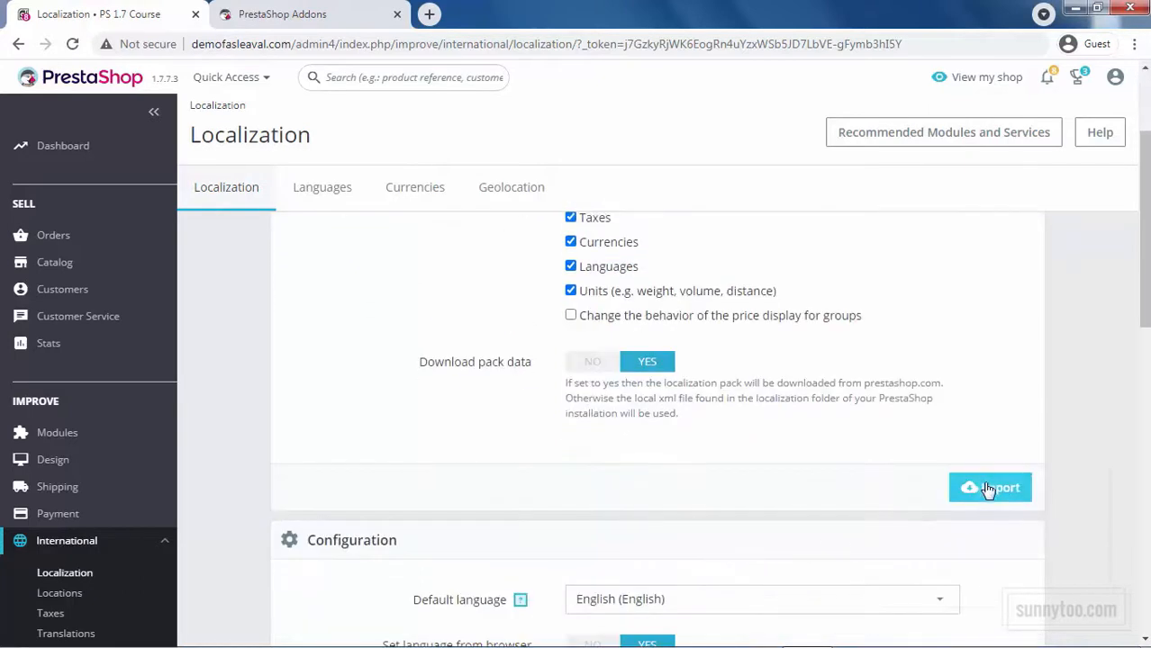
{"action": "scroll", "scroll_direction": "down", "scroll_amount": 3}
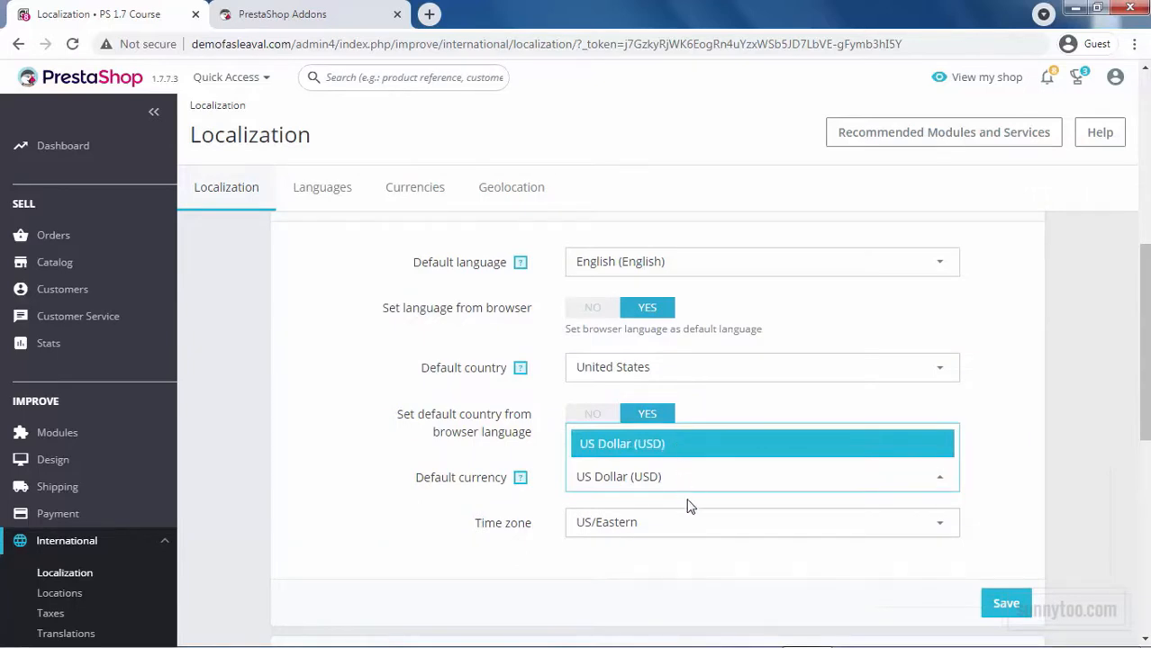
{"action": "mouse_move", "coordinate": [689, 500]}
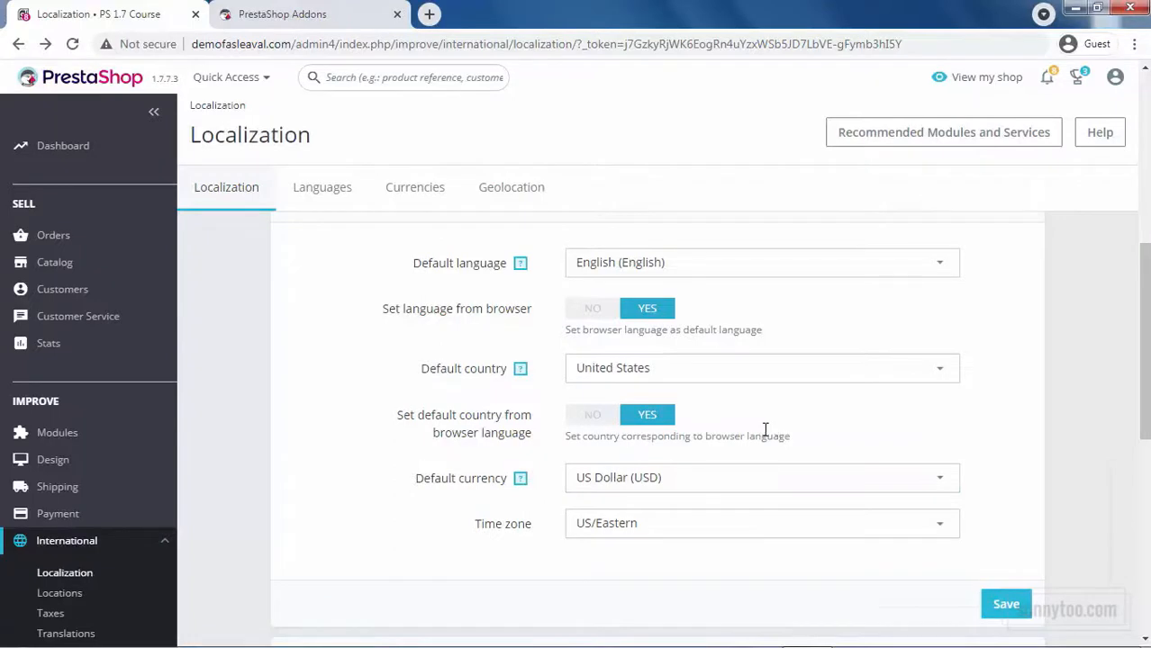
{"action": "left_click", "coordinate": [56, 432]}
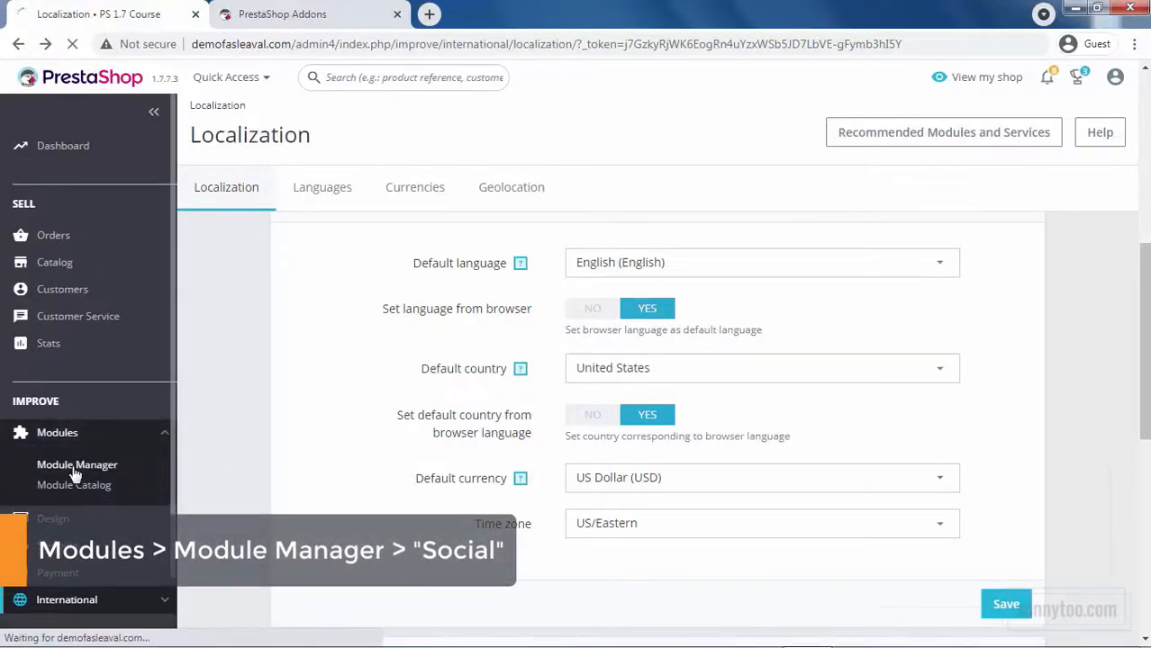
{"action": "left_click", "coordinate": [76, 465]}
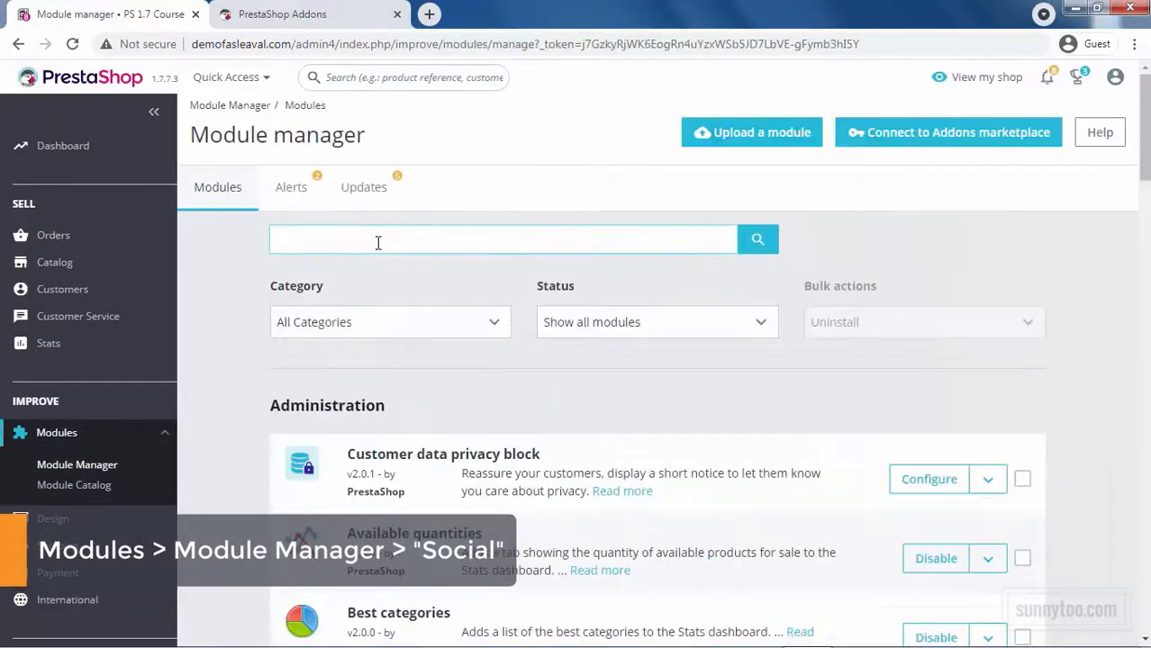
{"action": "type", "text": "social"}
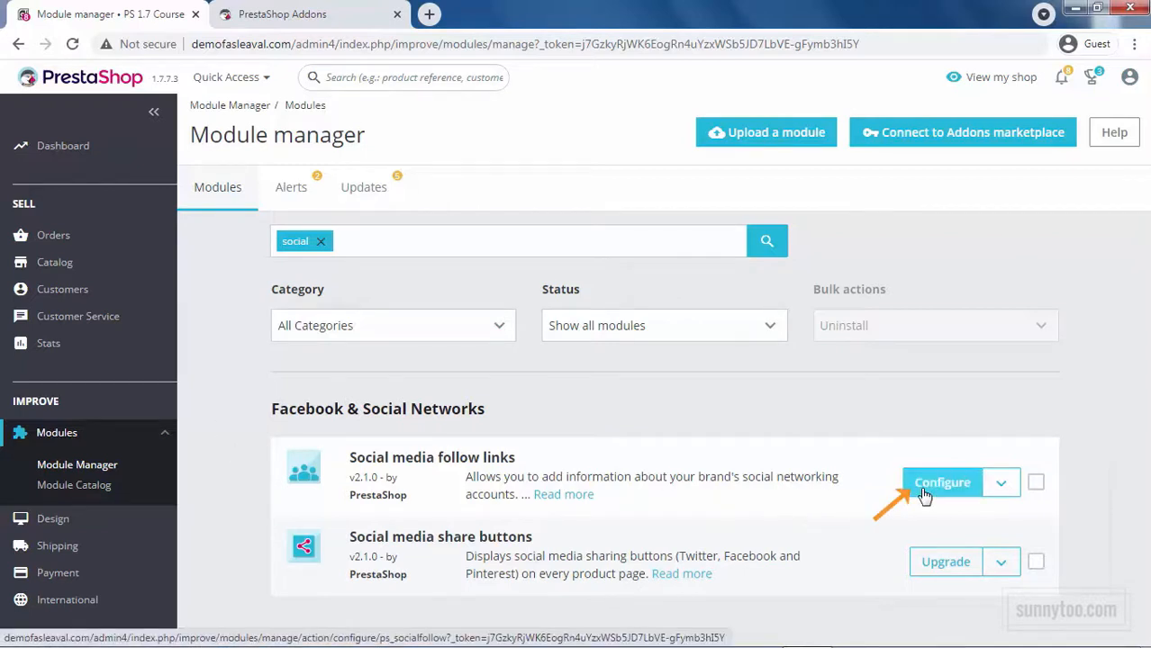
{"action": "left_click", "coordinate": [942, 482]}
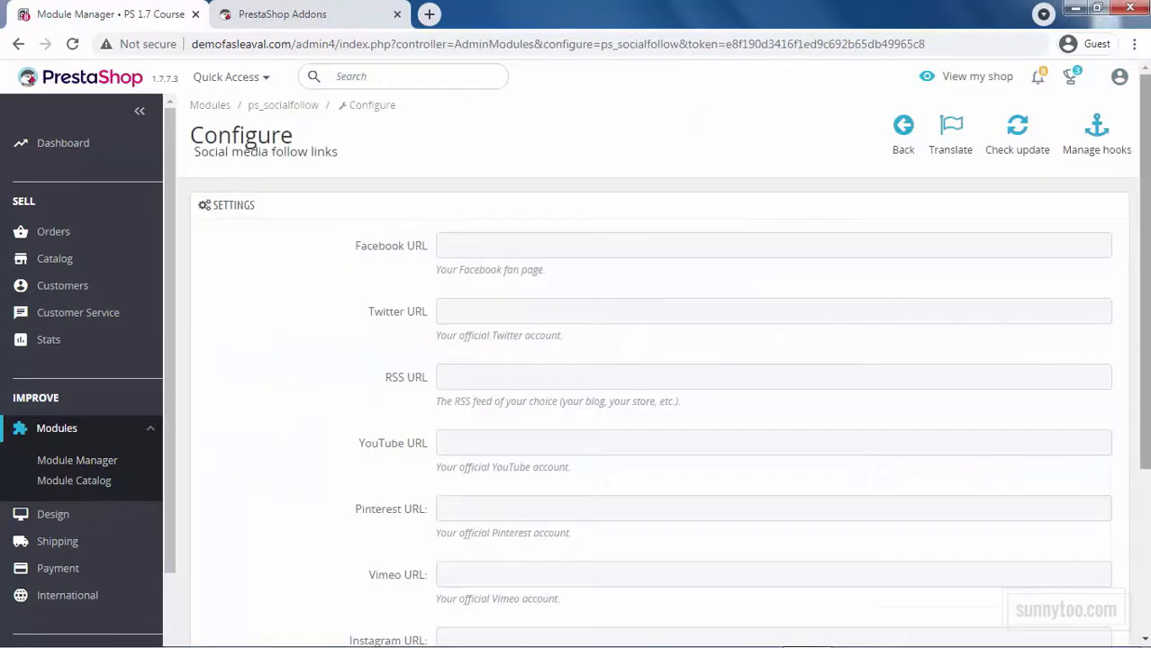
{"action": "scroll", "scroll_direction": "down", "scroll_amount": 3}
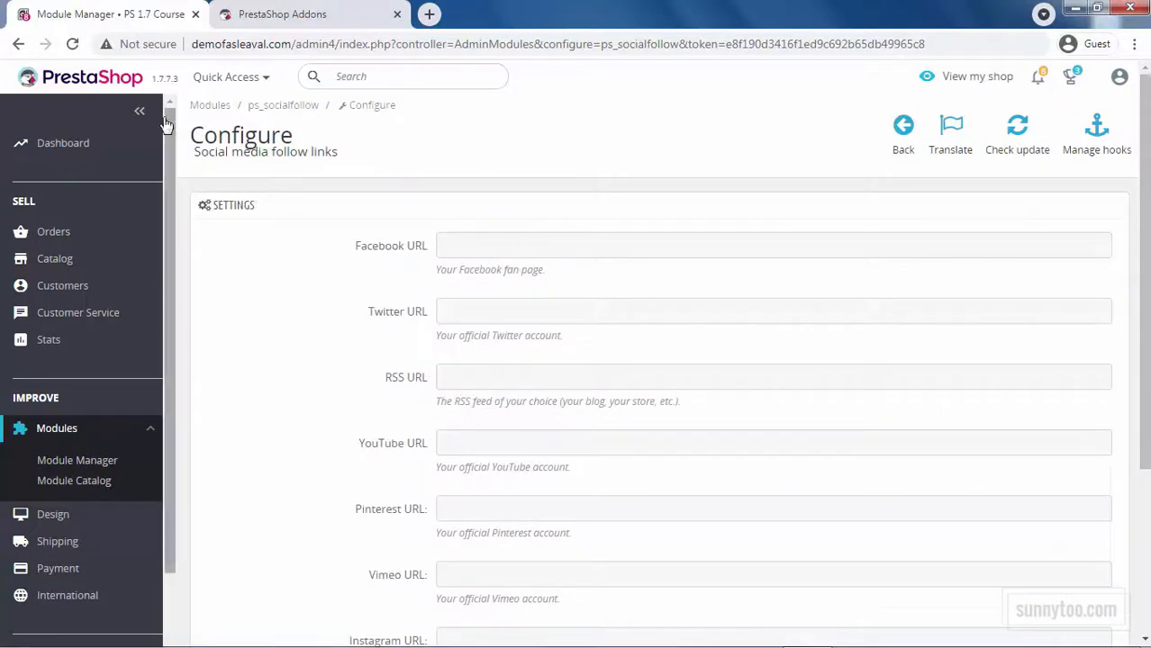
{"action": "type", "text": "http://demofasleaval.com/"}
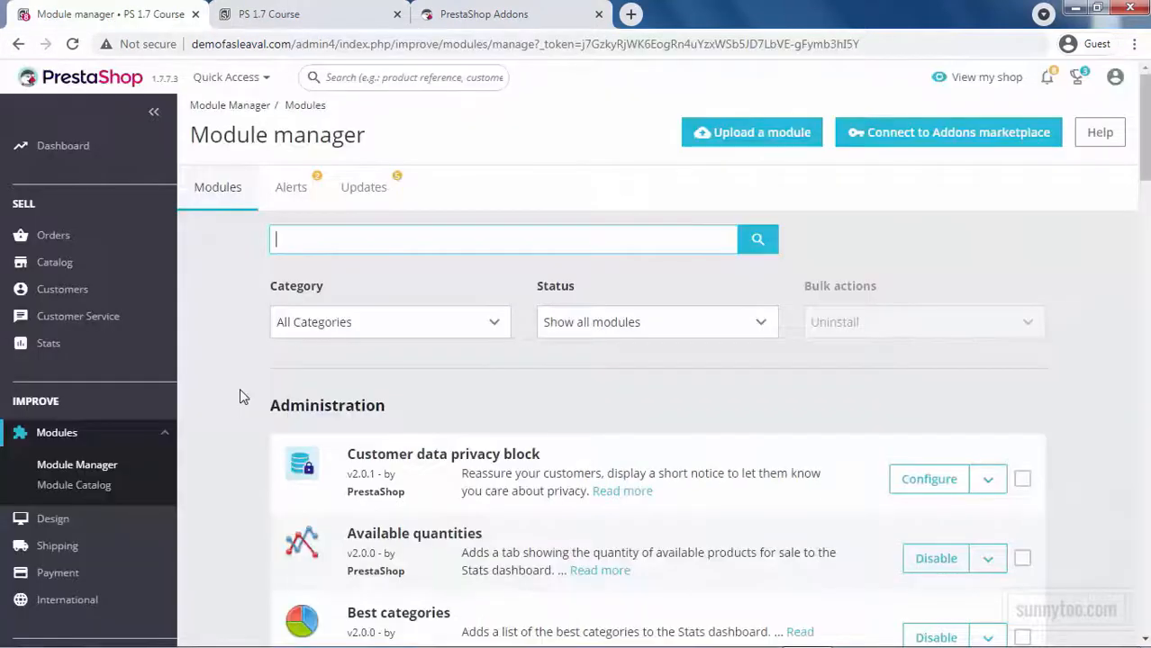
Search 'social' again and configure the Social media share buttons module via its action menu.
{"action": "type", "text": "social"}
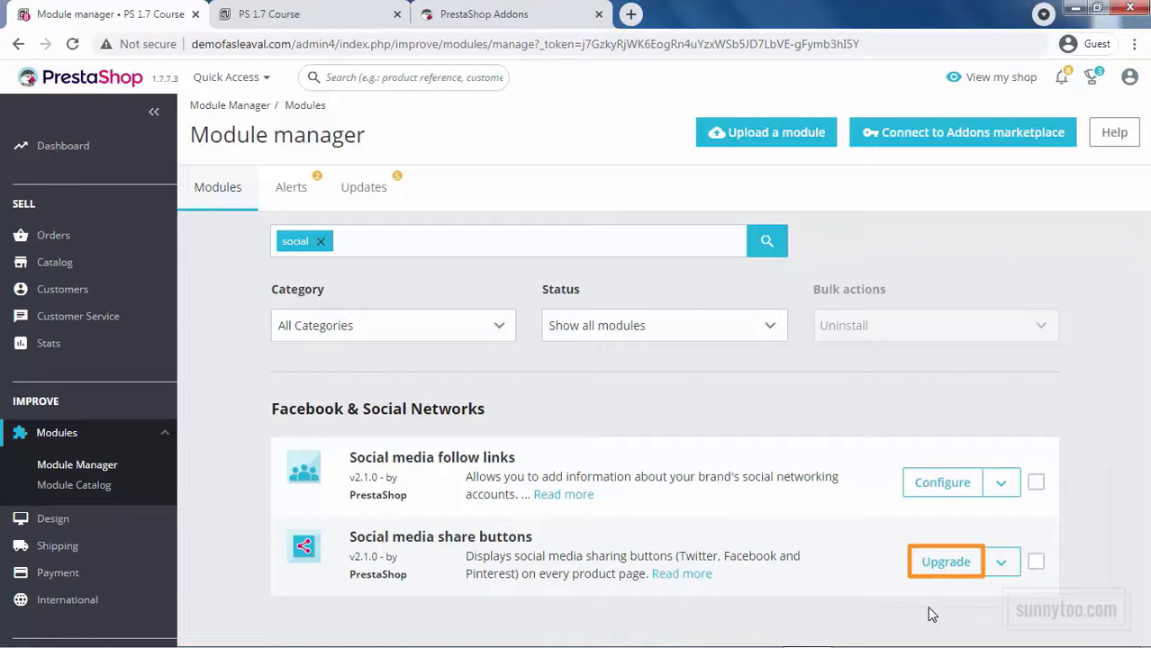
{"action": "left_click", "coordinate": [1001, 562]}
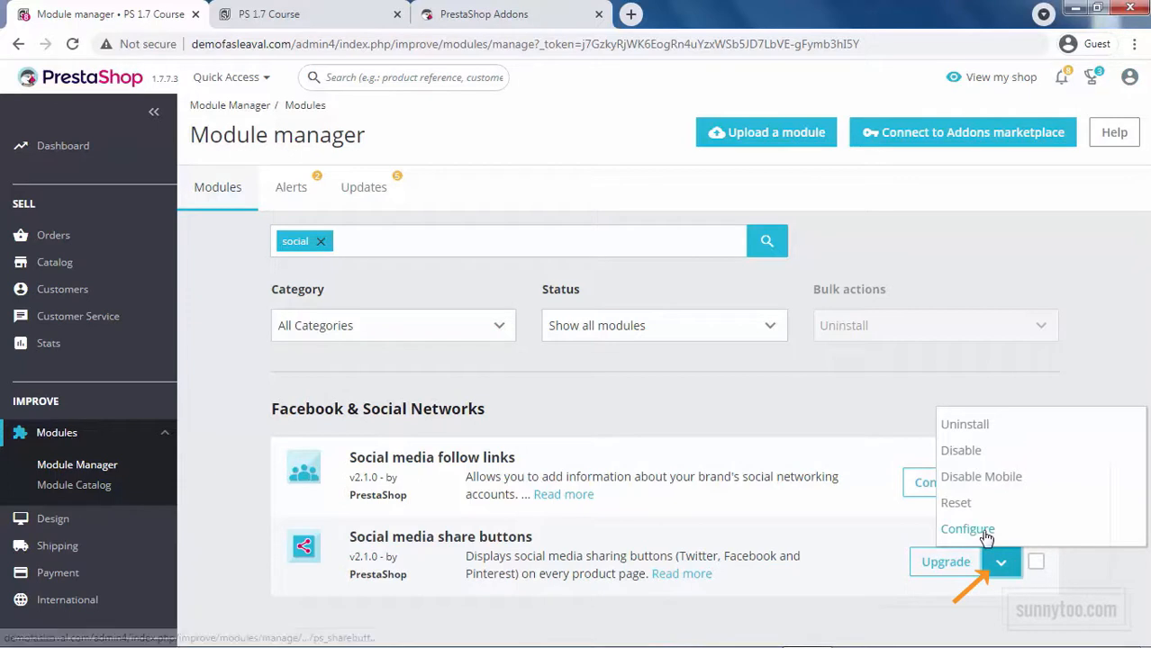
{"action": "left_click", "coordinate": [967, 529]}
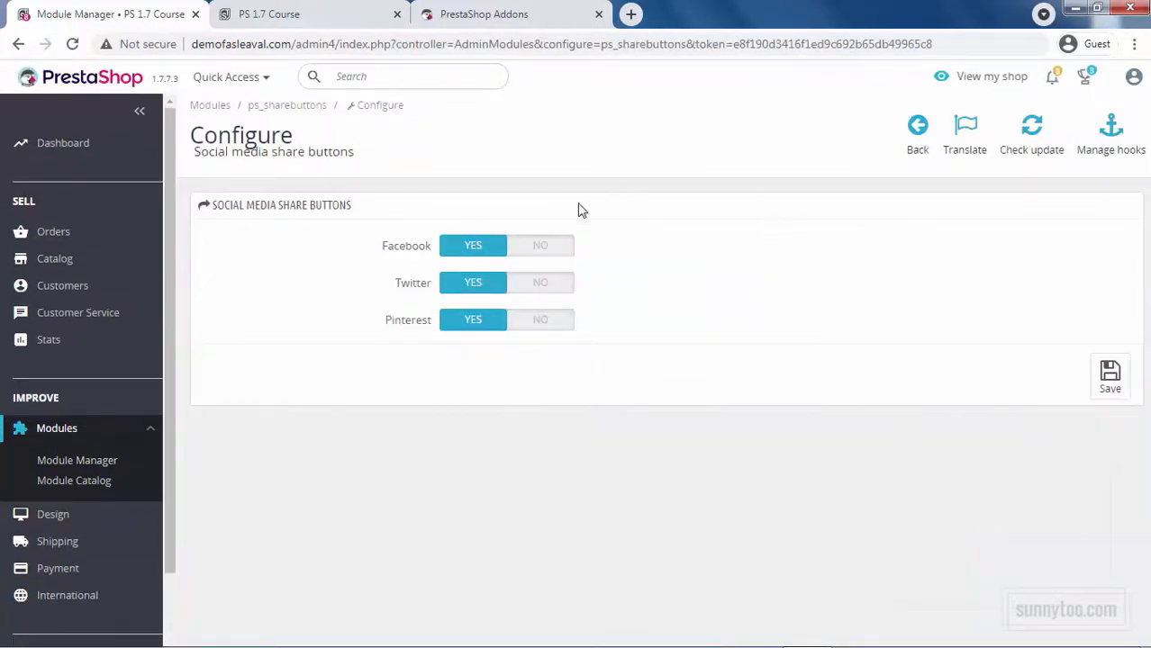
Toggle Facebook sharing off and back on, then save the share button settings.
{"action": "left_click", "coordinate": [540, 245]}
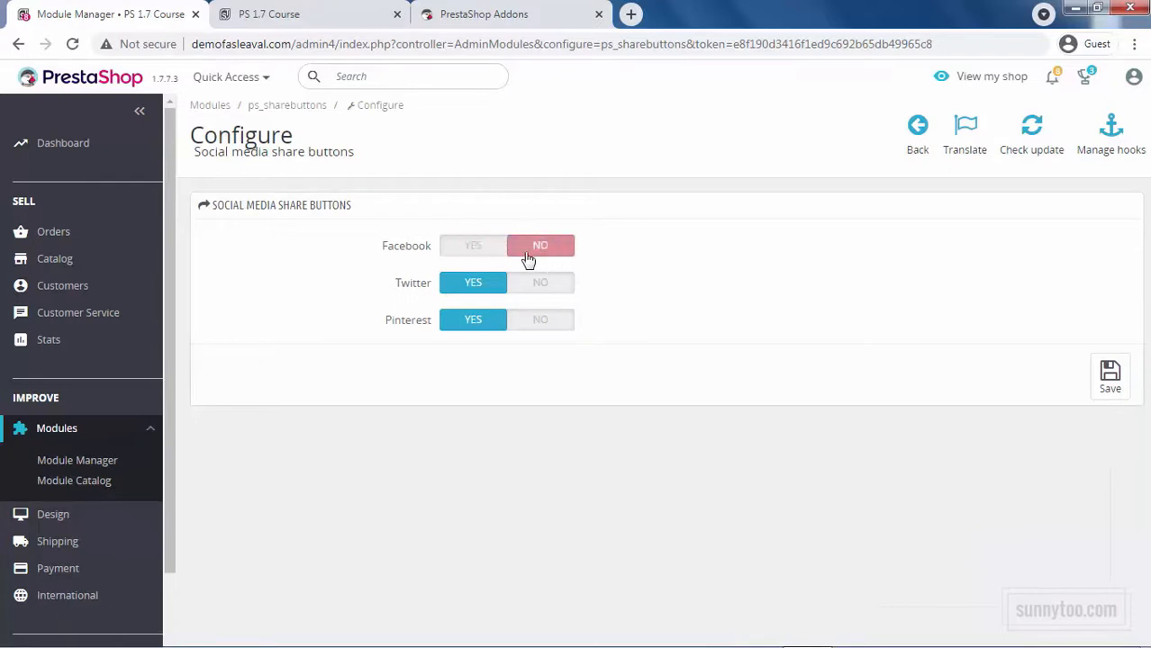
{"action": "left_click", "coordinate": [473, 245]}
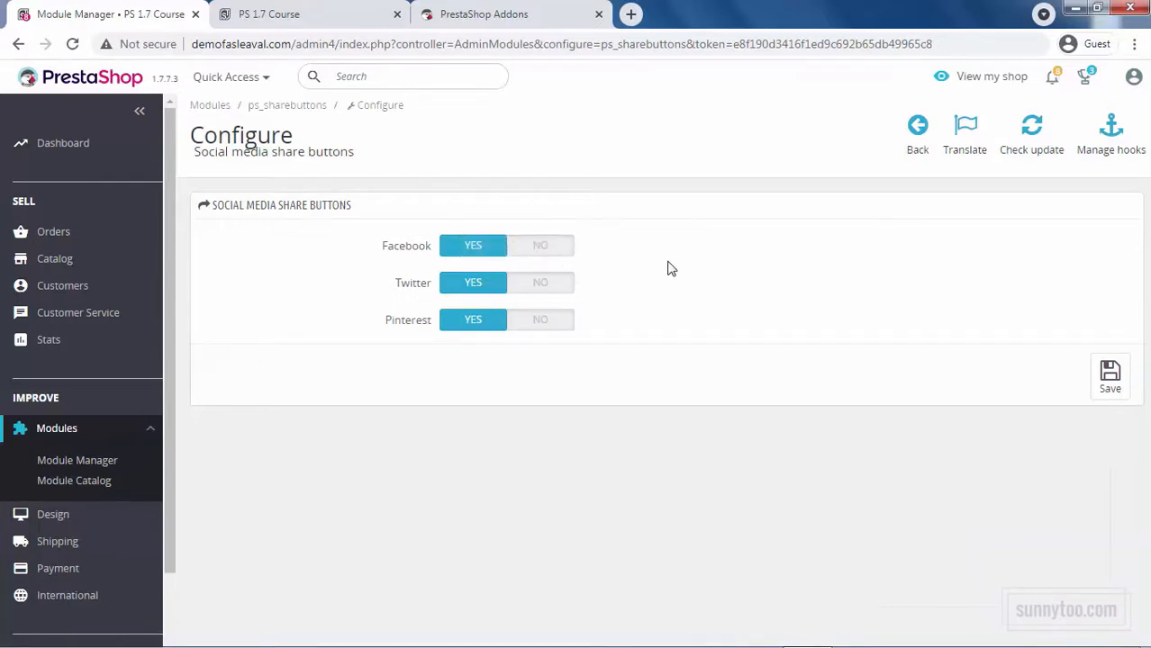
{"action": "mouse_move", "coordinate": [548, 283]}
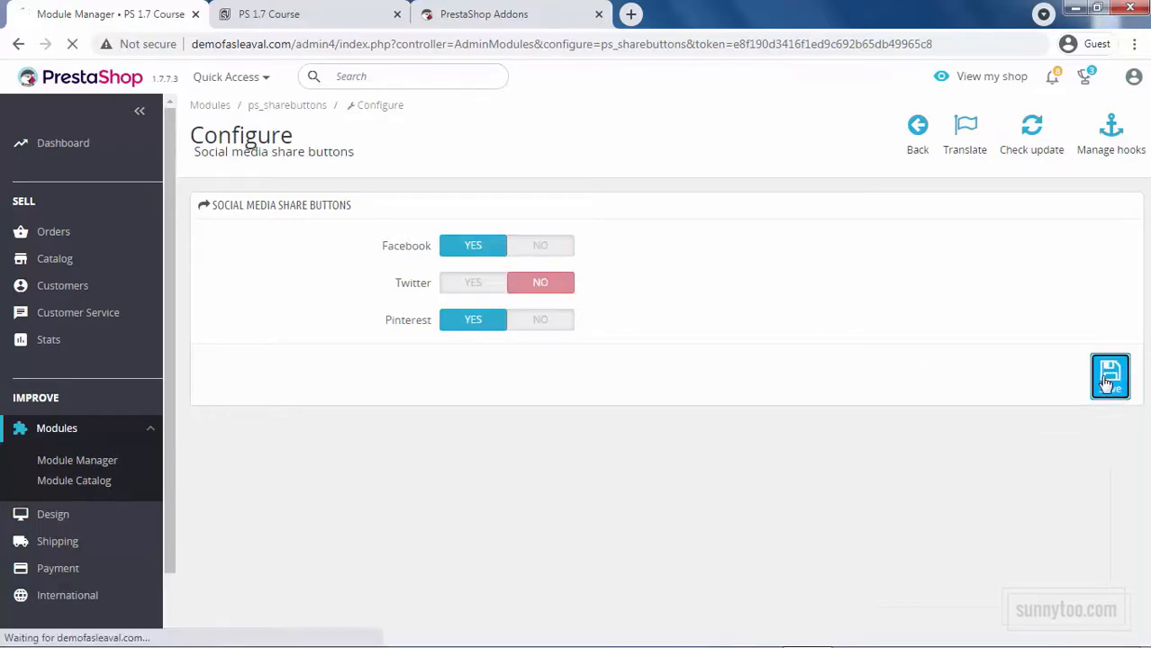
{"action": "left_click", "coordinate": [1110, 376]}
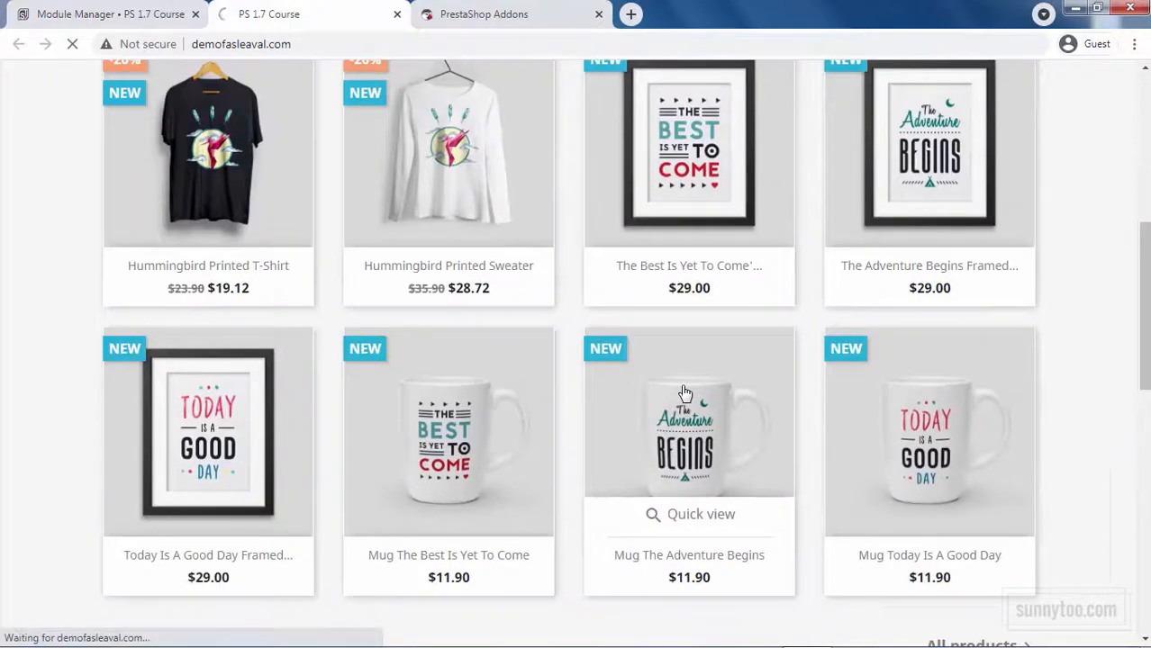
View the Share icons on the Mug The Adventure Begins product page in the storefront.
{"action": "left_click", "coordinate": [689, 414]}
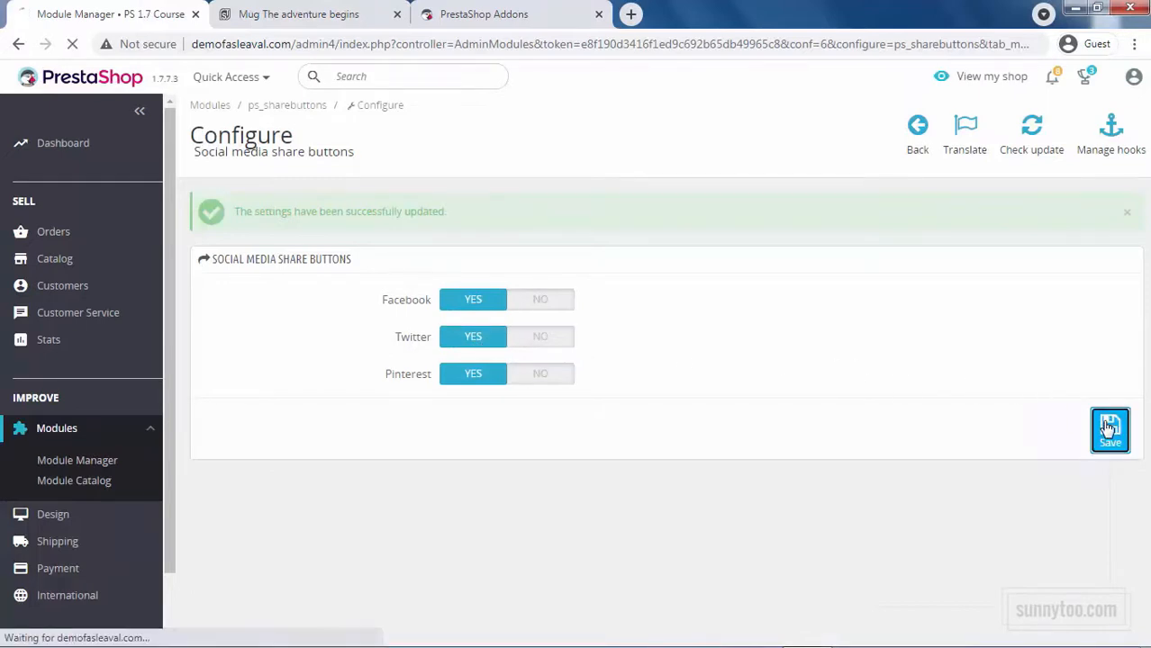
{"action": "left_click", "coordinate": [298, 14]}
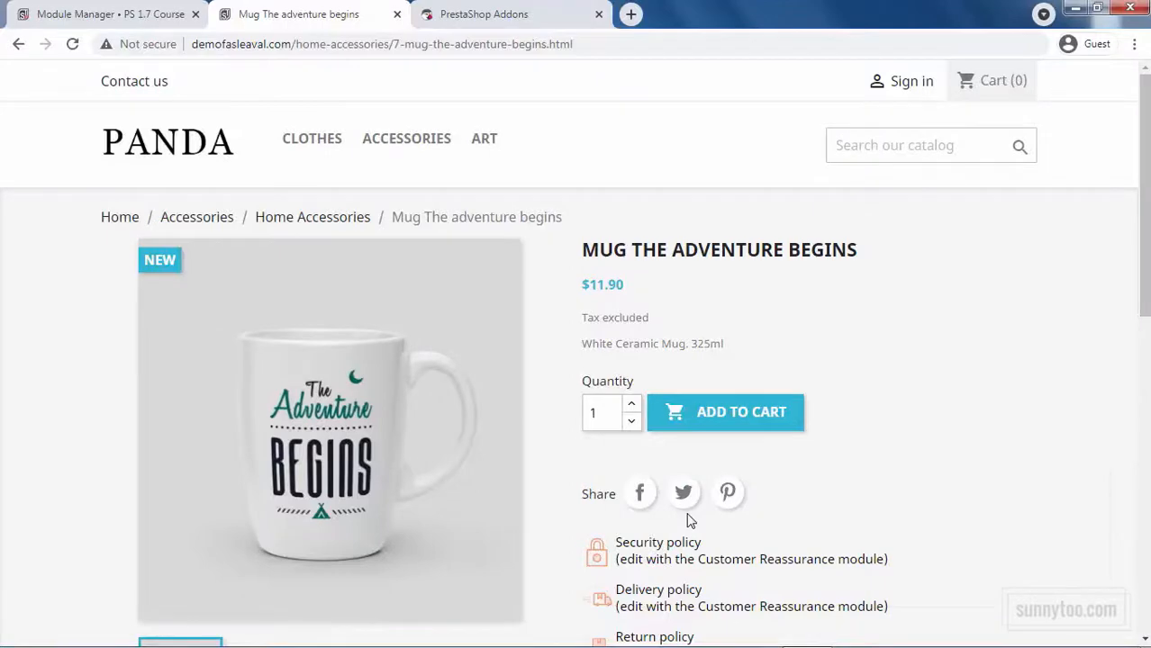
{"action": "scroll", "scroll_direction": "down", "scroll_amount": 3}
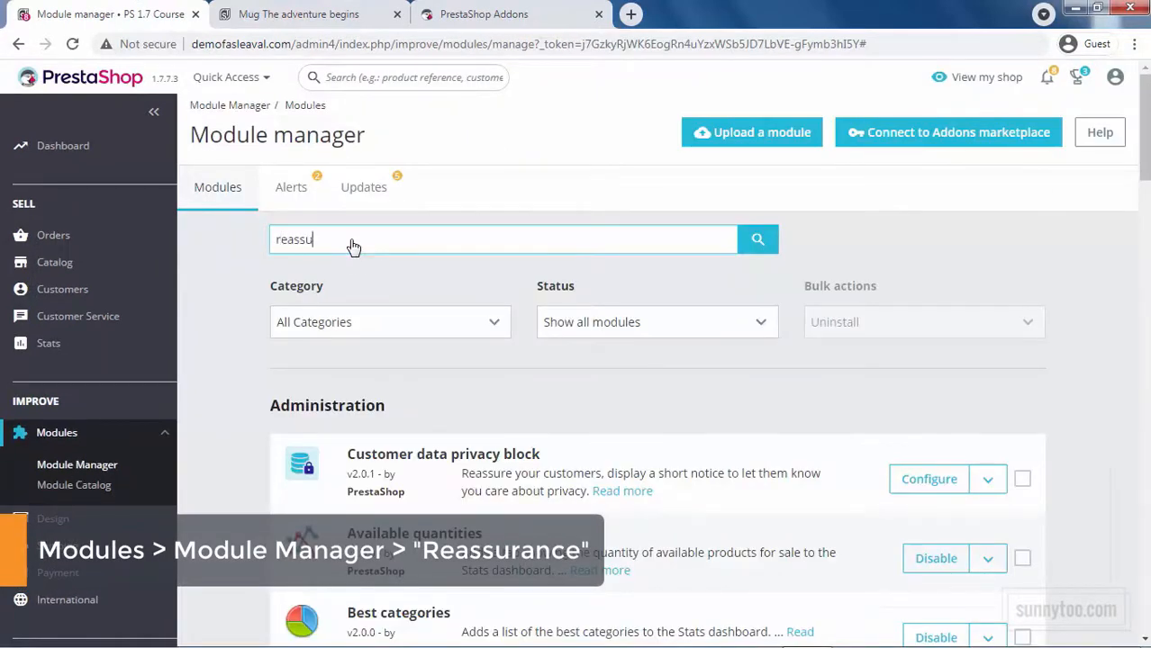
Search 'reassurance', configure Customer Reassurance and review its Appearance settings before returning to Content.
{"action": "left_click", "coordinate": [758, 238]}
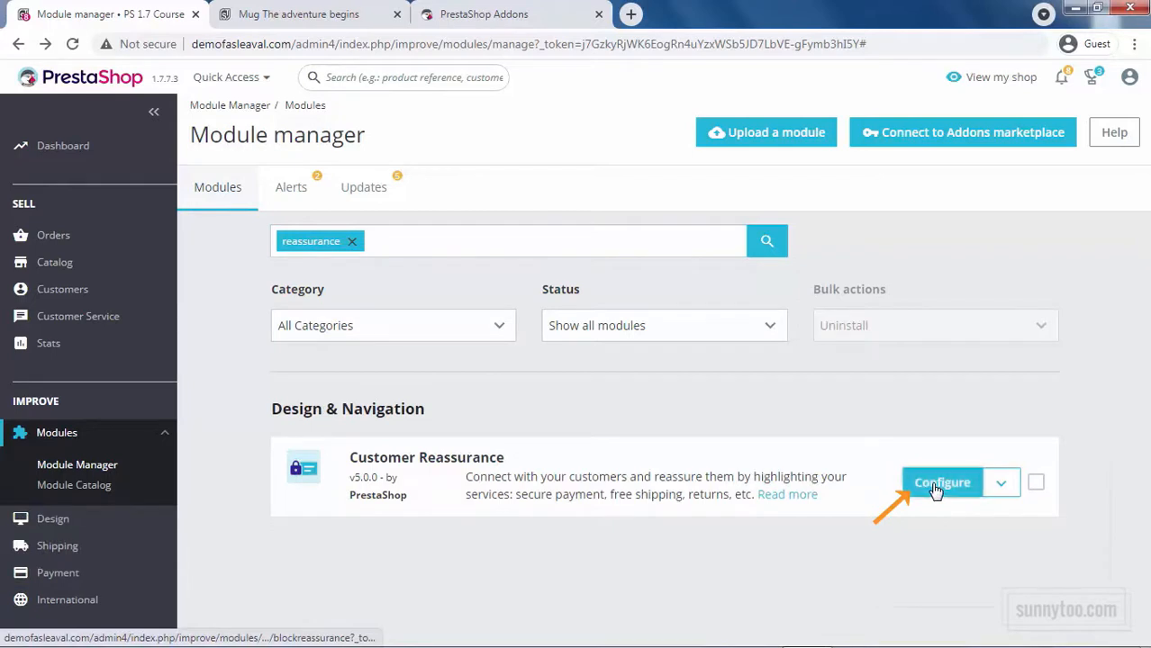
{"action": "left_click", "coordinate": [942, 482]}
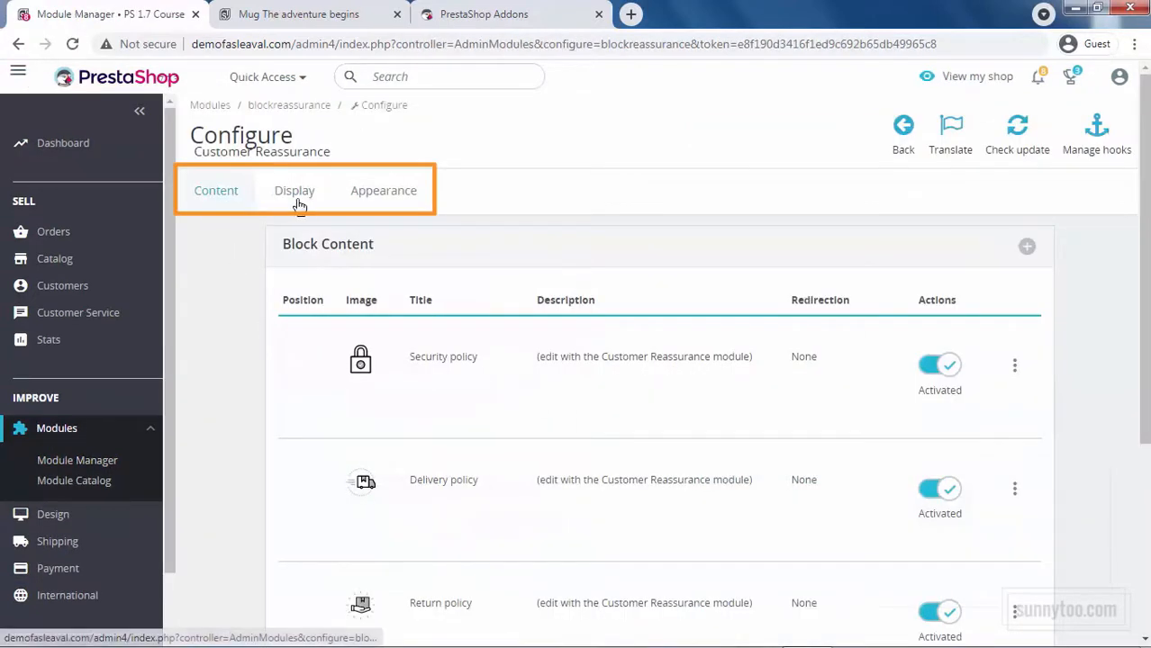
{"action": "left_click", "coordinate": [383, 190]}
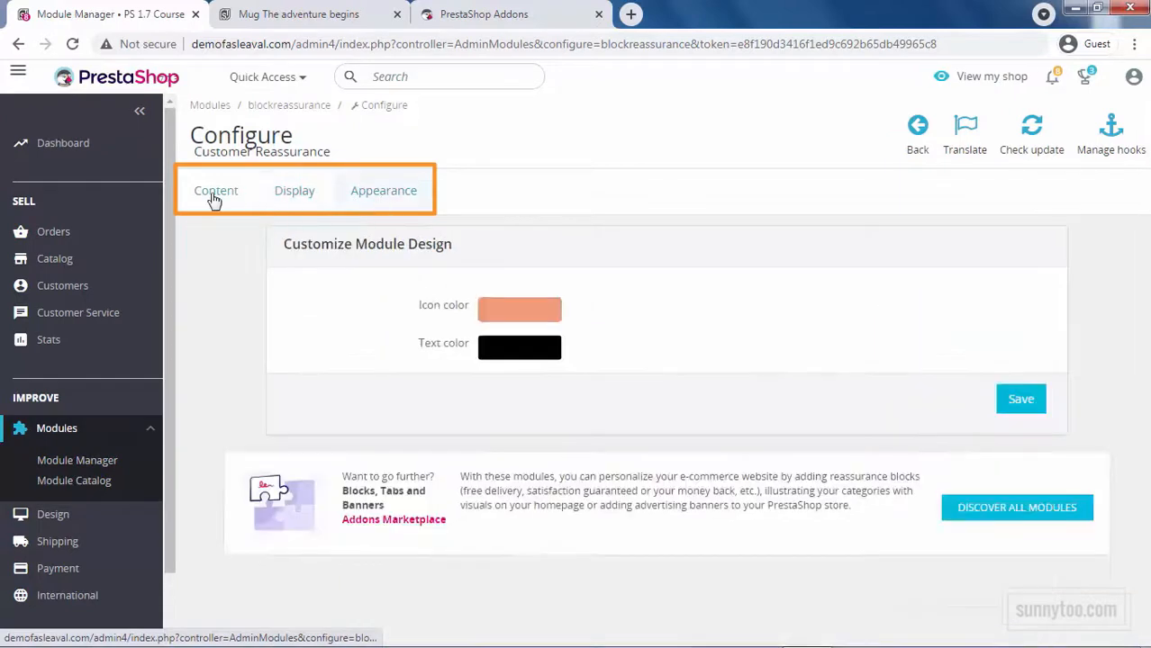
{"action": "left_click", "coordinate": [216, 190]}
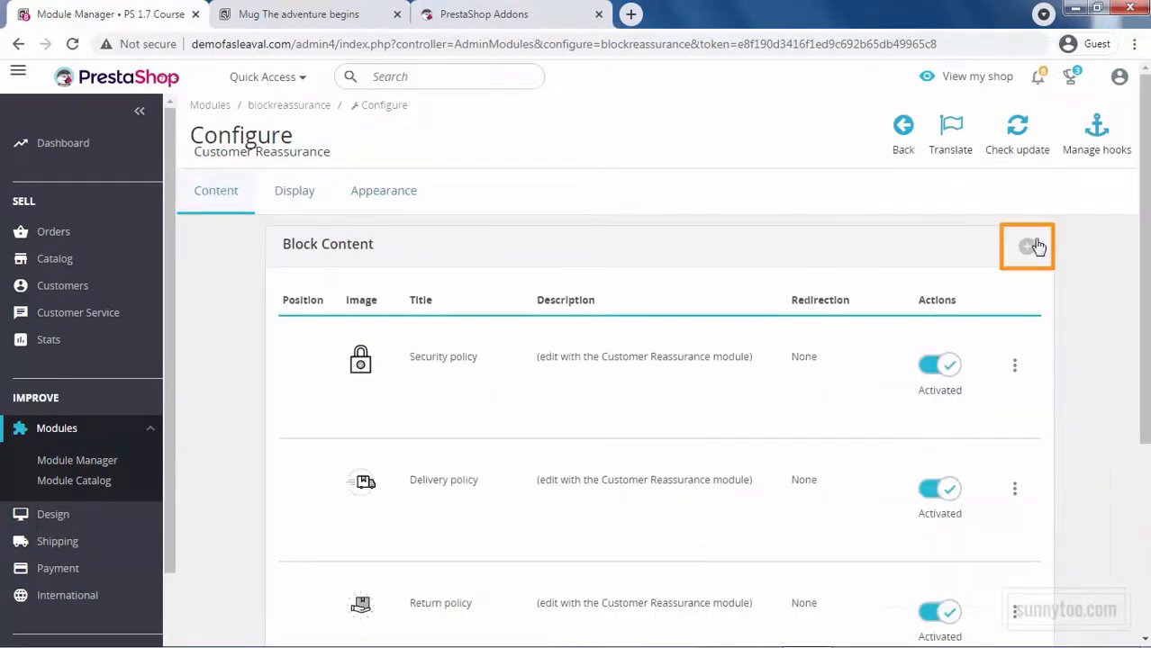
Deactivate and reactivate the Security policy block, leaving Delivery policy above it.
{"action": "left_click", "coordinate": [1014, 366]}
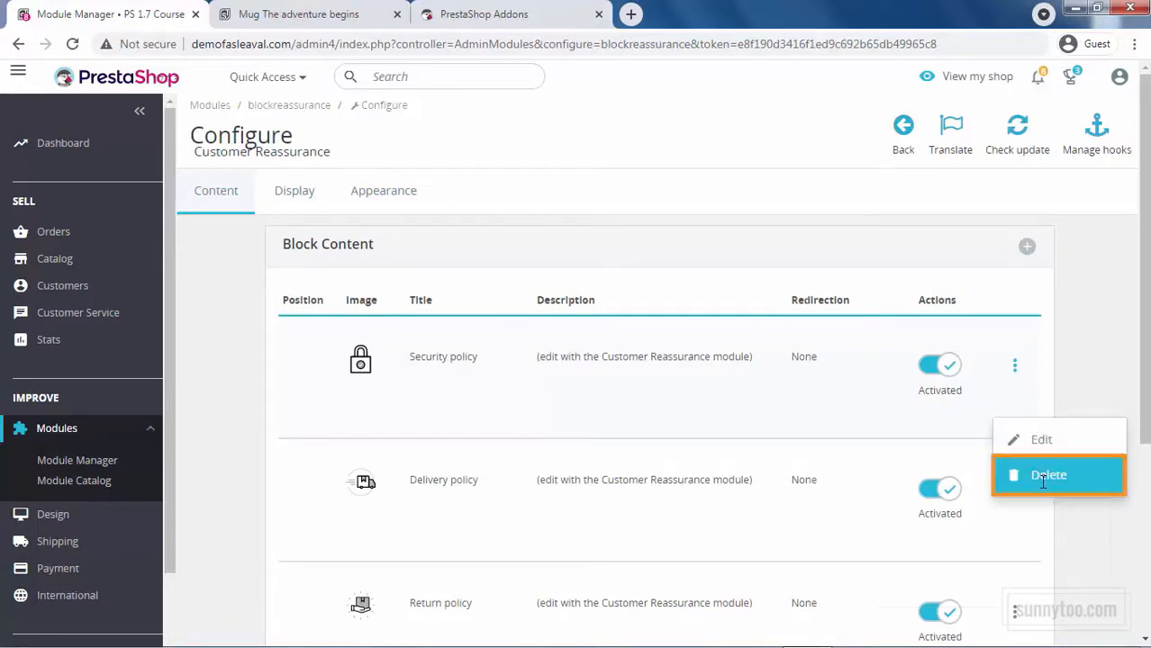
{"action": "left_click", "coordinate": [939, 365]}
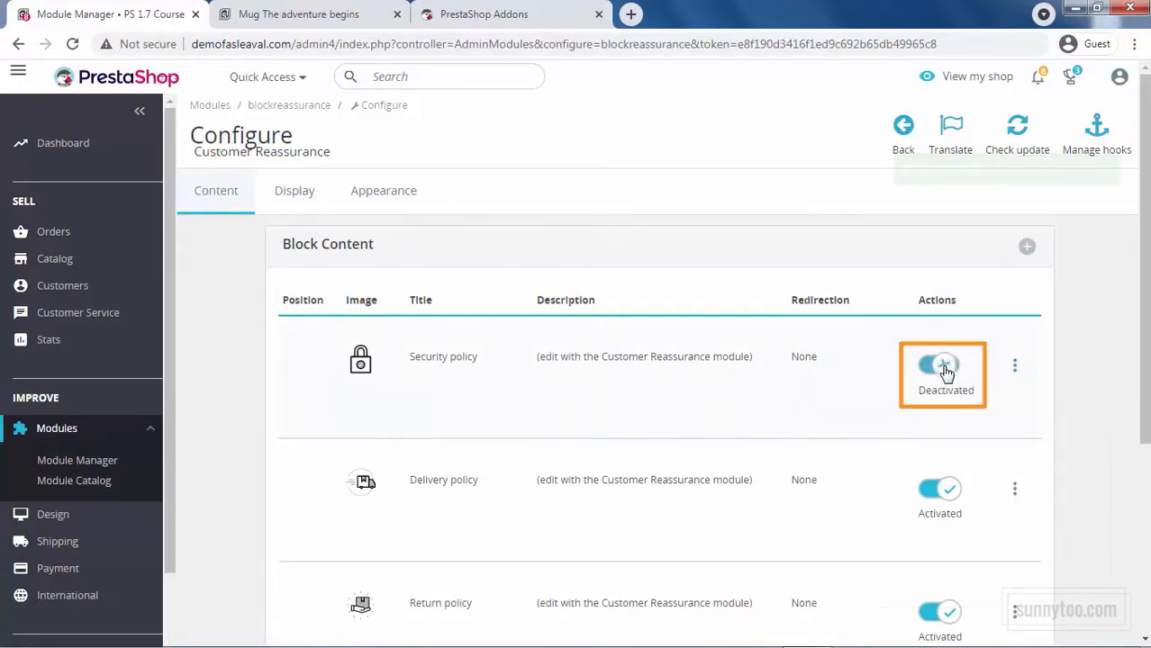
{"action": "left_click", "coordinate": [940, 365]}
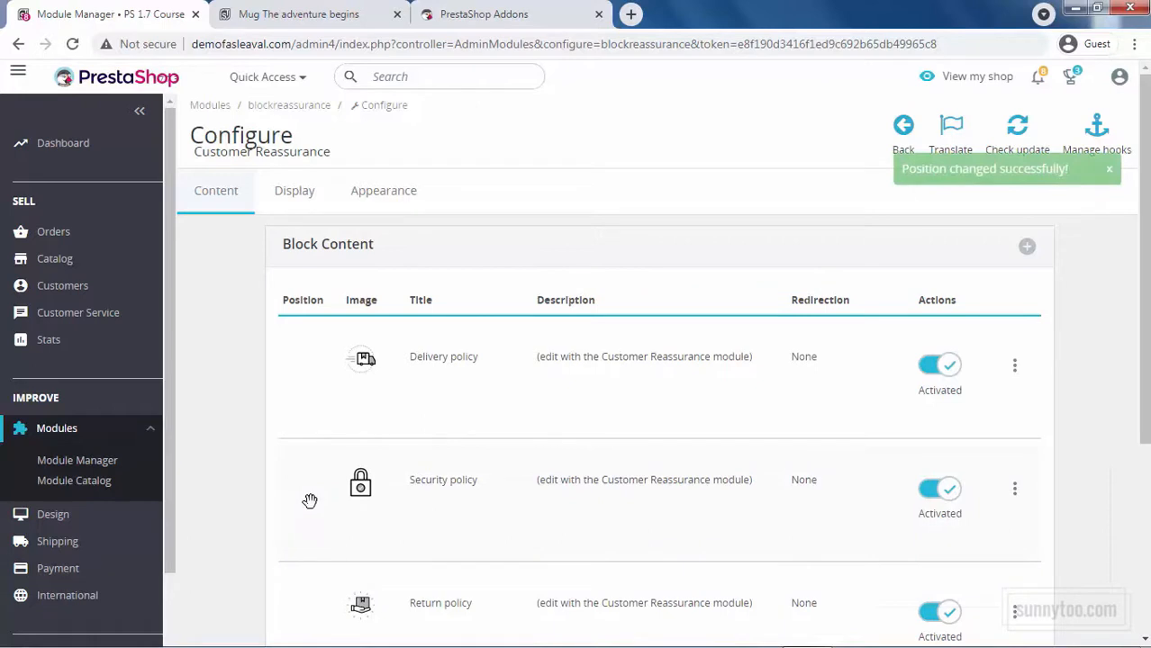
{"action": "scroll", "scroll_direction": "down", "scroll_amount": 3}
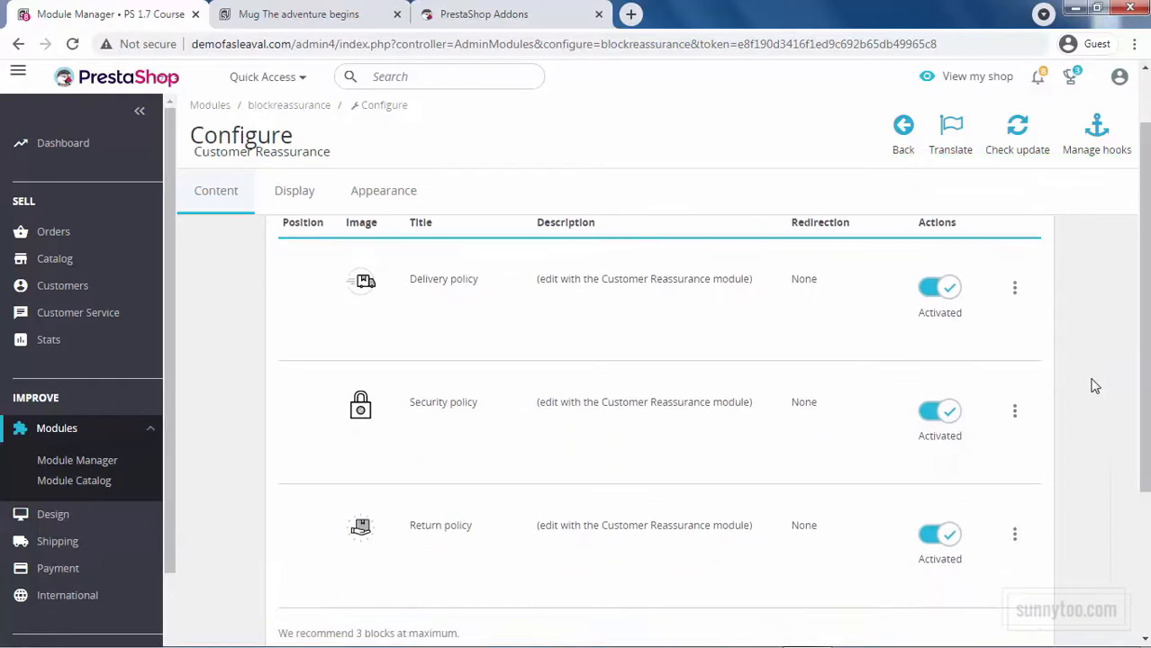
{"action": "mouse_move", "coordinate": [1015, 289]}
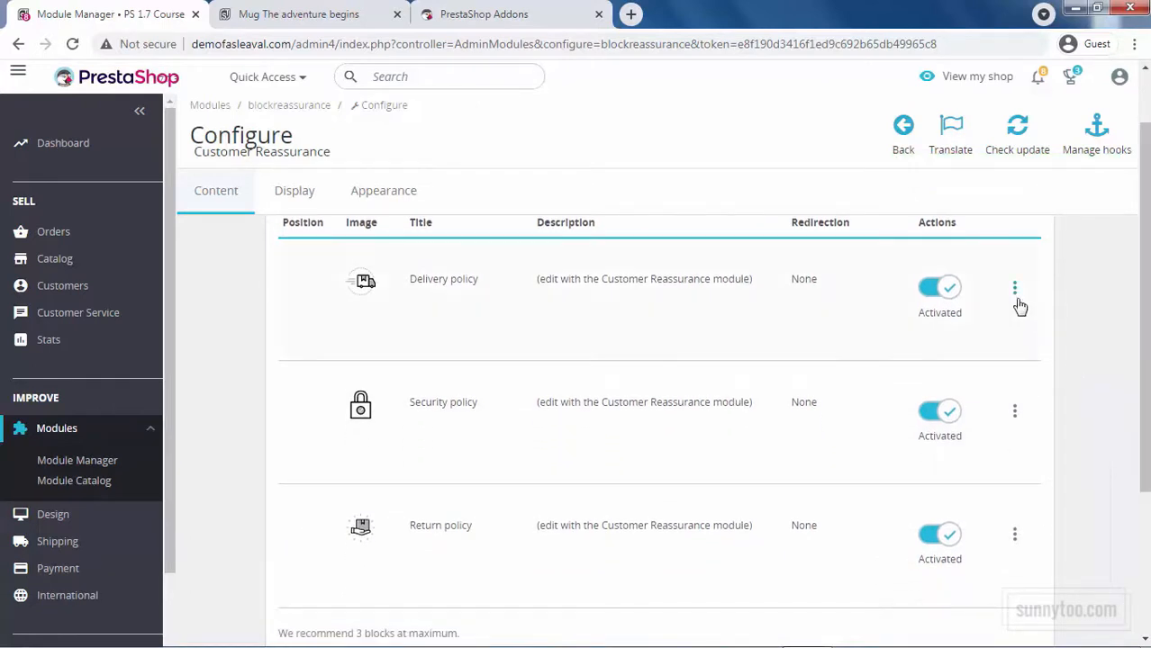
Clear the Delivery policy block's placeholder description, keep URL redirection, save, and view the storefront product page.
{"action": "left_click", "coordinate": [1014, 287]}
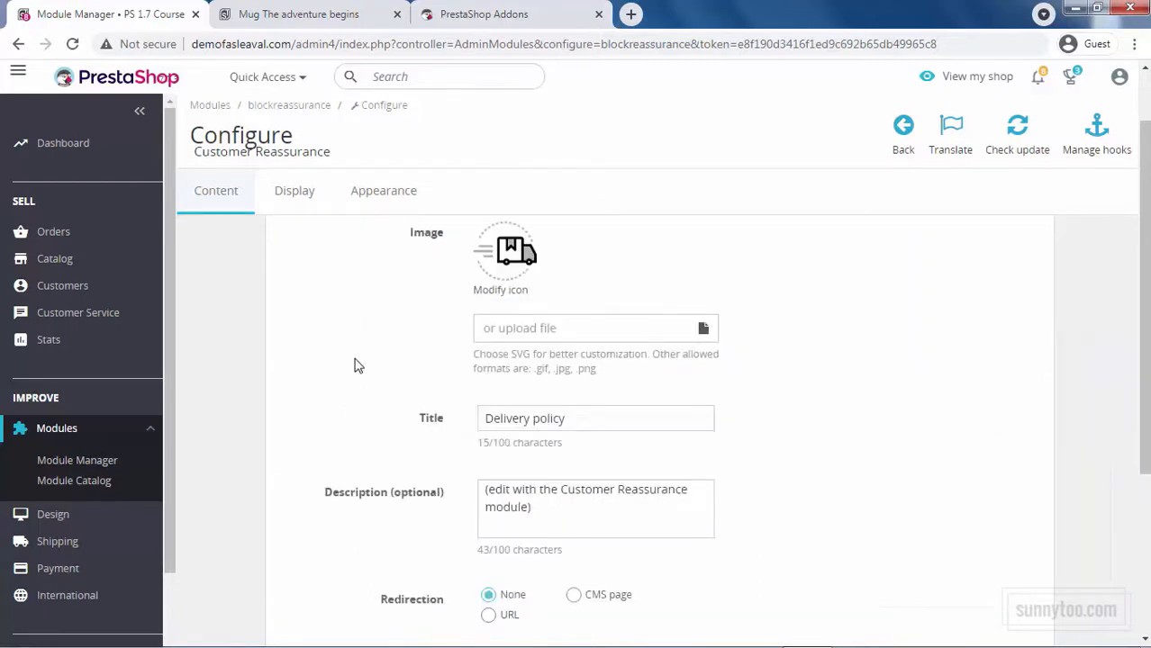
{"action": "mouse_move", "coordinate": [348, 615]}
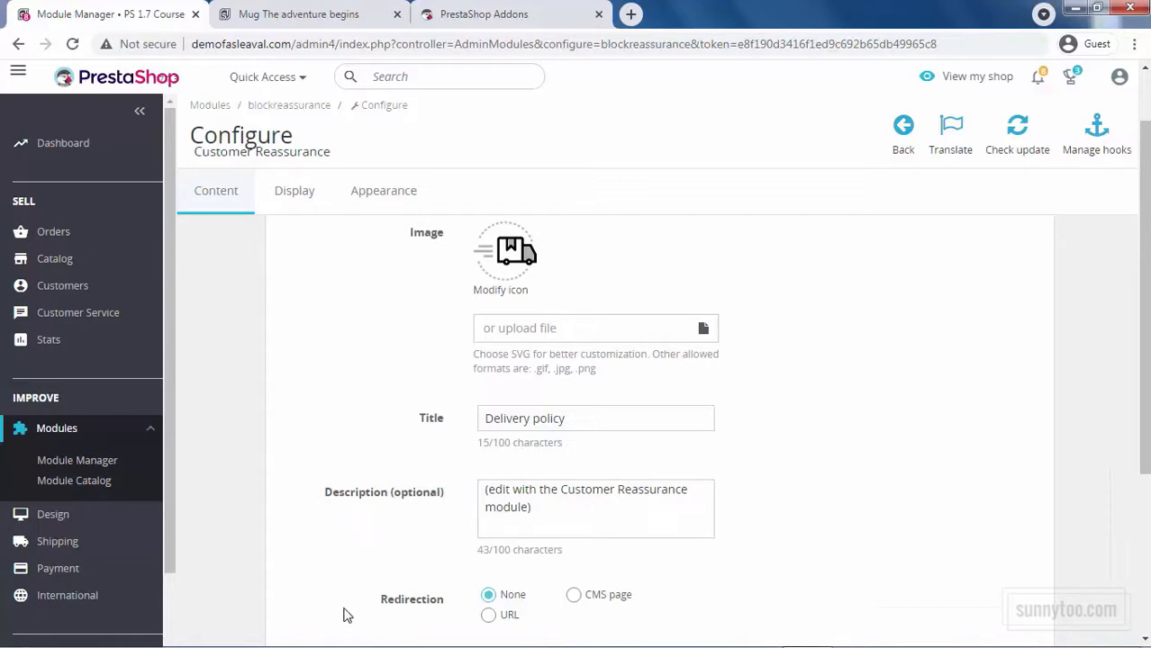
{"action": "mouse_move", "coordinate": [405, 350]}
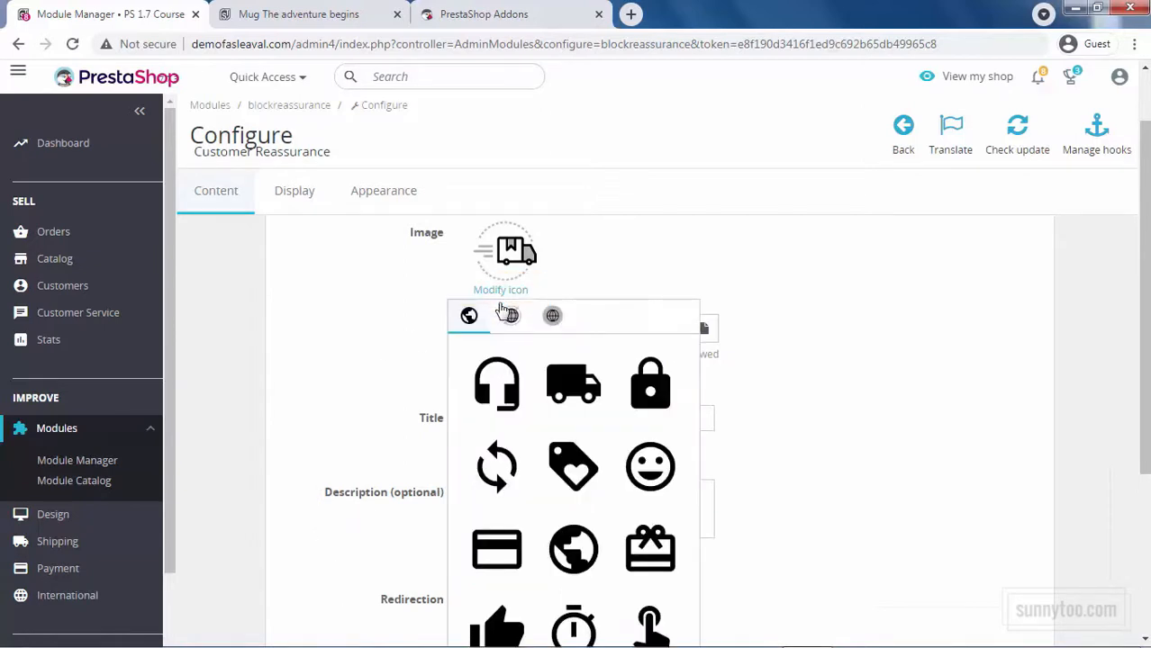
{"action": "left_click", "coordinate": [553, 315]}
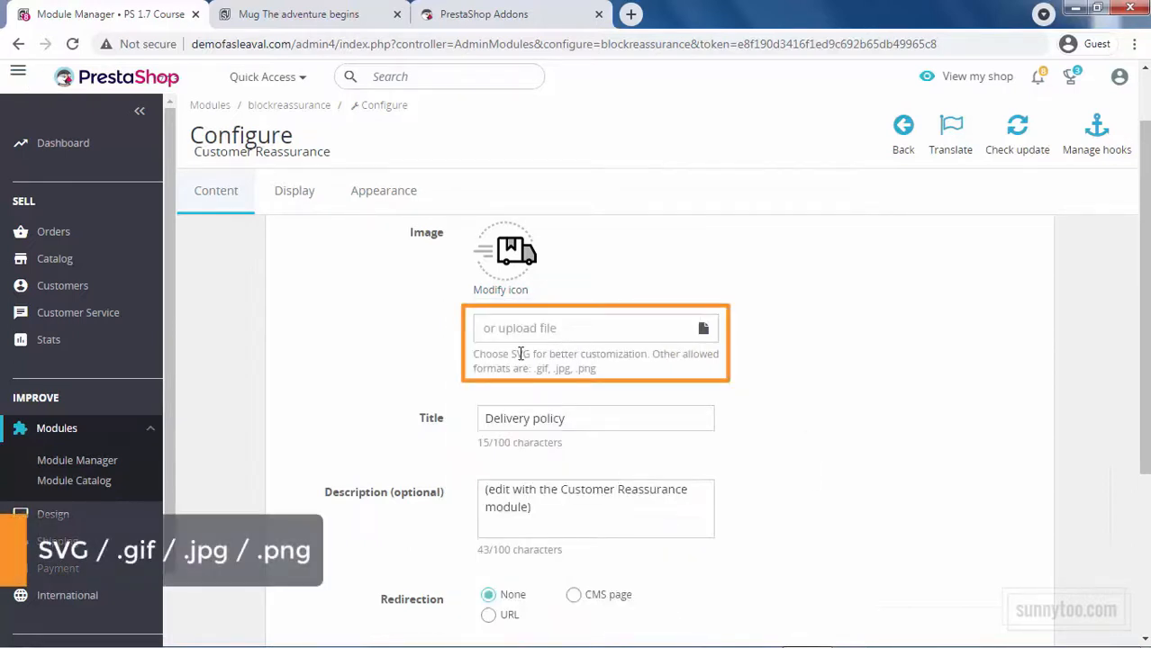
{"action": "mouse_move", "coordinate": [606, 381]}
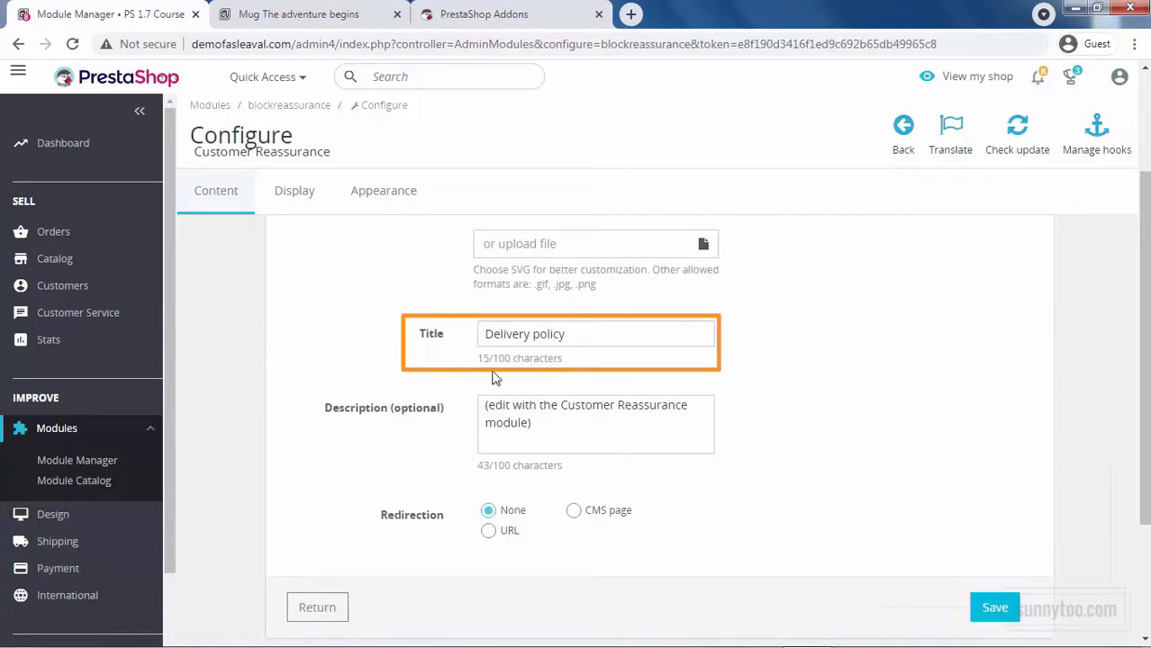
{"action": "mouse_move", "coordinate": [352, 414]}
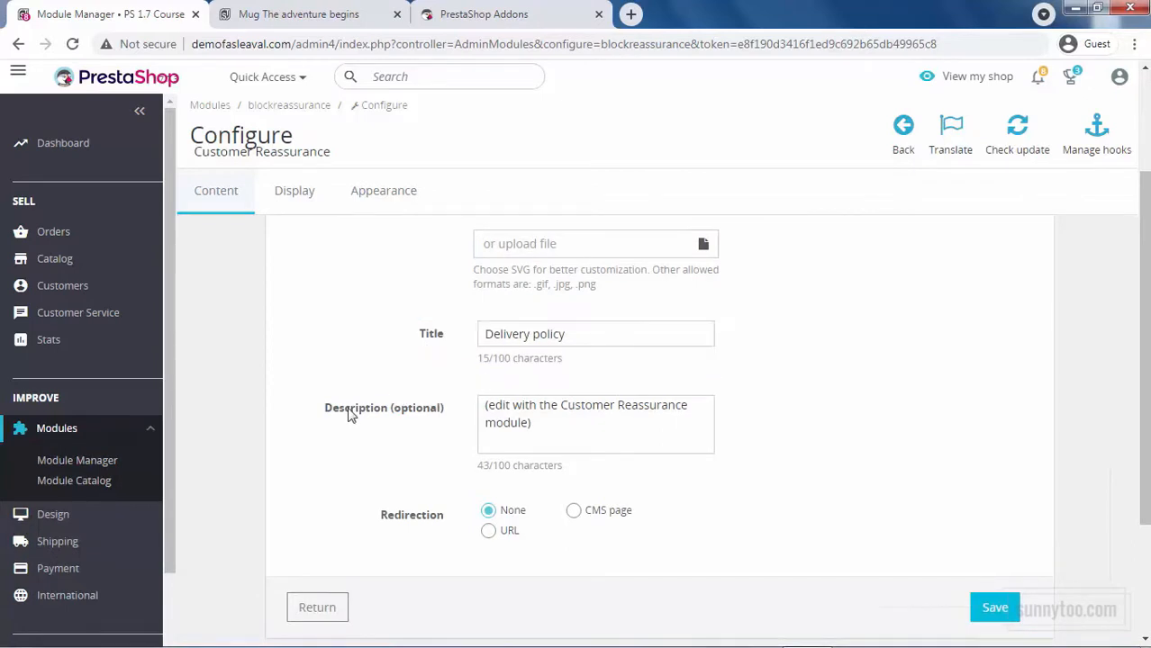
{"action": "triple_click", "coordinate": [595, 414]}
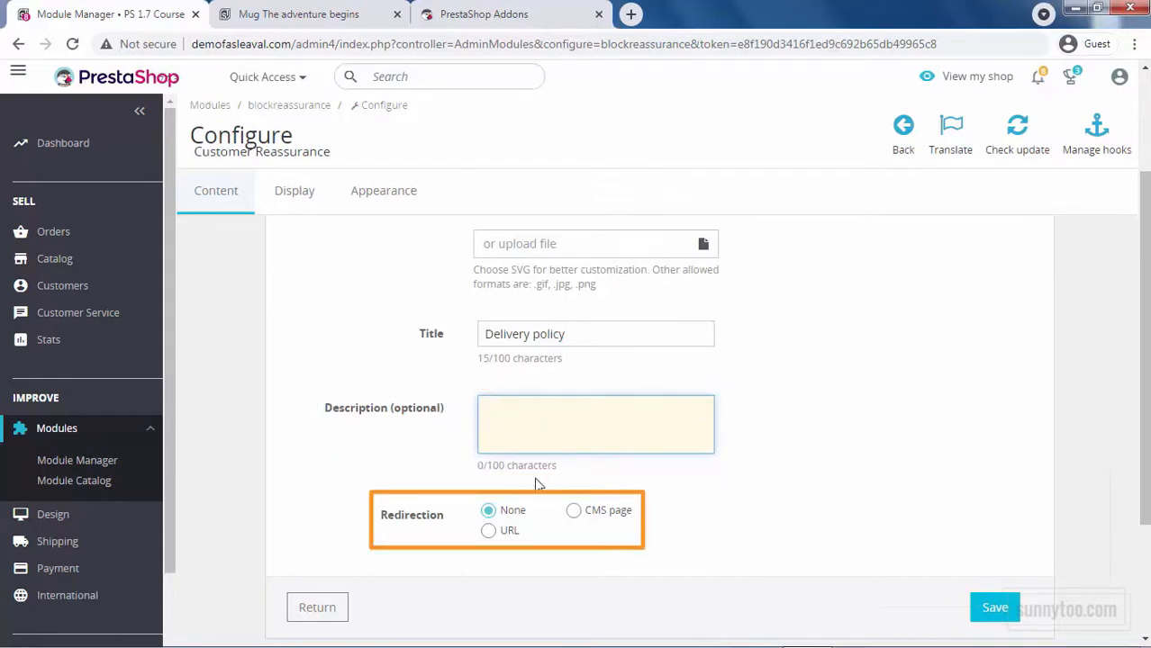
{"action": "left_click", "coordinate": [573, 511]}
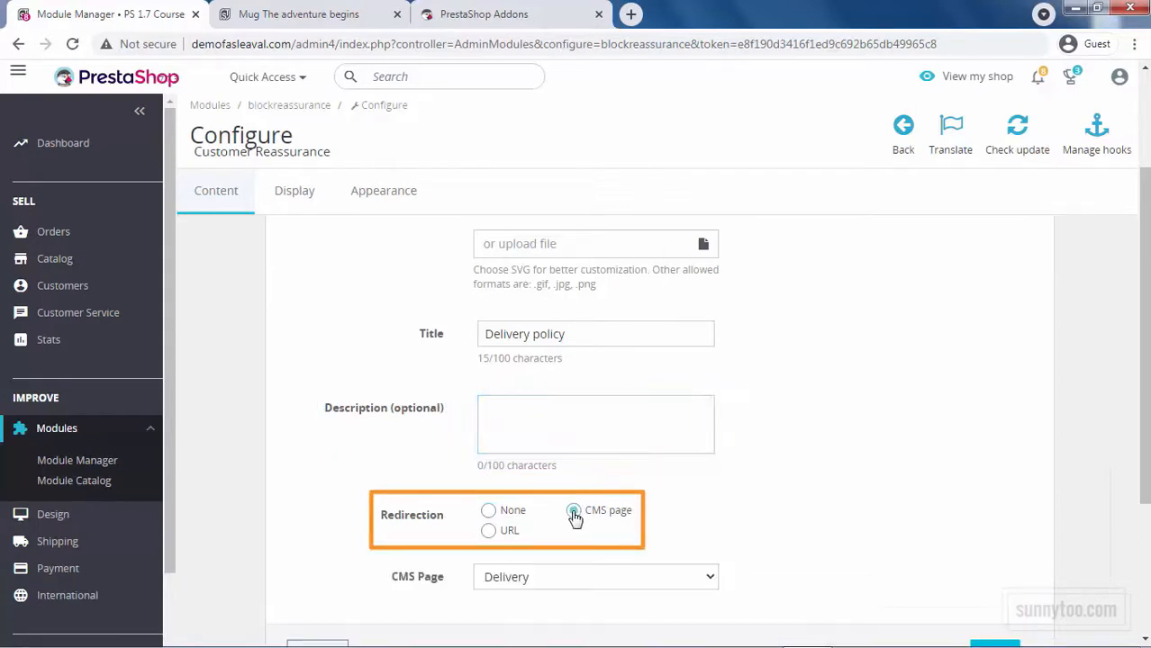
{"action": "left_click", "coordinate": [596, 576]}
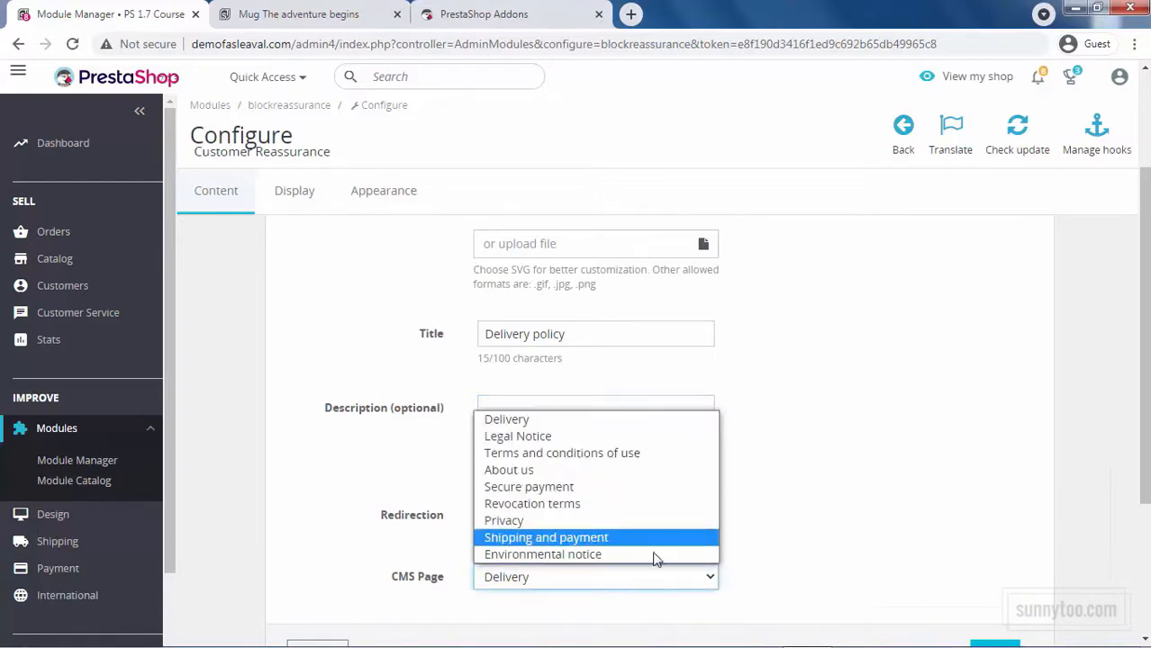
{"action": "left_click", "coordinate": [488, 529]}
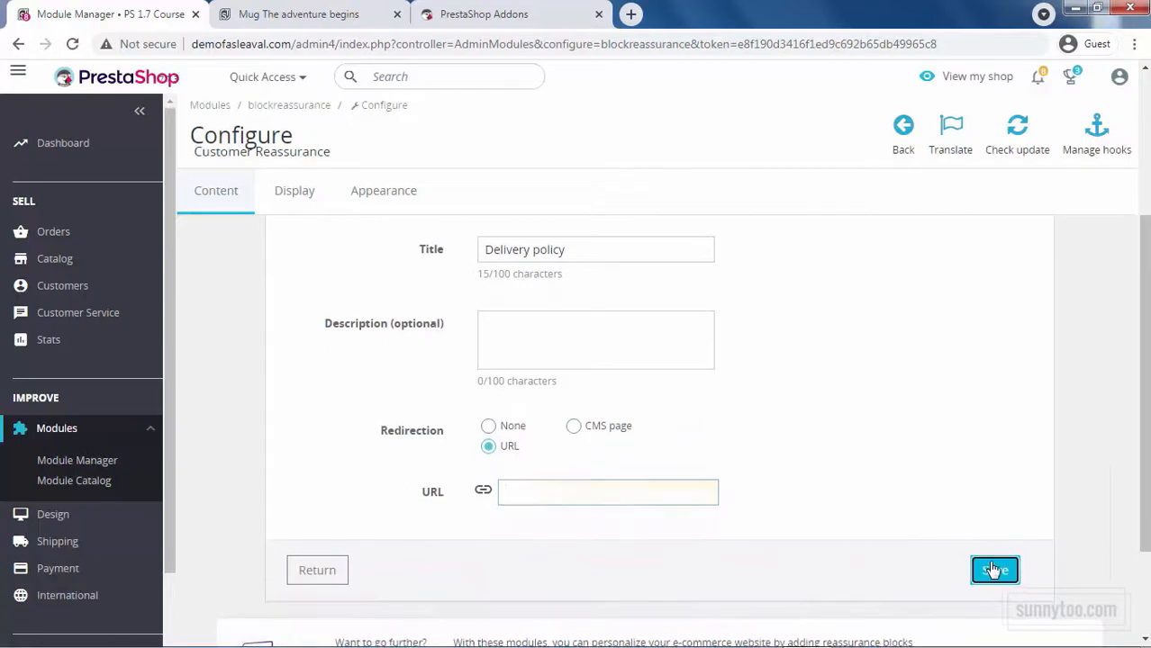
{"action": "left_click", "coordinate": [994, 570]}
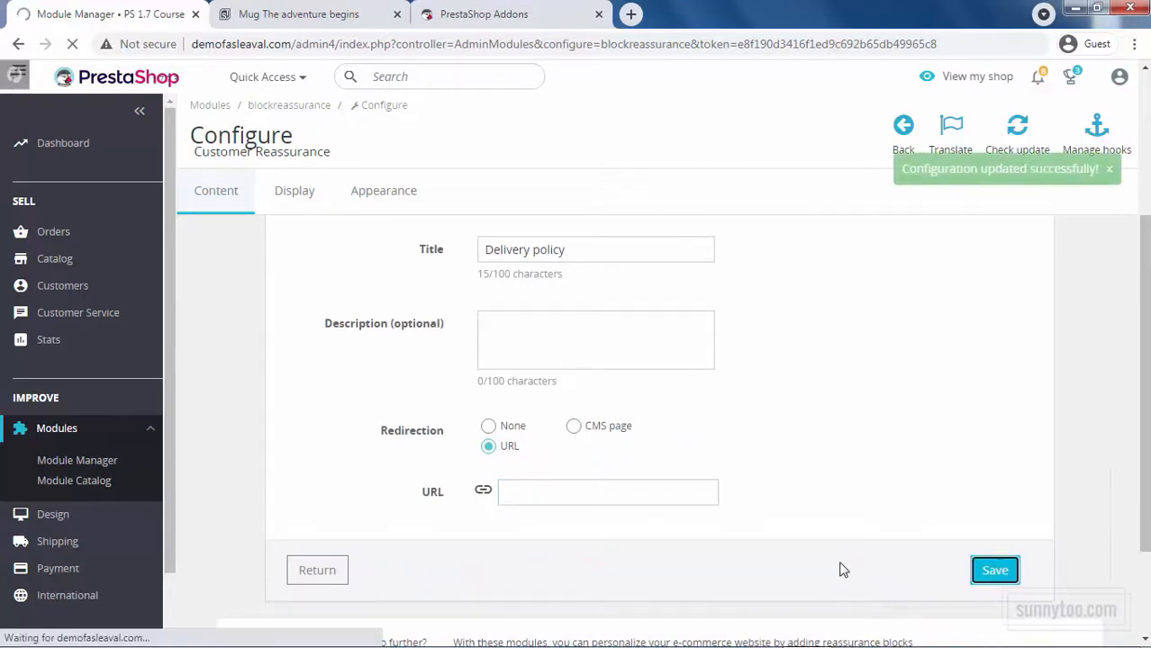
{"action": "left_click", "coordinate": [298, 14]}
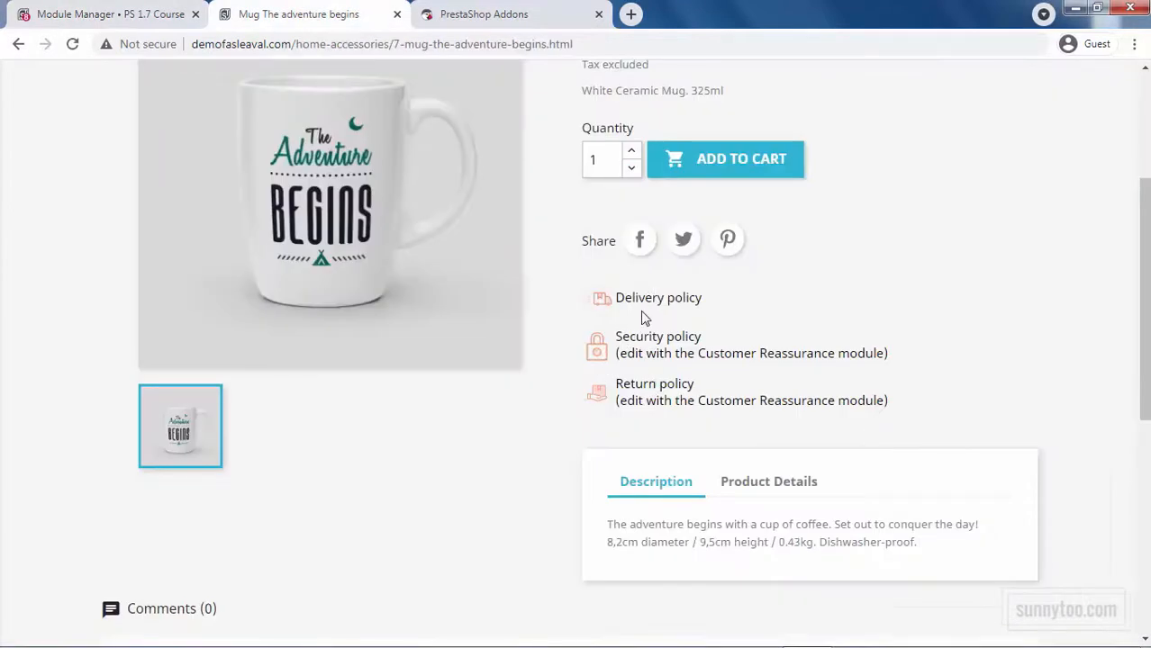
{"action": "mouse_move", "coordinate": [627, 321]}
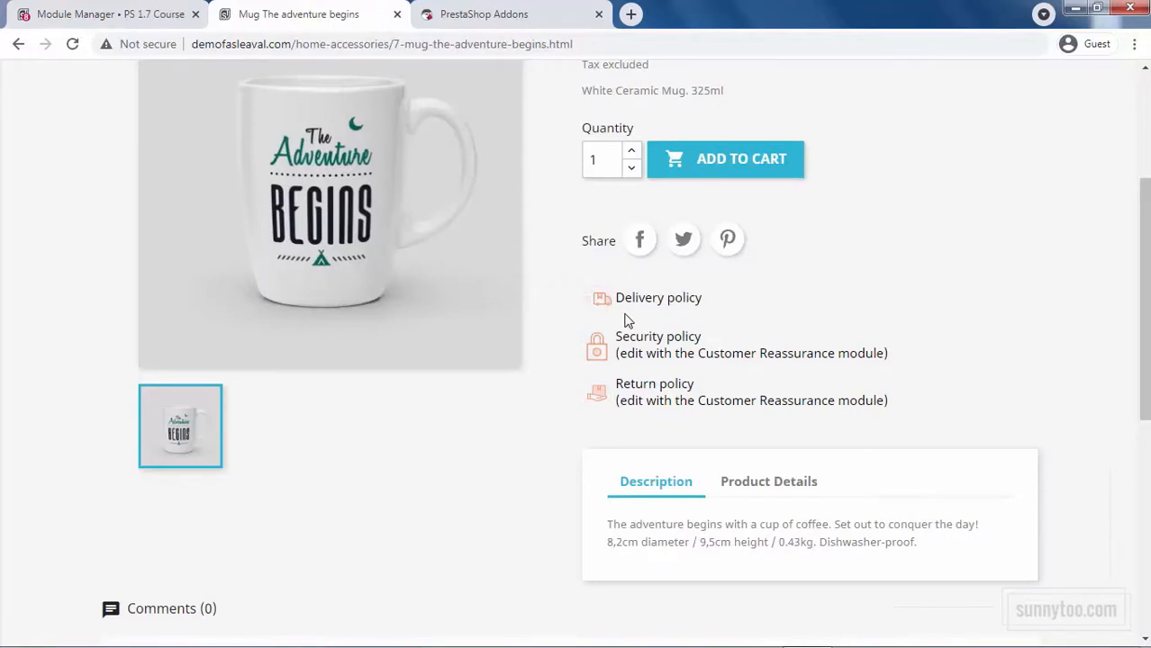
{"action": "mouse_move", "coordinate": [790, 317]}
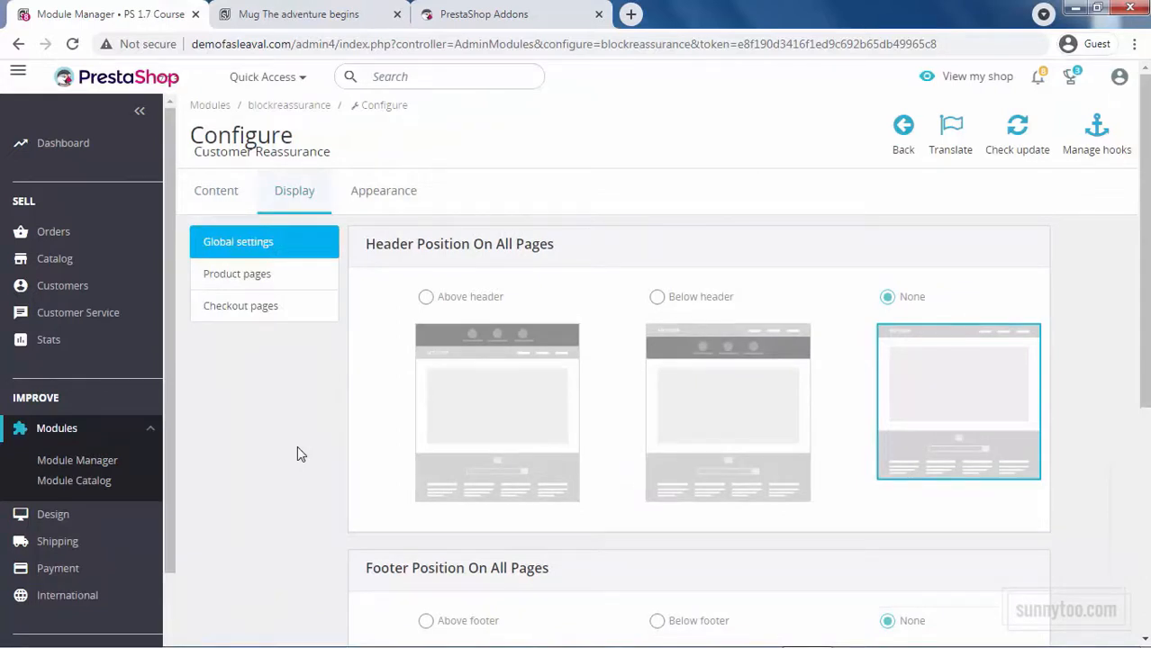
{"action": "mouse_move", "coordinate": [307, 451]}
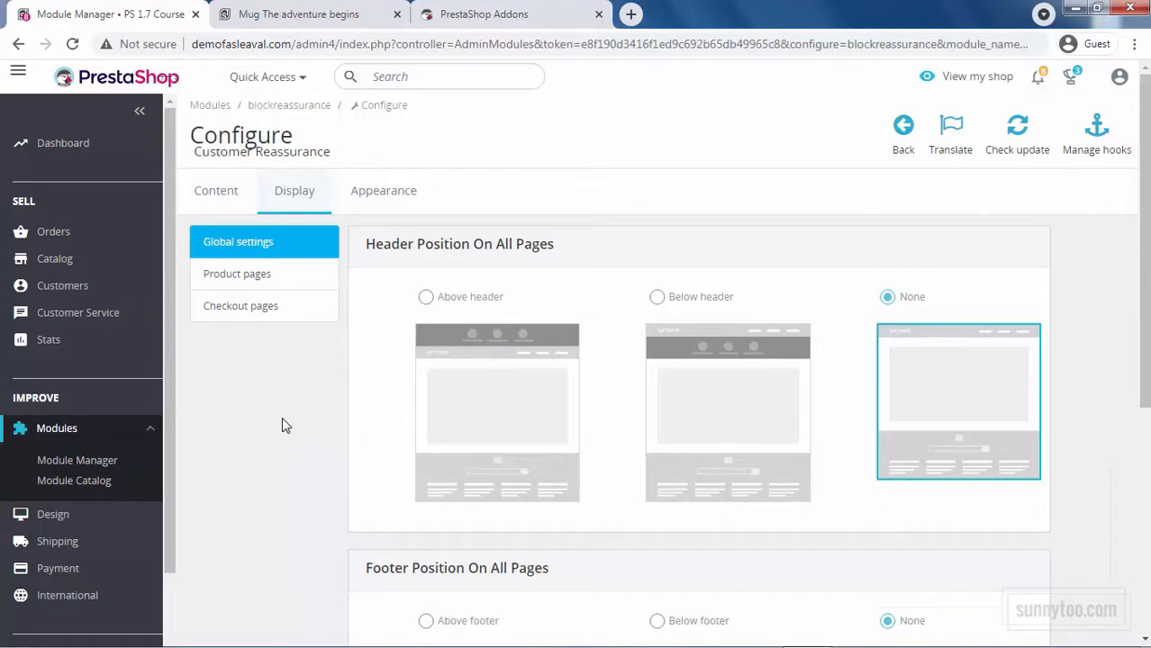
Set global positions to Above header and Below footer, checking the checkout page position settings.
{"action": "scroll", "scroll_direction": "down", "scroll_amount": 3}
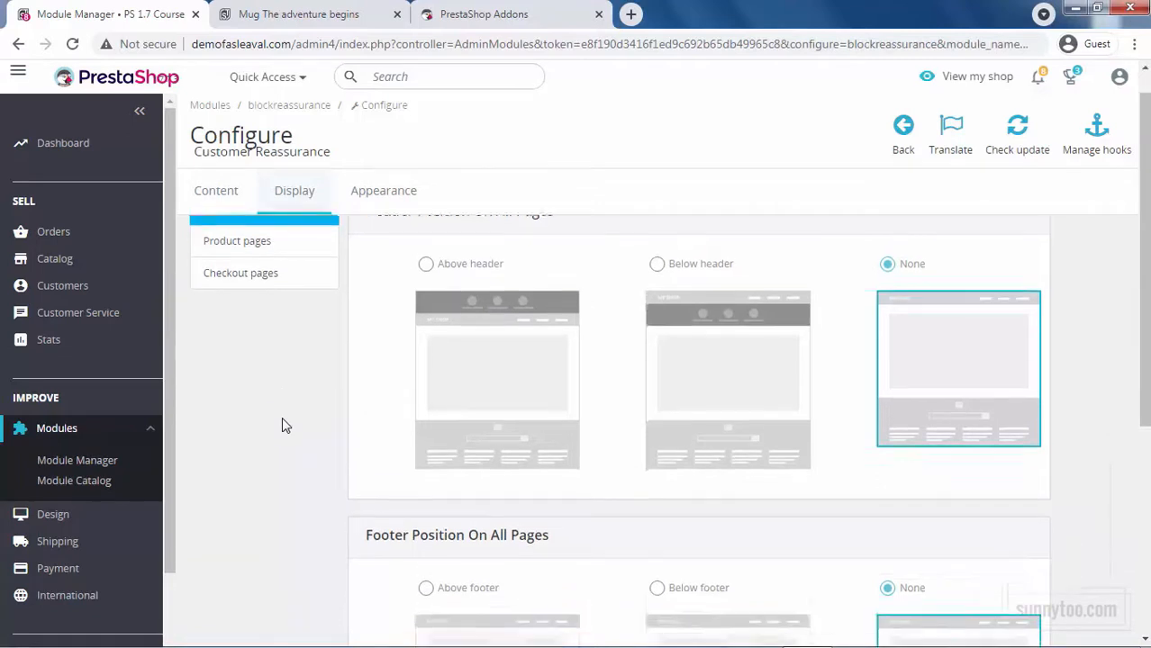
{"action": "scroll", "scroll_direction": "down", "scroll_amount": 3}
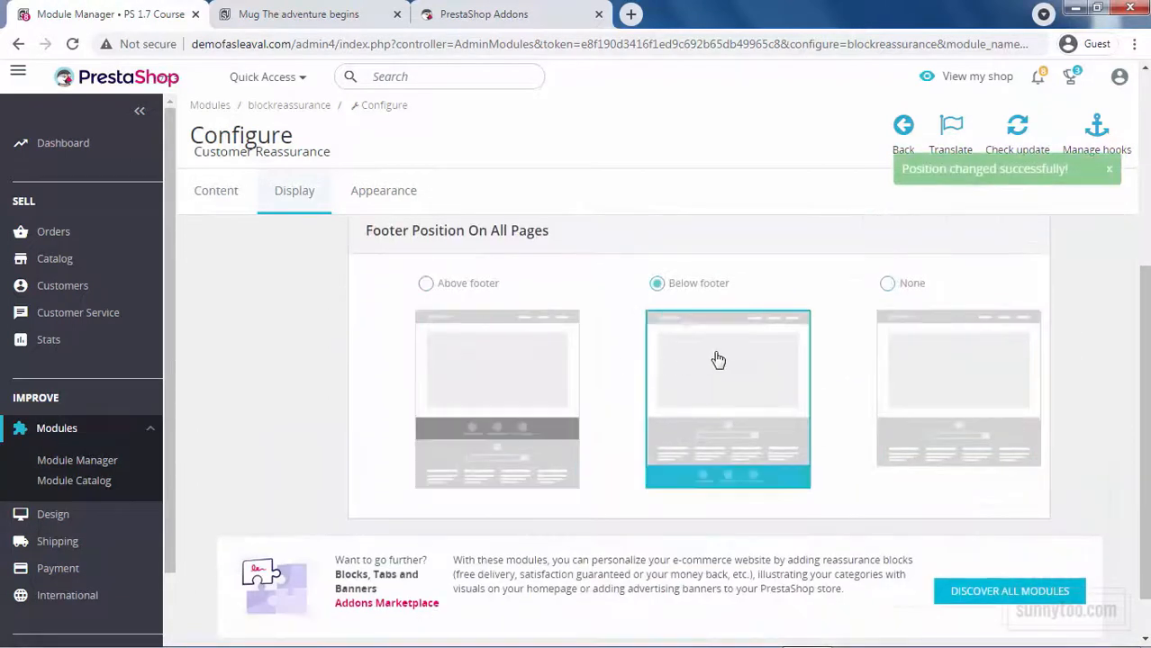
{"action": "left_click", "coordinate": [887, 283]}
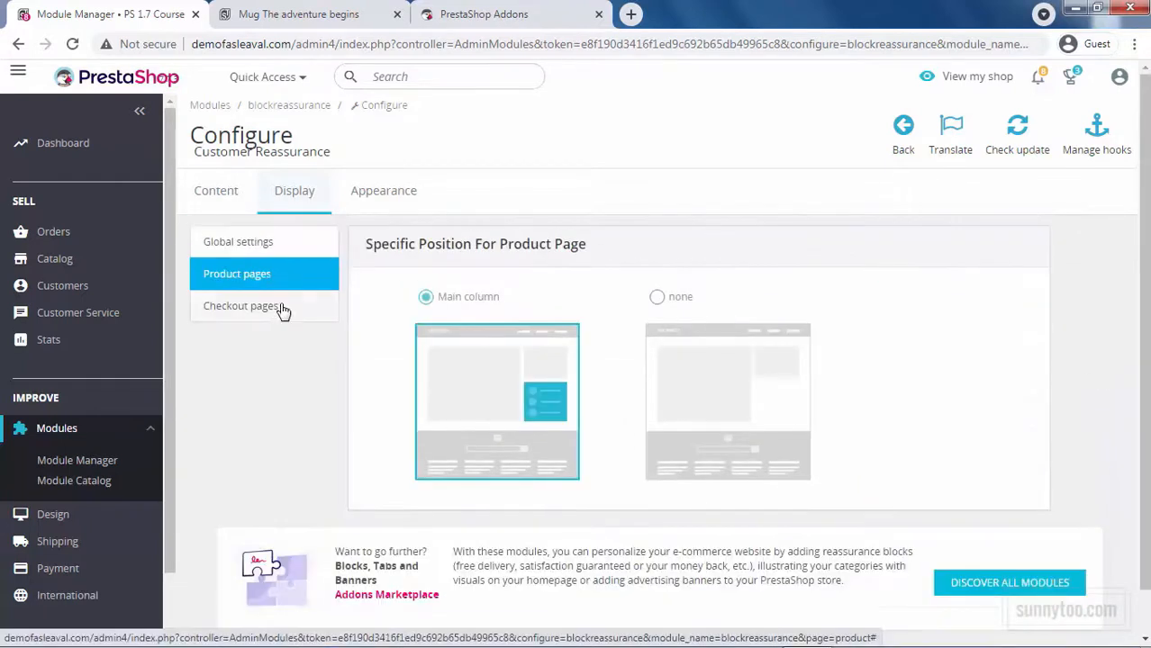
{"action": "mouse_move", "coordinate": [403, 367]}
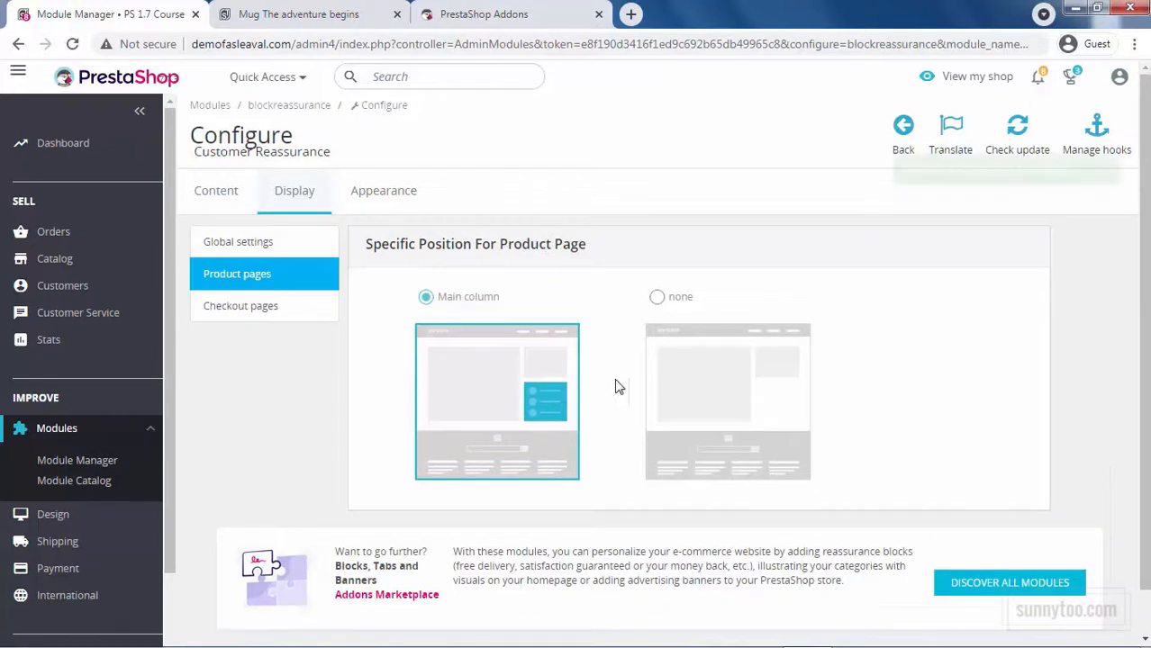
{"action": "left_click", "coordinate": [240, 305]}
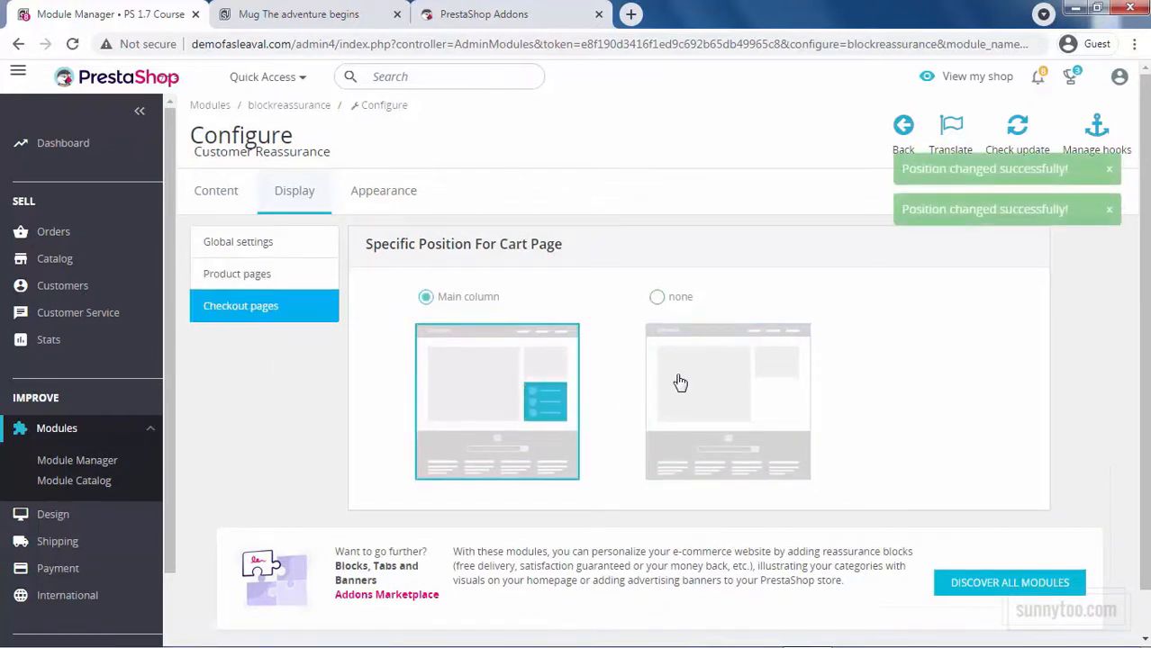
{"action": "left_click", "coordinate": [239, 241]}
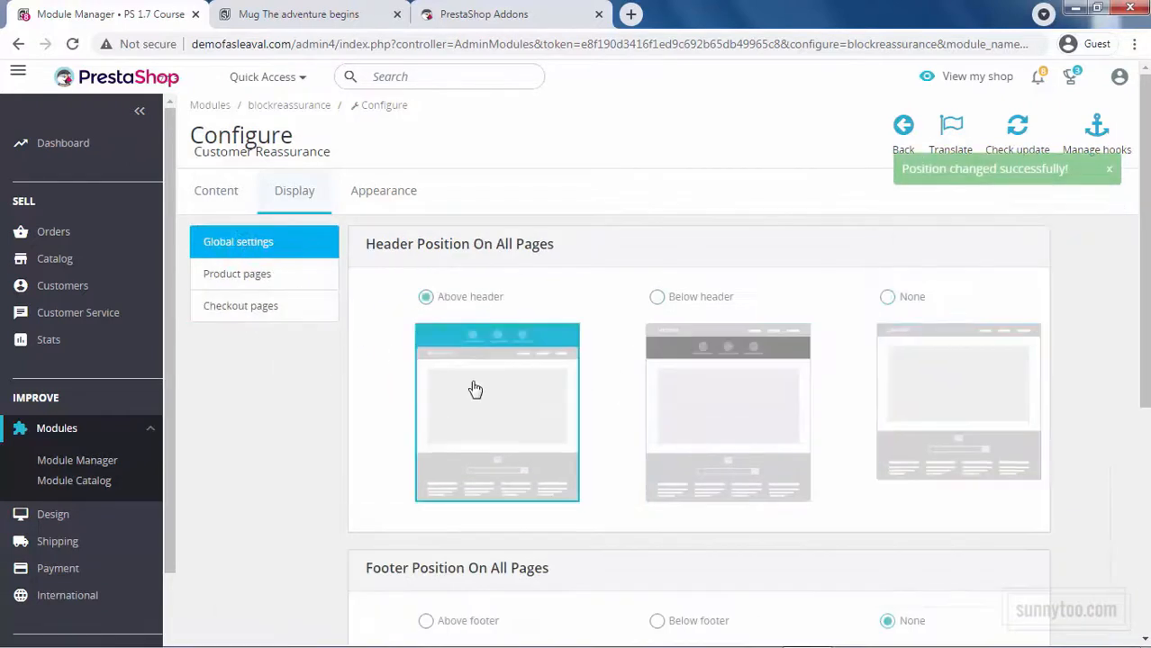
{"action": "left_click", "coordinate": [657, 621]}
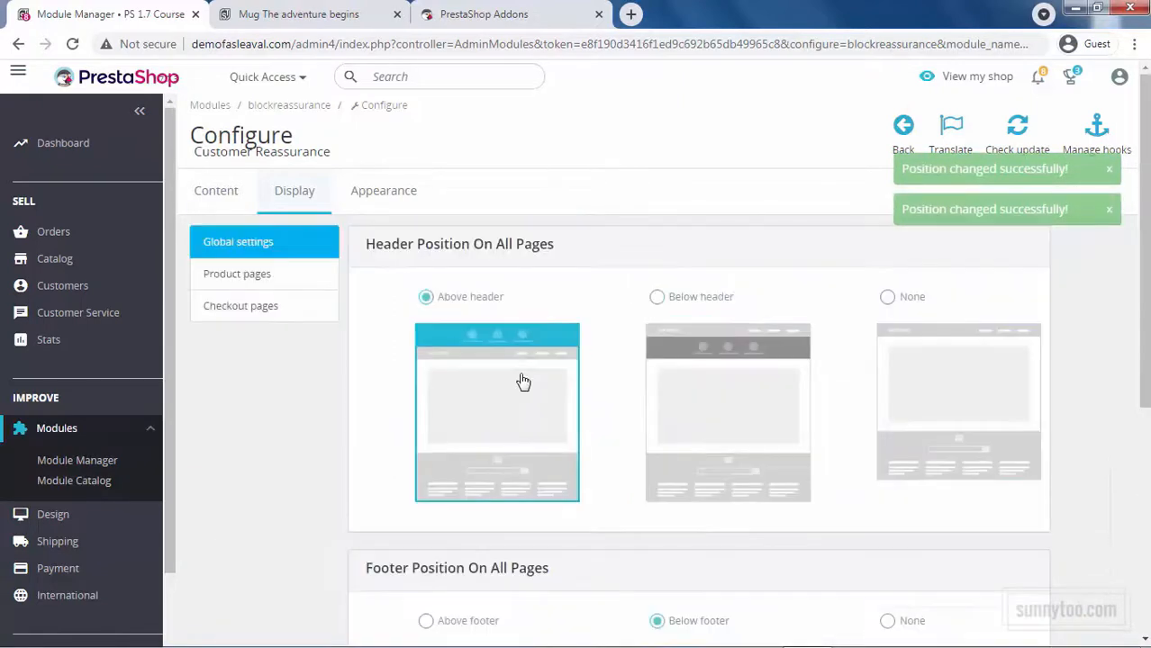
{"action": "scroll", "scroll_direction": "down", "scroll_amount": 3}
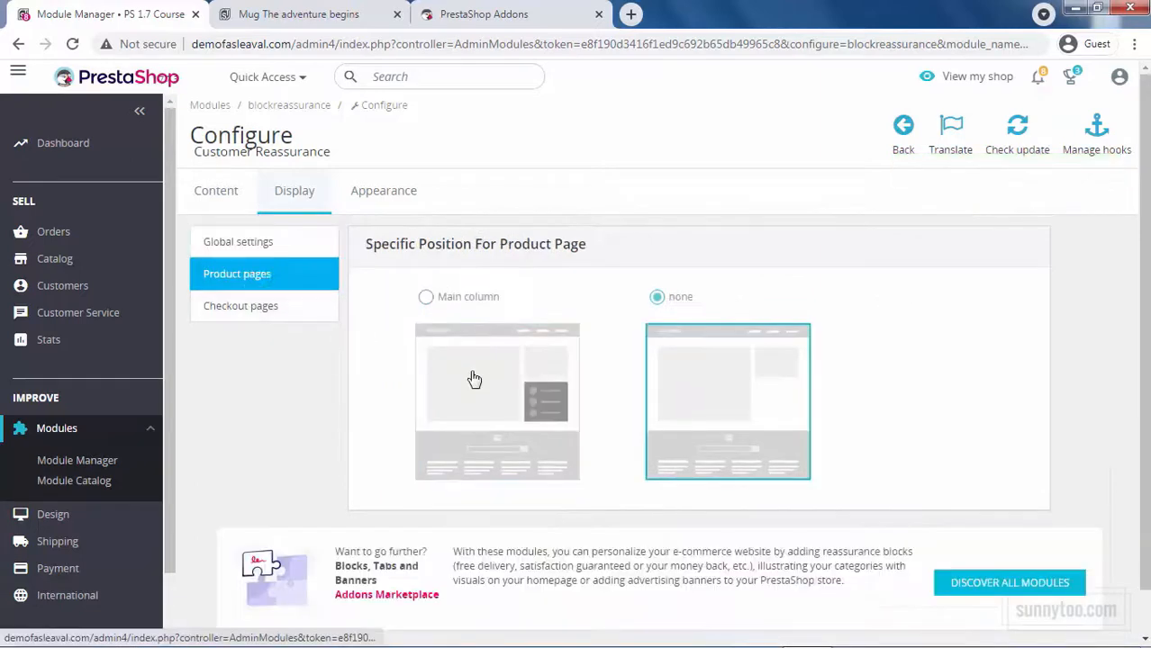
{"action": "left_click", "coordinate": [241, 305]}
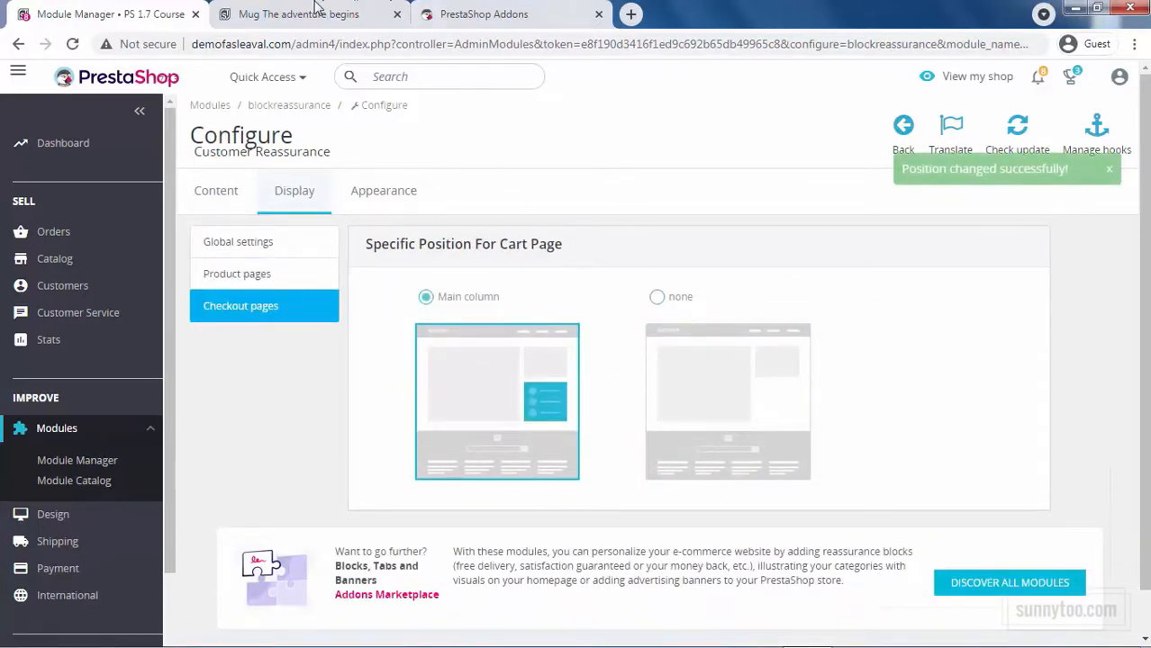
{"action": "left_click", "coordinate": [297, 13]}
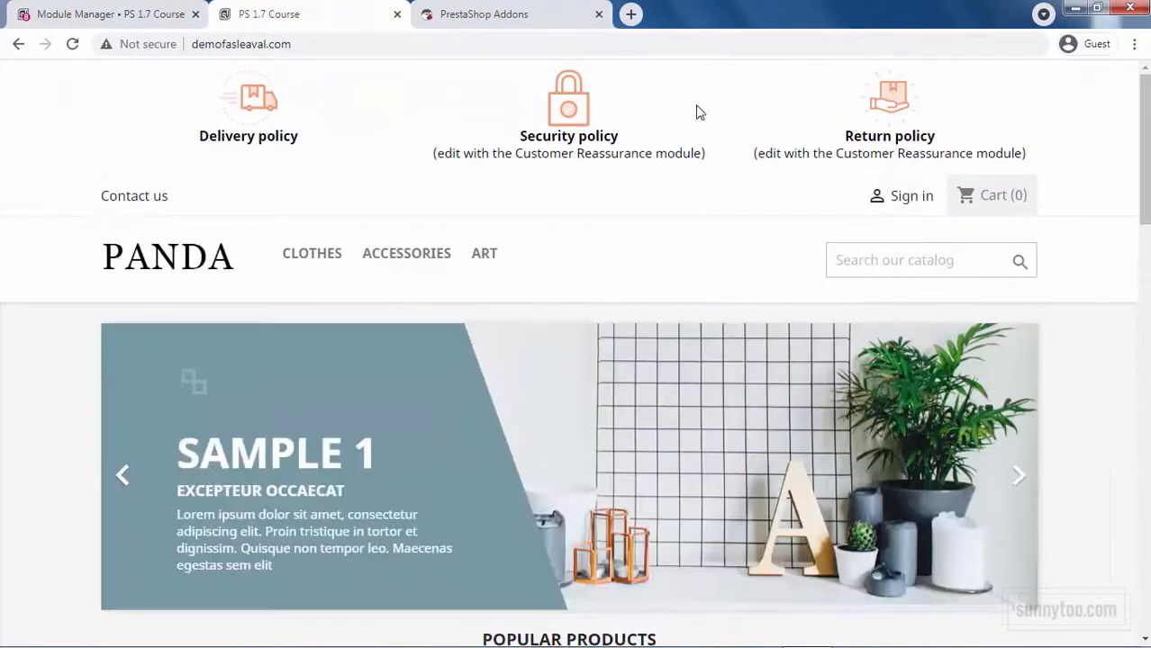
{"action": "scroll", "scroll_direction": "down", "scroll_amount": 3}
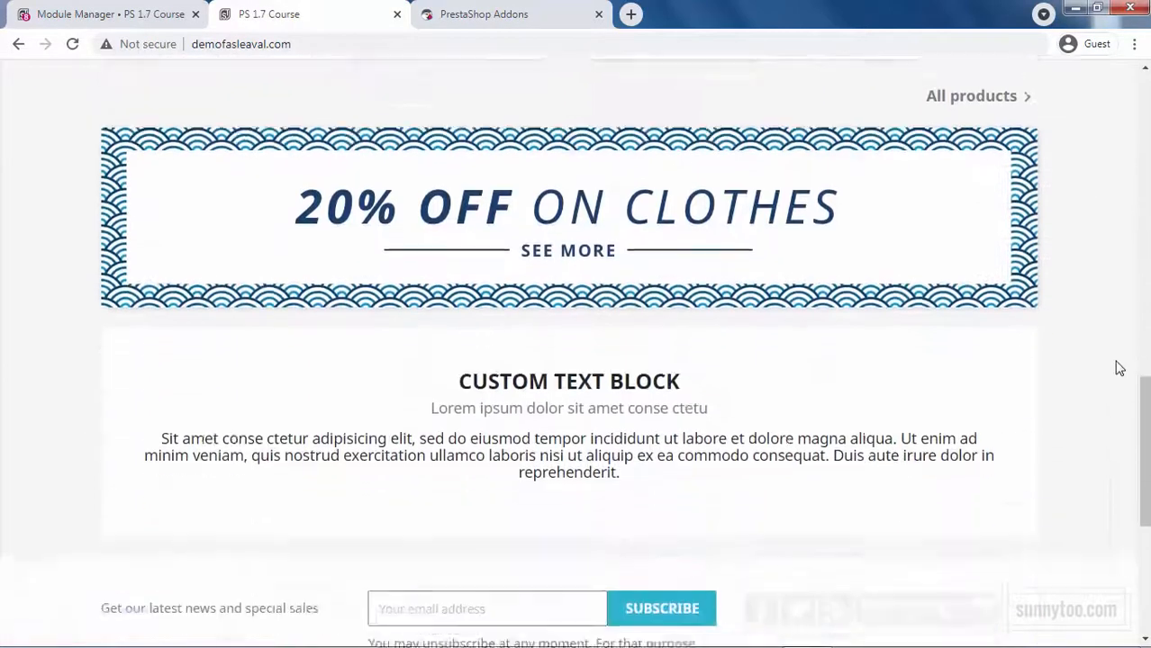
{"action": "scroll", "scroll_direction": "down", "scroll_amount": 3}
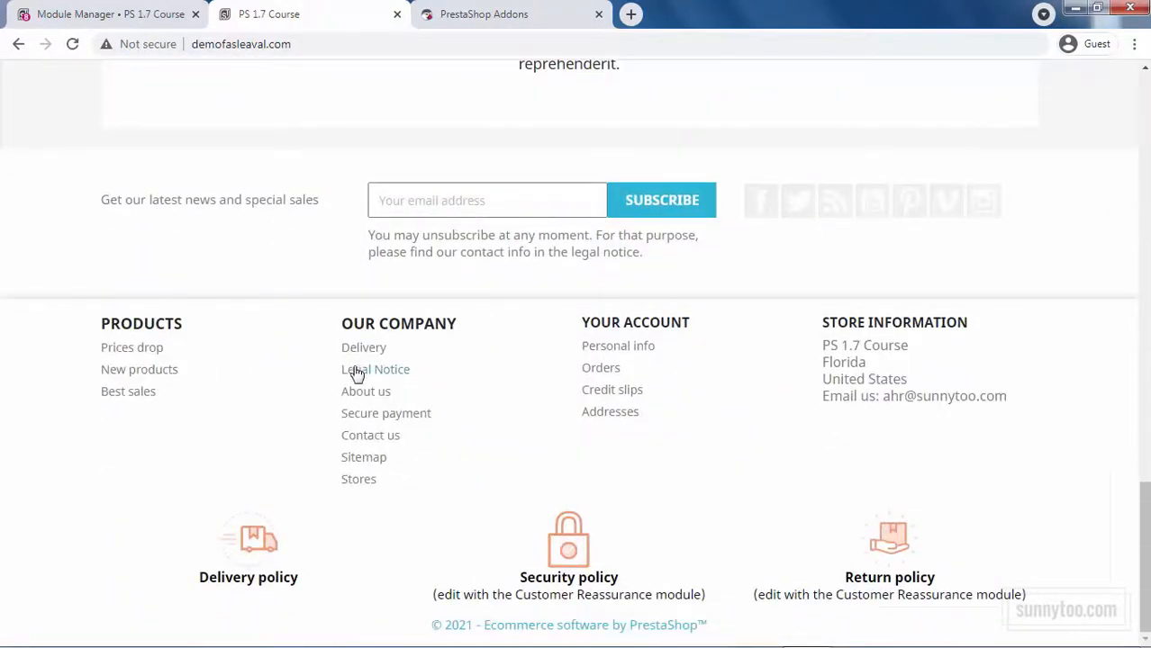
{"action": "left_click", "coordinate": [364, 348]}
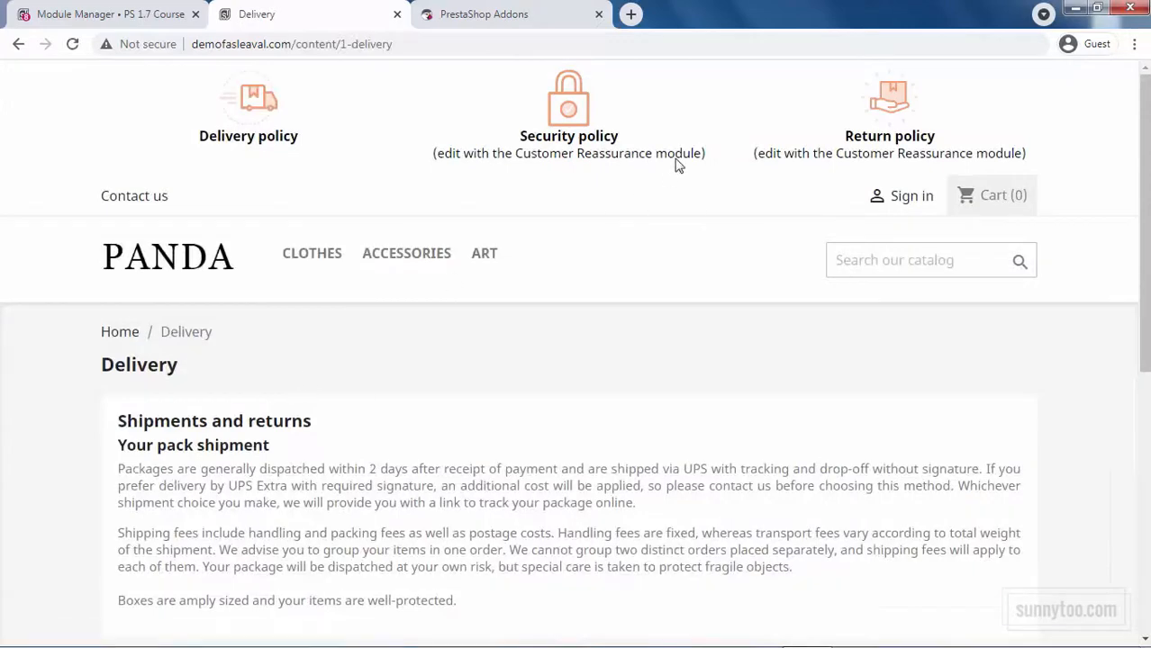
{"action": "scroll", "scroll_direction": "down", "scroll_amount": 3}
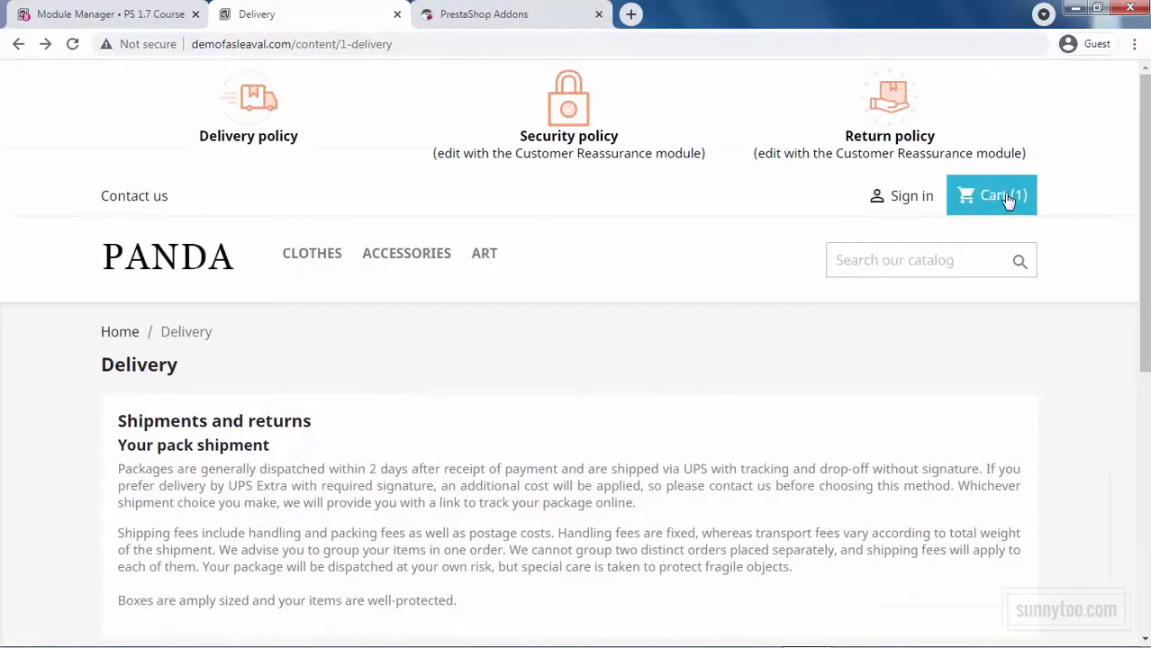
{"action": "left_click", "coordinate": [991, 195]}
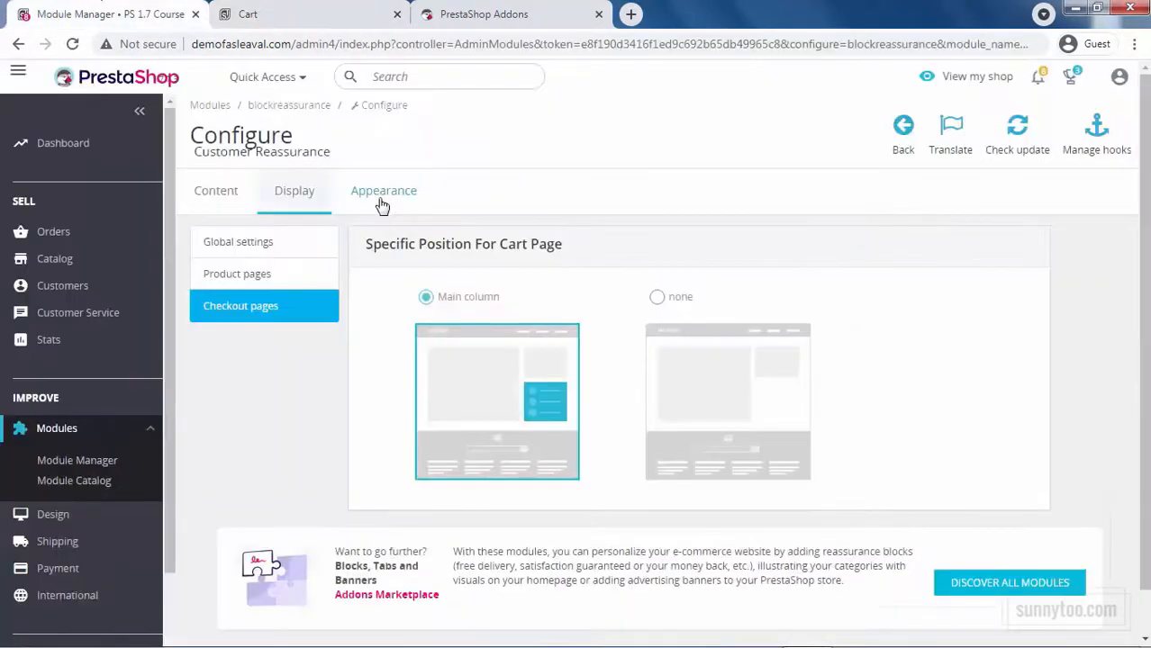
Review the Appearance settings' icon and text colour choosers, keeping the text colour black.
{"action": "left_click", "coordinate": [383, 190]}
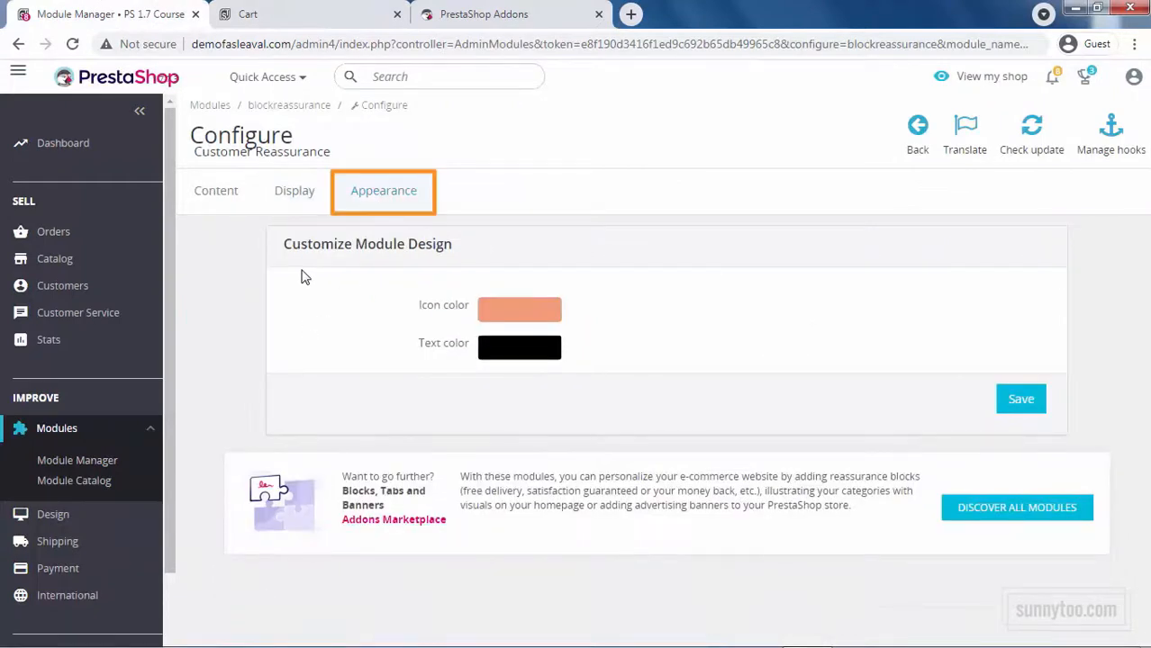
{"action": "left_click", "coordinate": [520, 309]}
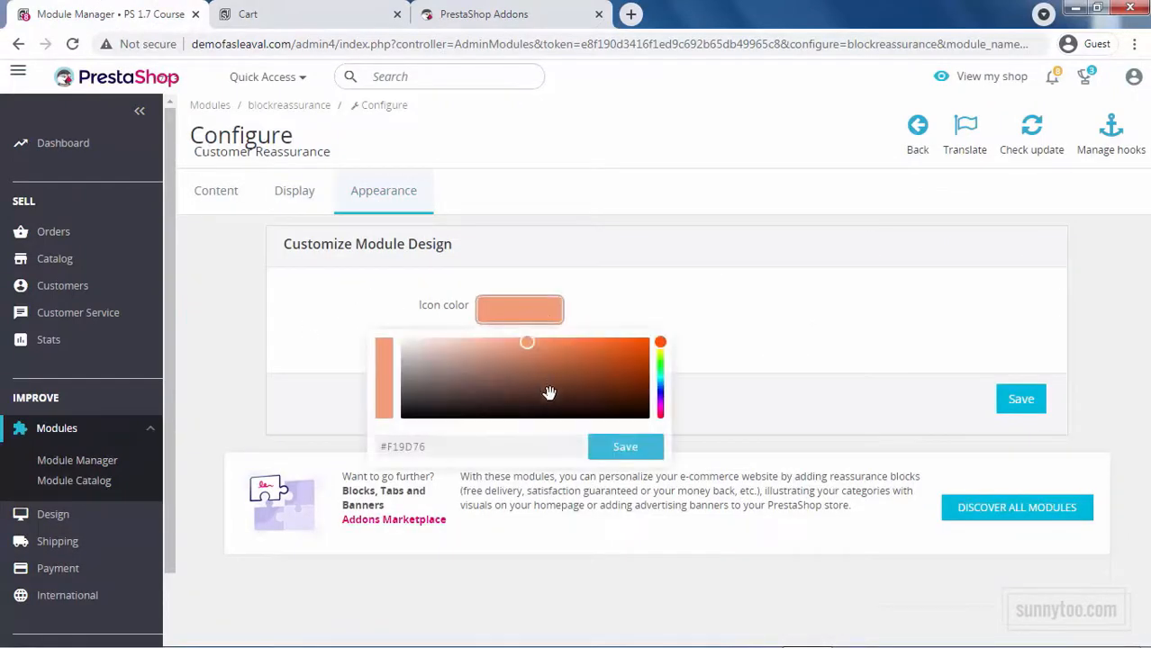
{"action": "left_click", "coordinate": [625, 364]}
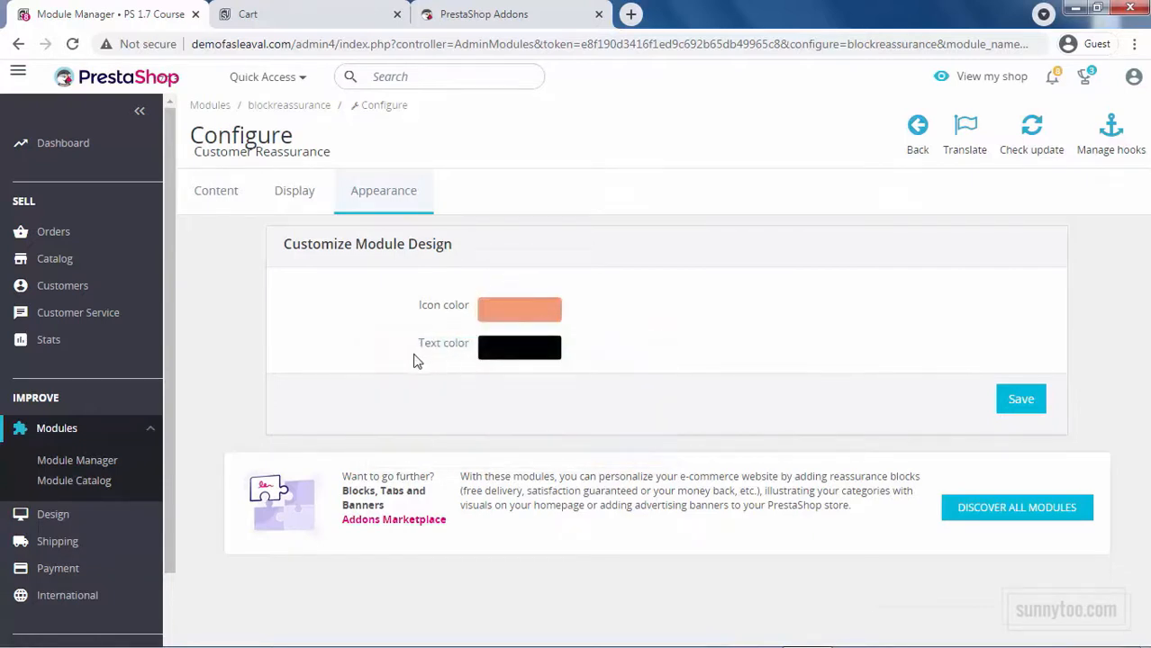
{"action": "left_click", "coordinate": [520, 348]}
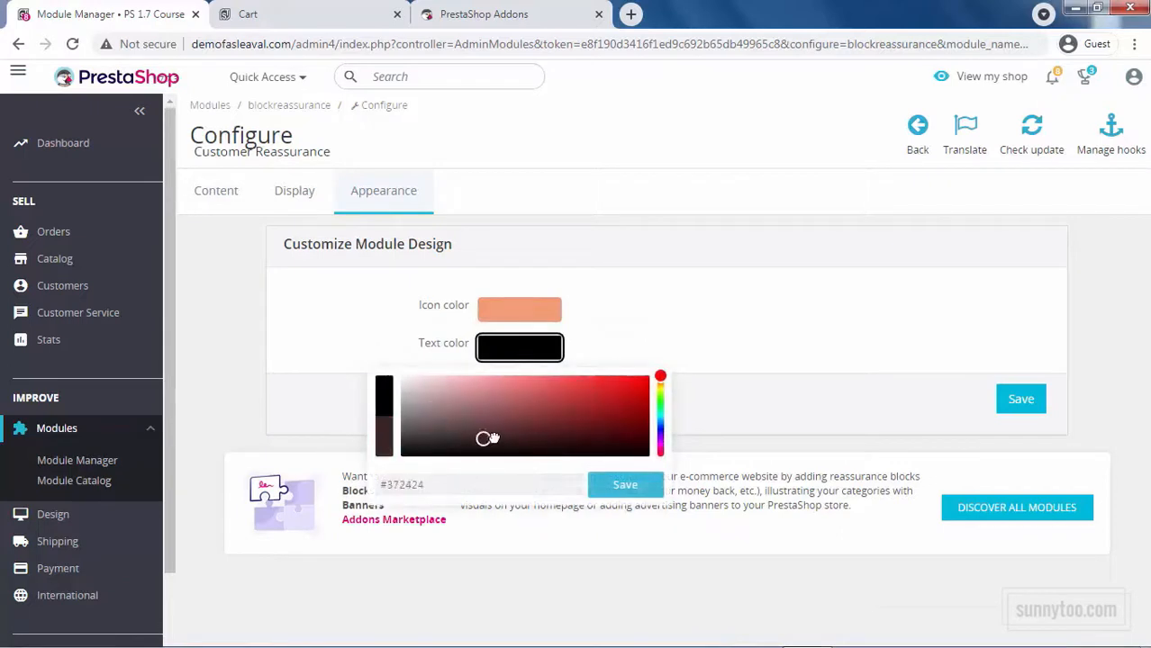
{"action": "left_click", "coordinate": [414, 327]}
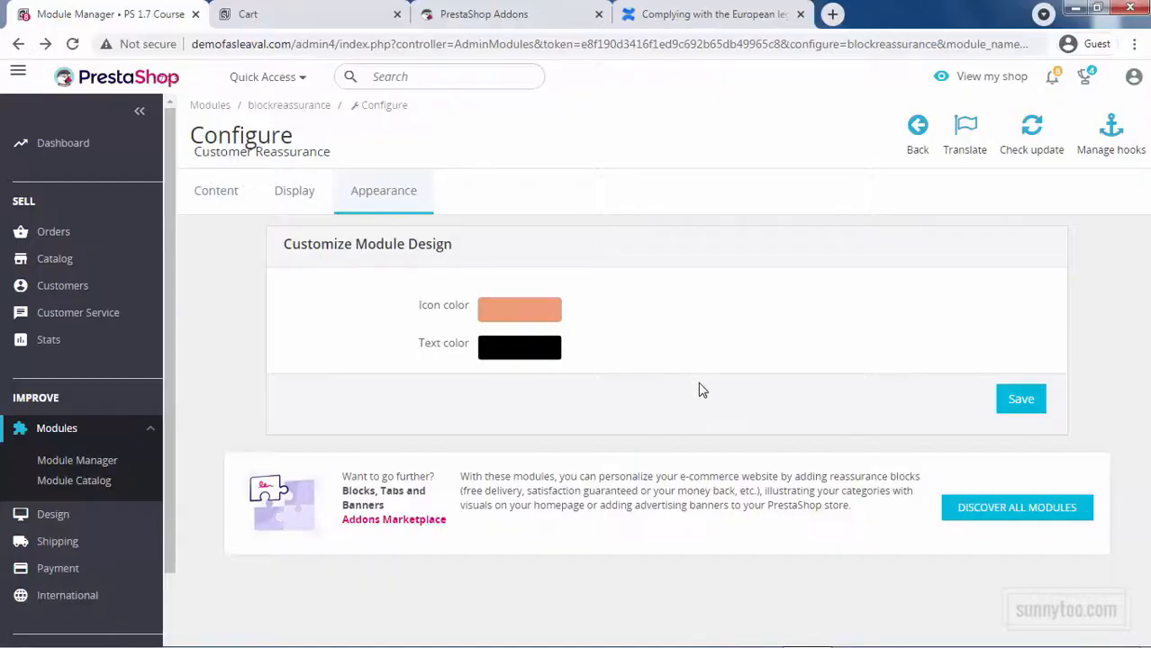
View the European legislation guide tab, then return to the back office tab.
{"action": "left_click", "coordinate": [711, 14]}
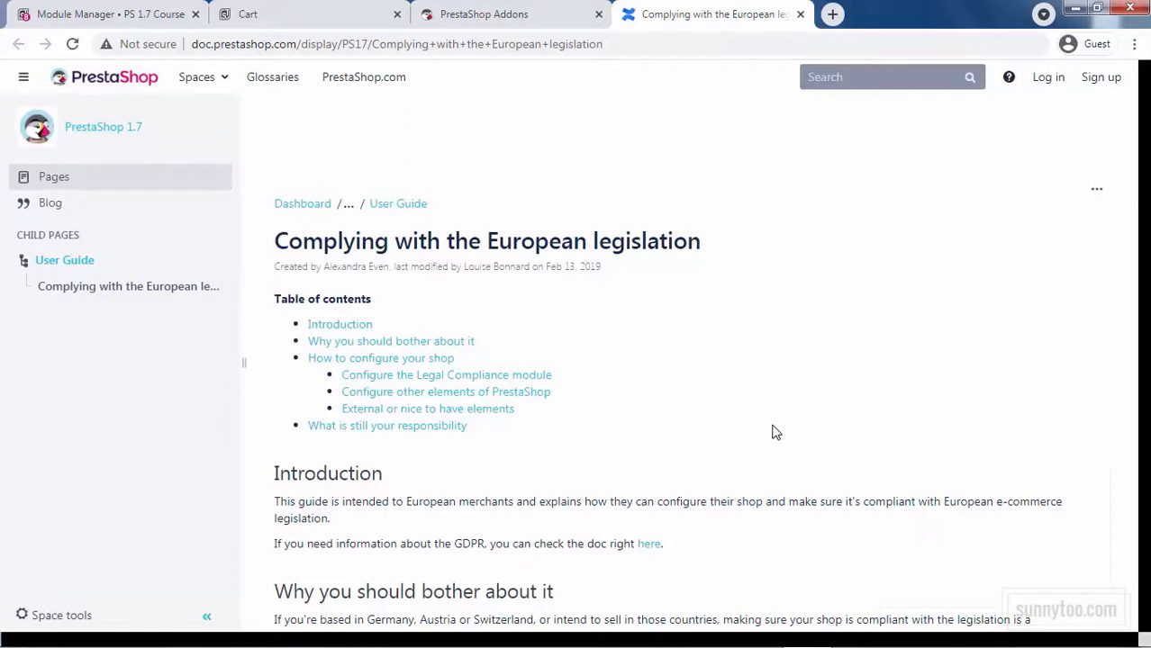
{"action": "left_click", "coordinate": [99, 13]}
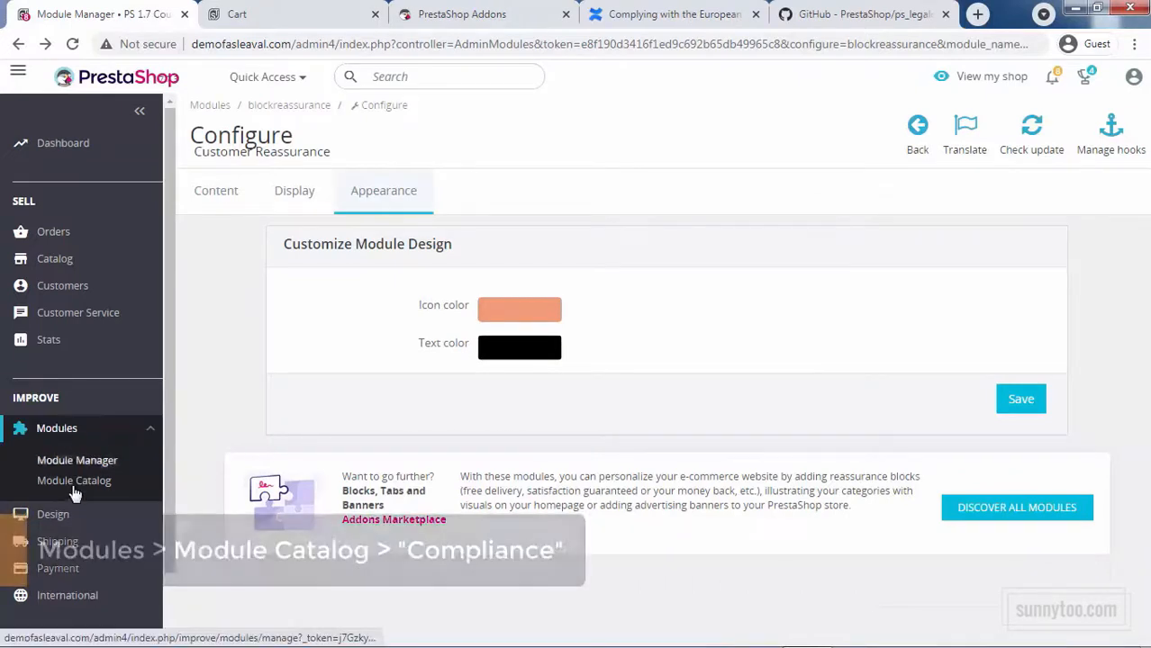
Search the Module Catalog for 'compliance' to list Legal Compliance and Official GDPR compliance.
{"action": "left_click", "coordinate": [74, 480]}
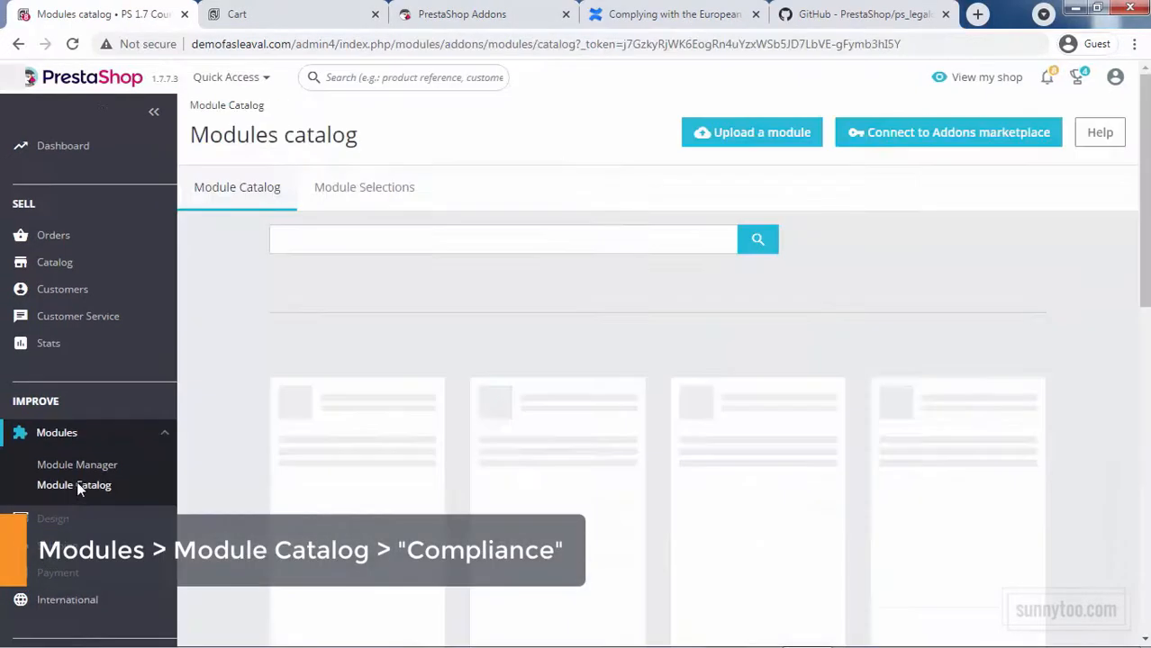
{"action": "type", "text": "c"}
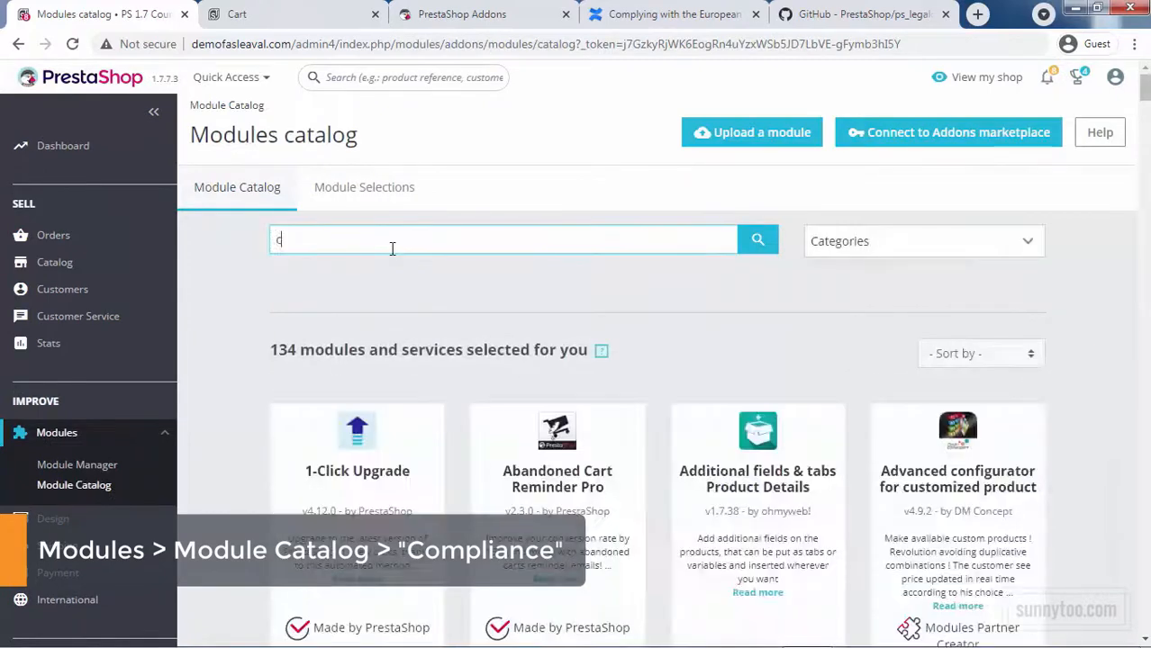
{"action": "type", "text": "ompliance"}
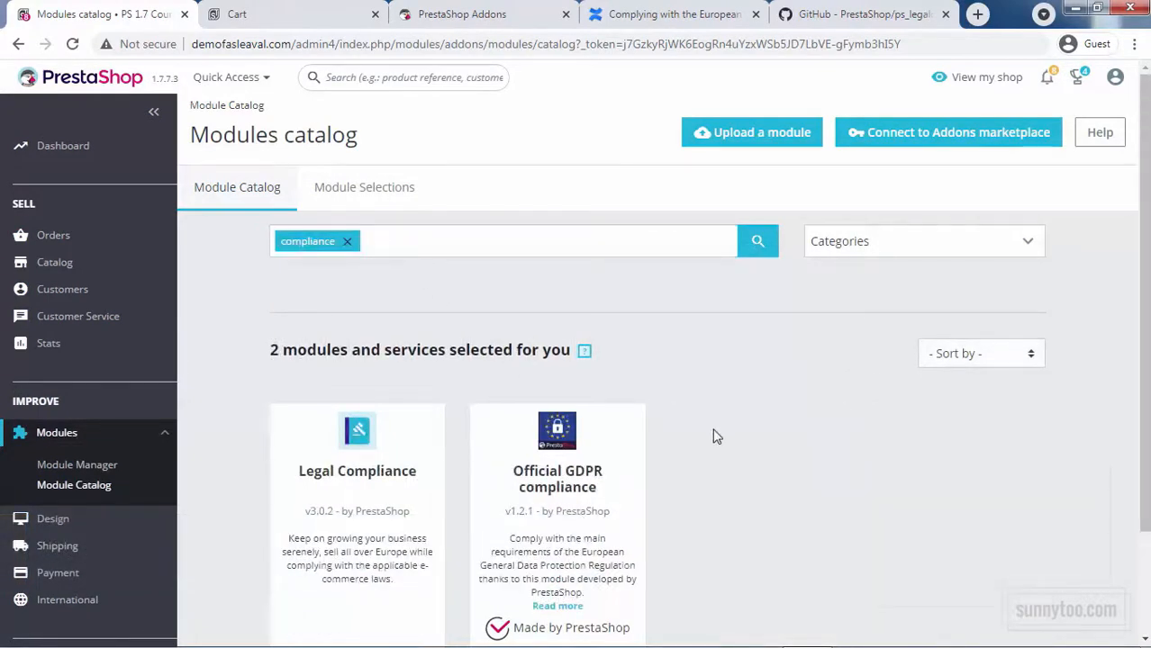
{"action": "scroll", "scroll_direction": "down", "scroll_amount": 3}
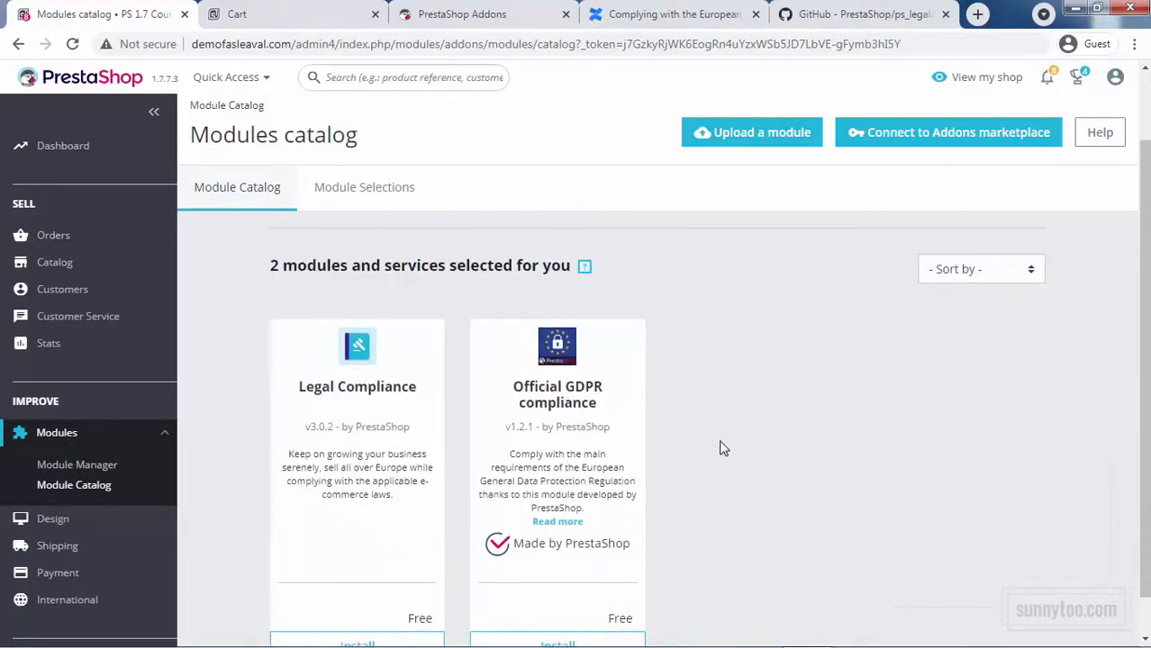
{"action": "left_click", "coordinate": [847, 14]}
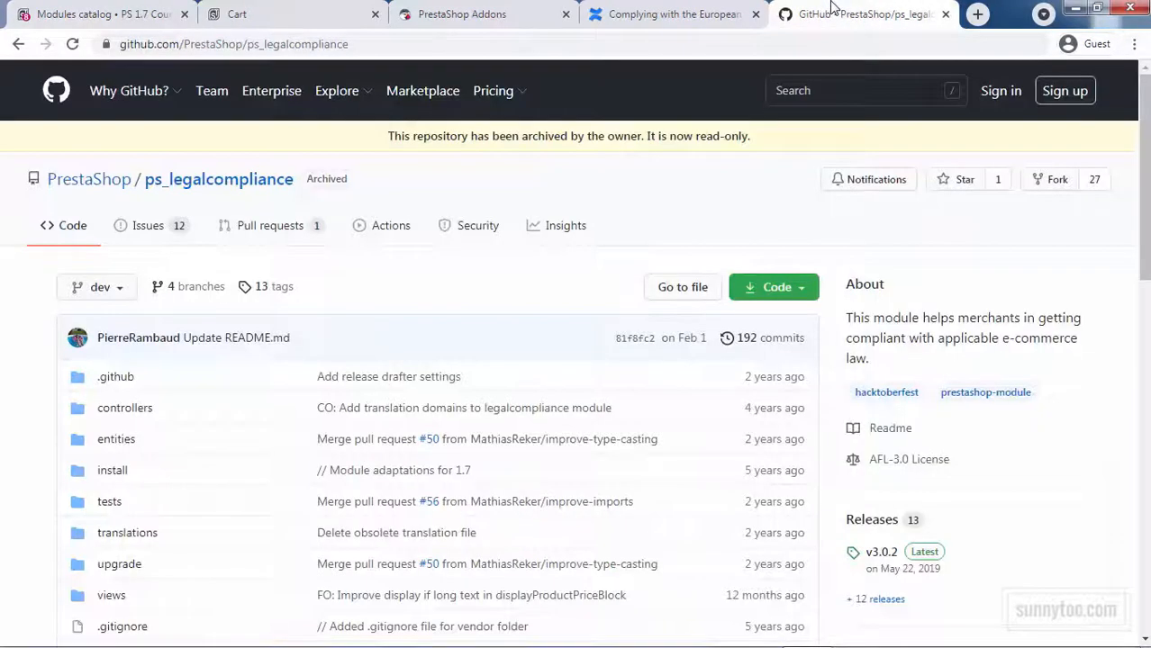
{"action": "mouse_move", "coordinate": [692, 213]}
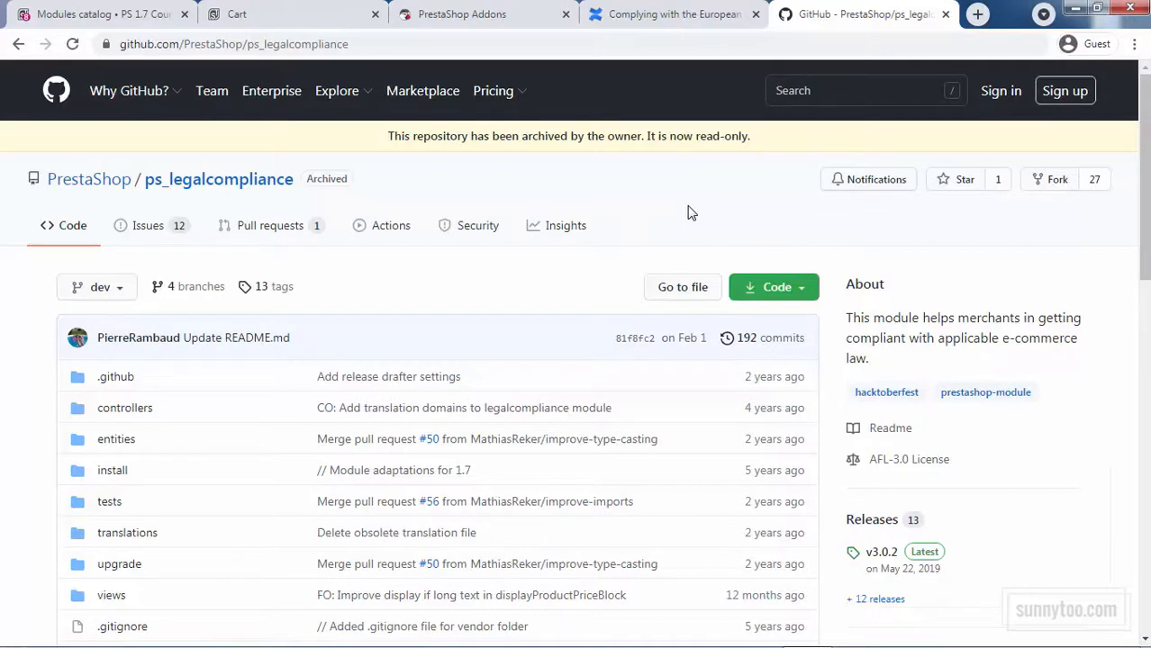
{"action": "left_click", "coordinate": [99, 14]}
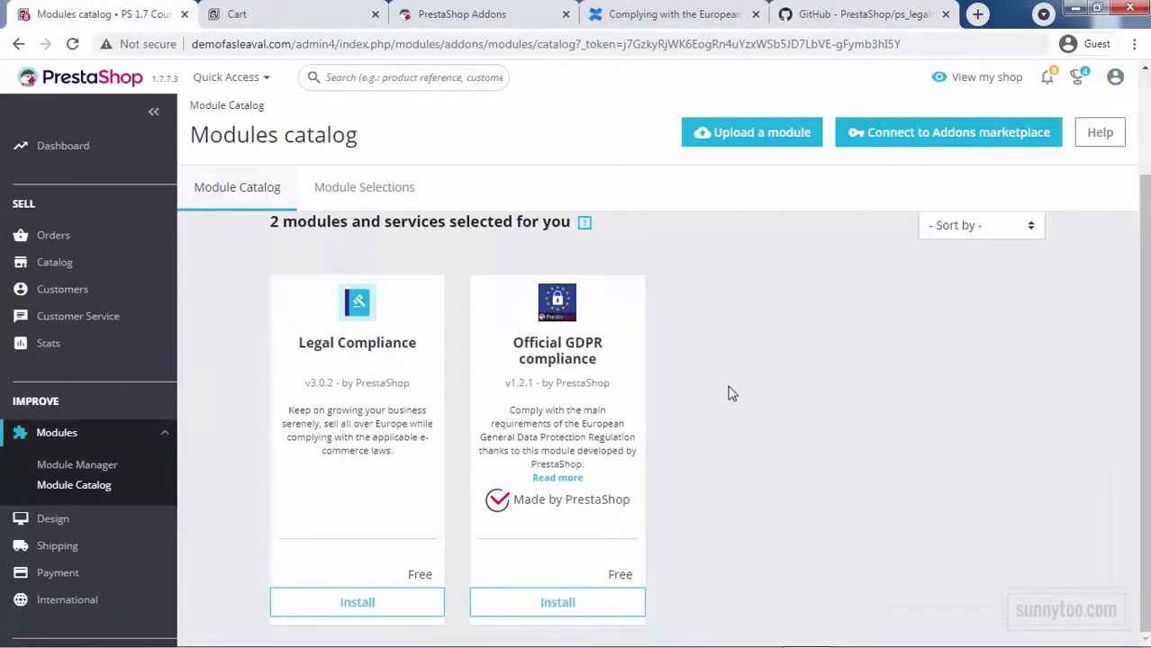
{"action": "mouse_move", "coordinate": [450, 578]}
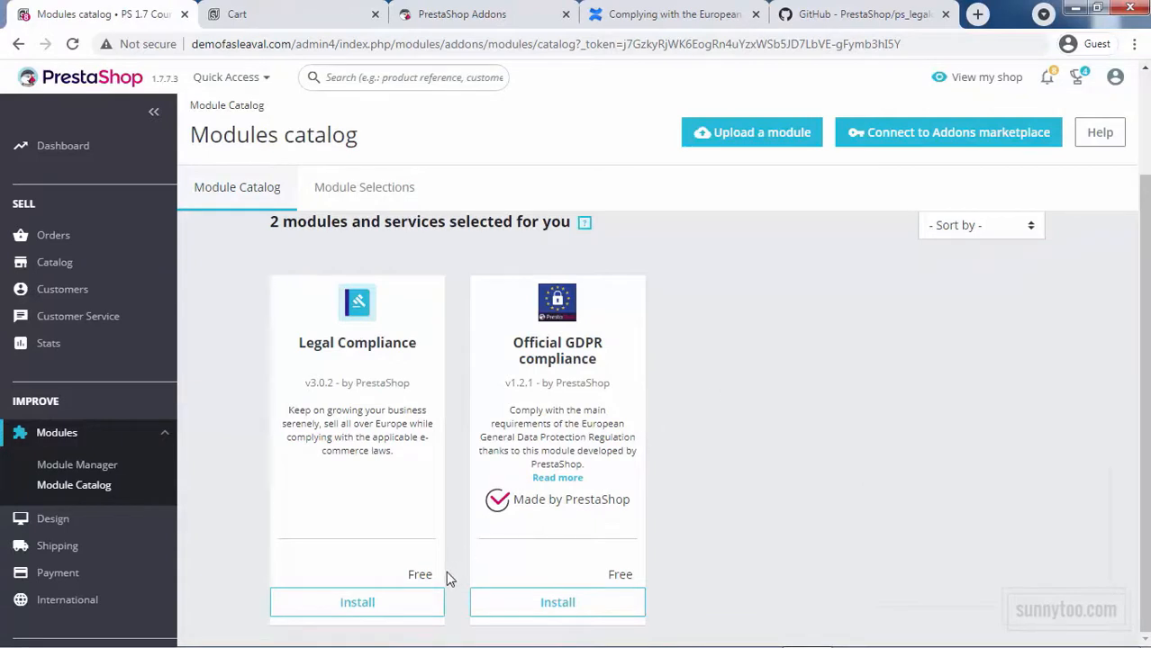
Install the Legal Compliance module and open its configuration in a new tab.
{"action": "left_click", "coordinate": [558, 603]}
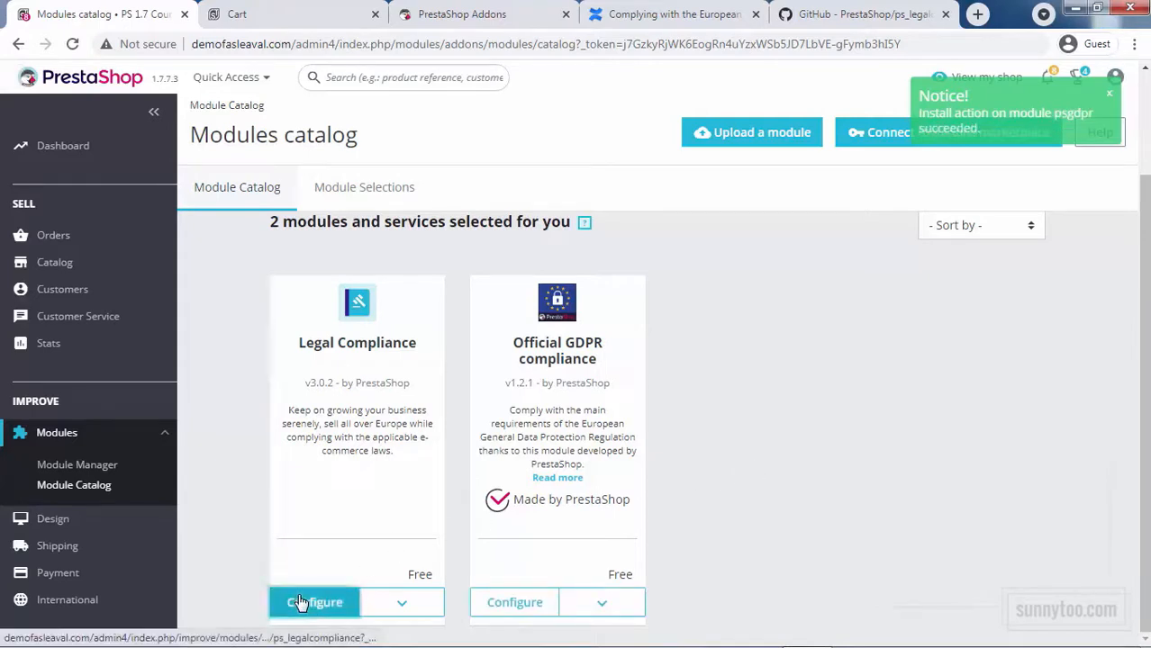
{"action": "left_click", "coordinate": [314, 603]}
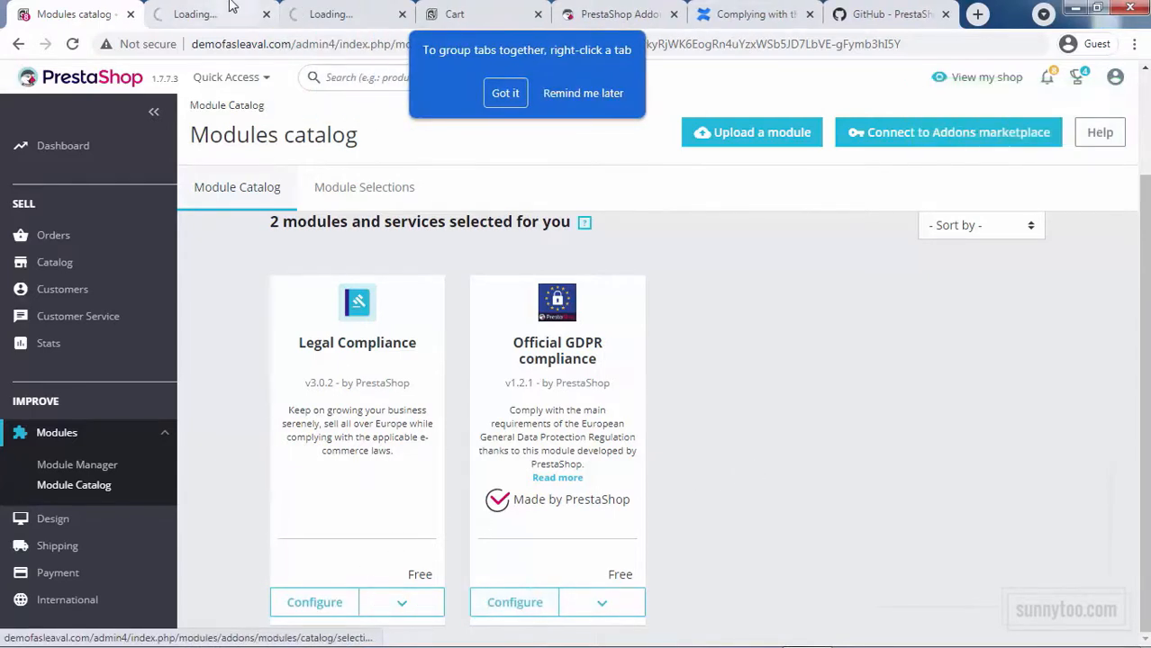
Scroll through Legal Compliance's labels, features and legal content settings, then switch to the legislation guide.
{"action": "left_click", "coordinate": [314, 602]}
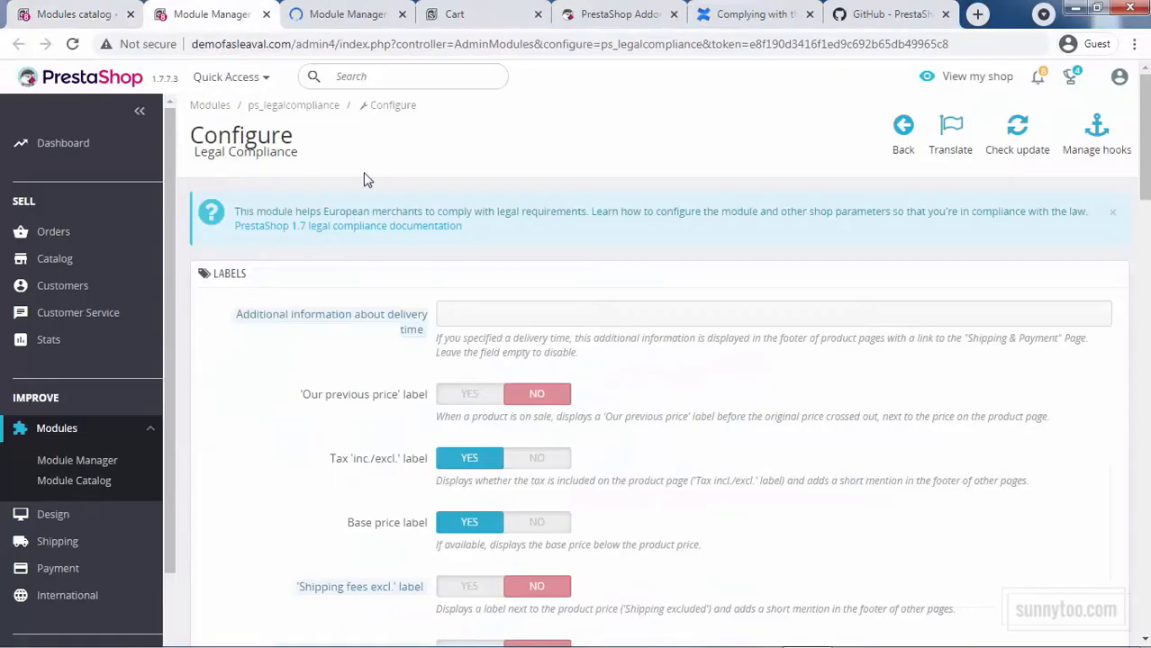
{"action": "scroll", "scroll_direction": "down", "scroll_amount": 3}
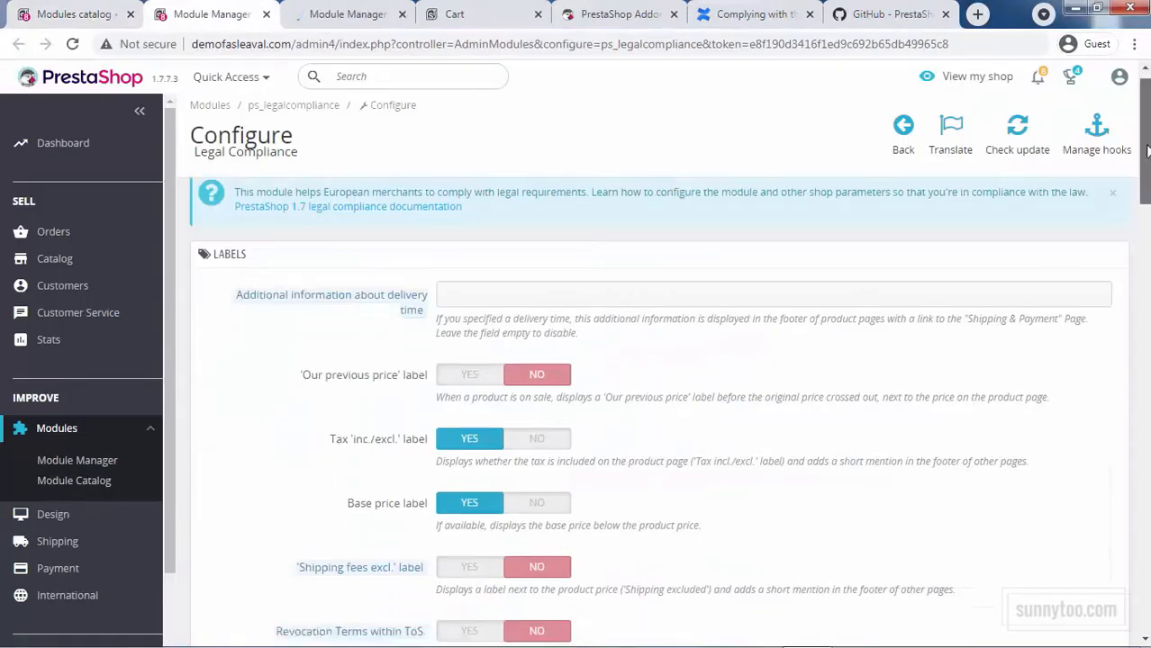
{"action": "scroll", "scroll_direction": "down", "scroll_amount": 3}
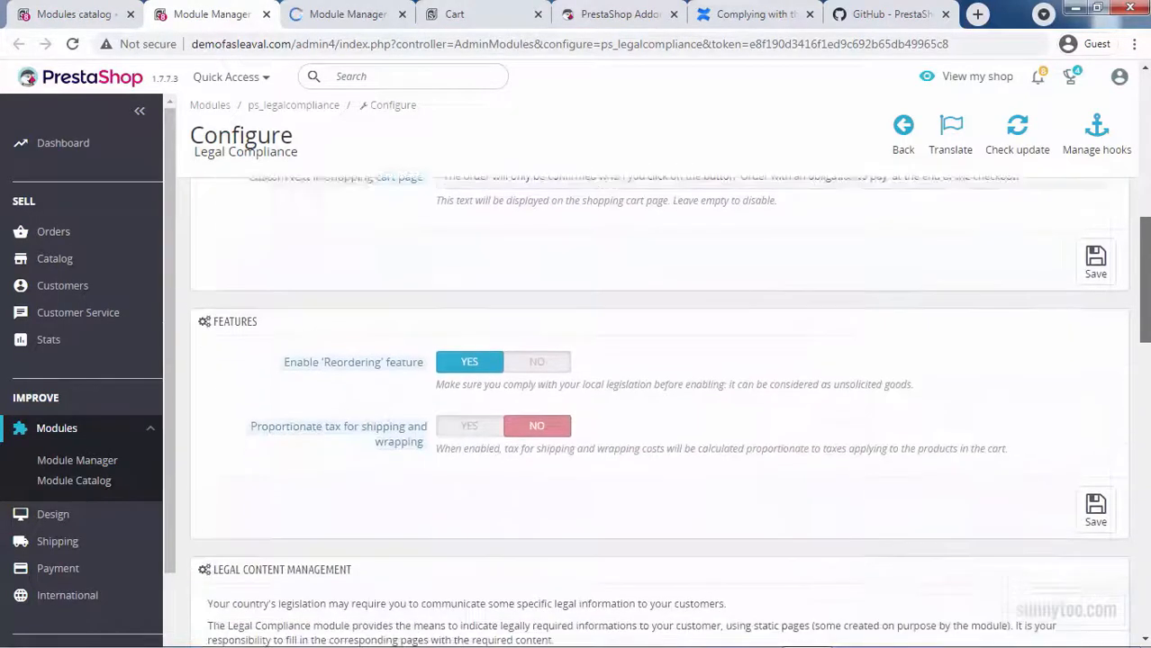
{"action": "scroll", "scroll_direction": "down", "scroll_amount": 3}
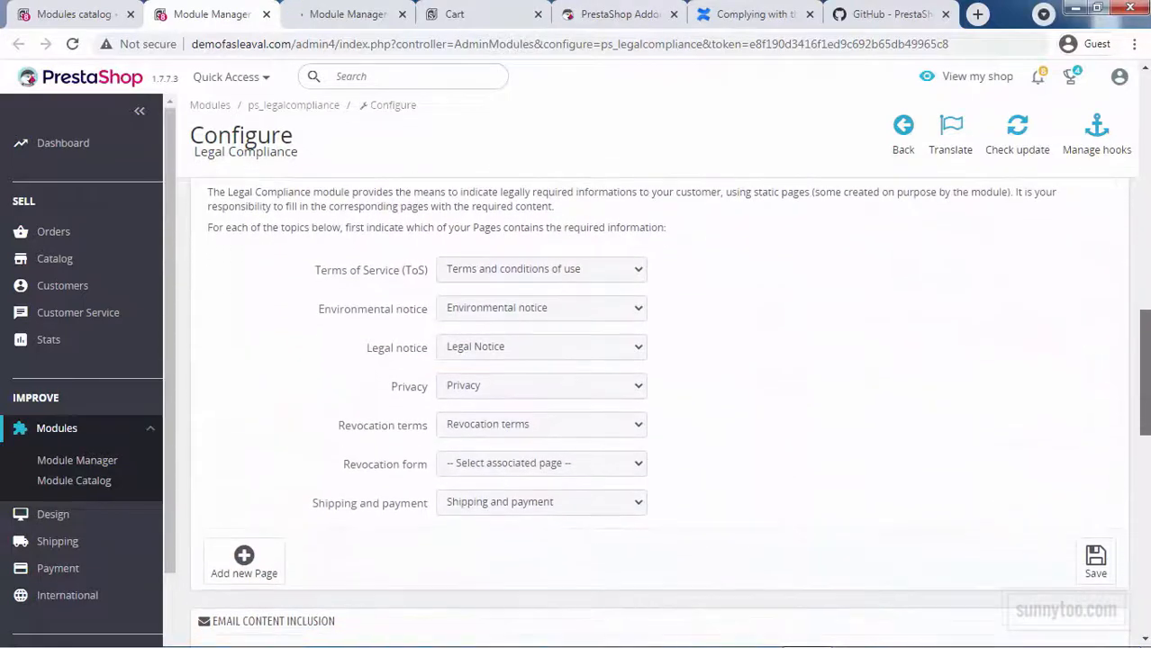
{"action": "left_click", "coordinate": [755, 13]}
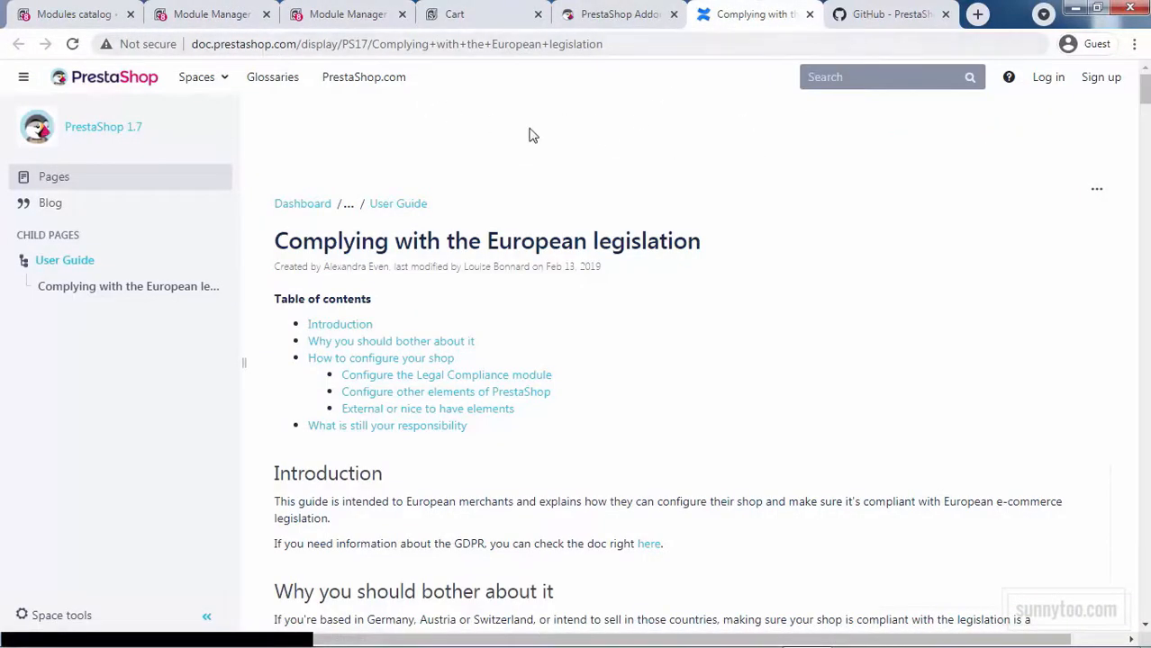
{"action": "mouse_move", "coordinate": [1132, 130]}
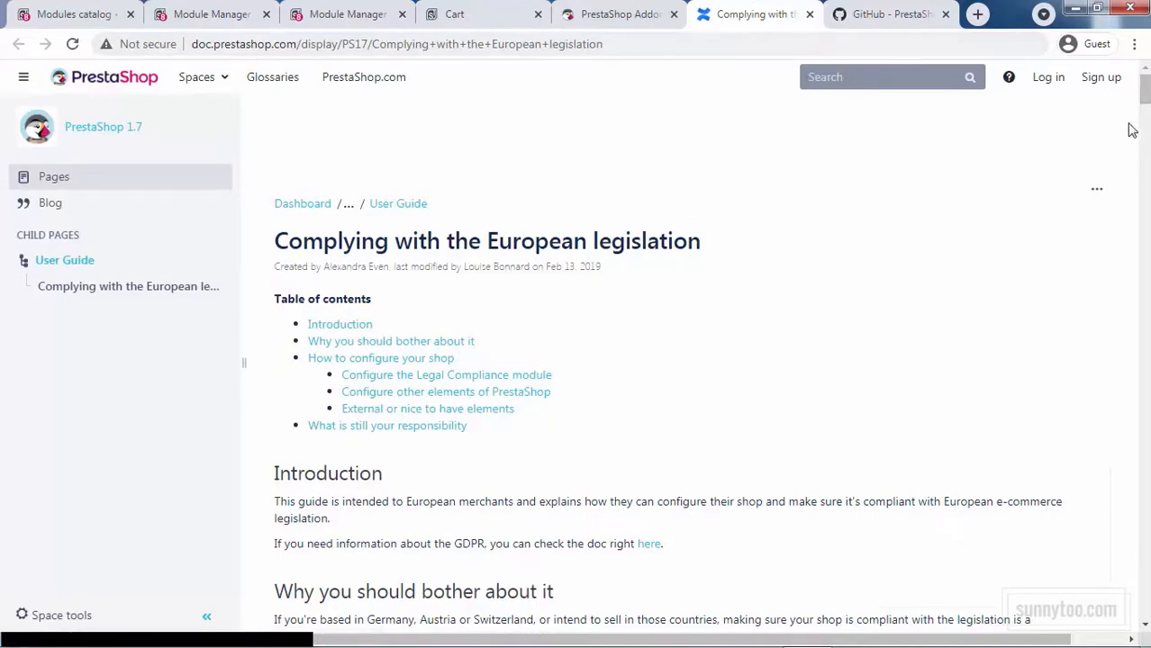
In Official GDPR compliance's personal data management, view activity tracking and search customer data for 'john'.
{"action": "scroll", "scroll_direction": "down", "scroll_amount": 3}
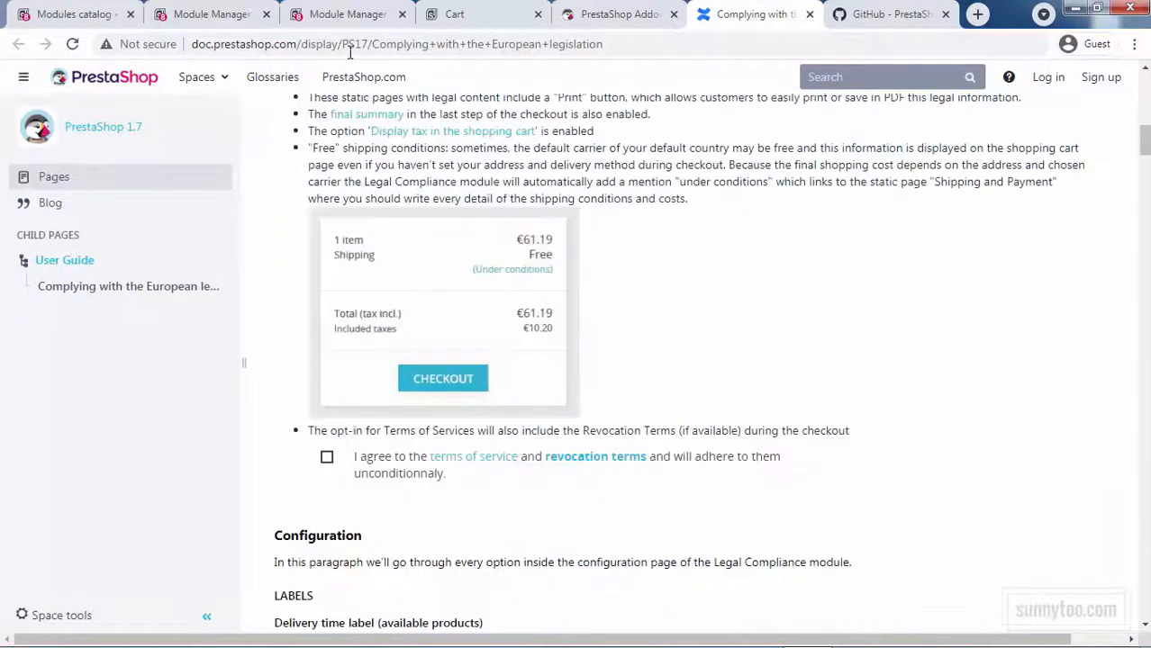
{"action": "left_click", "coordinate": [346, 14]}
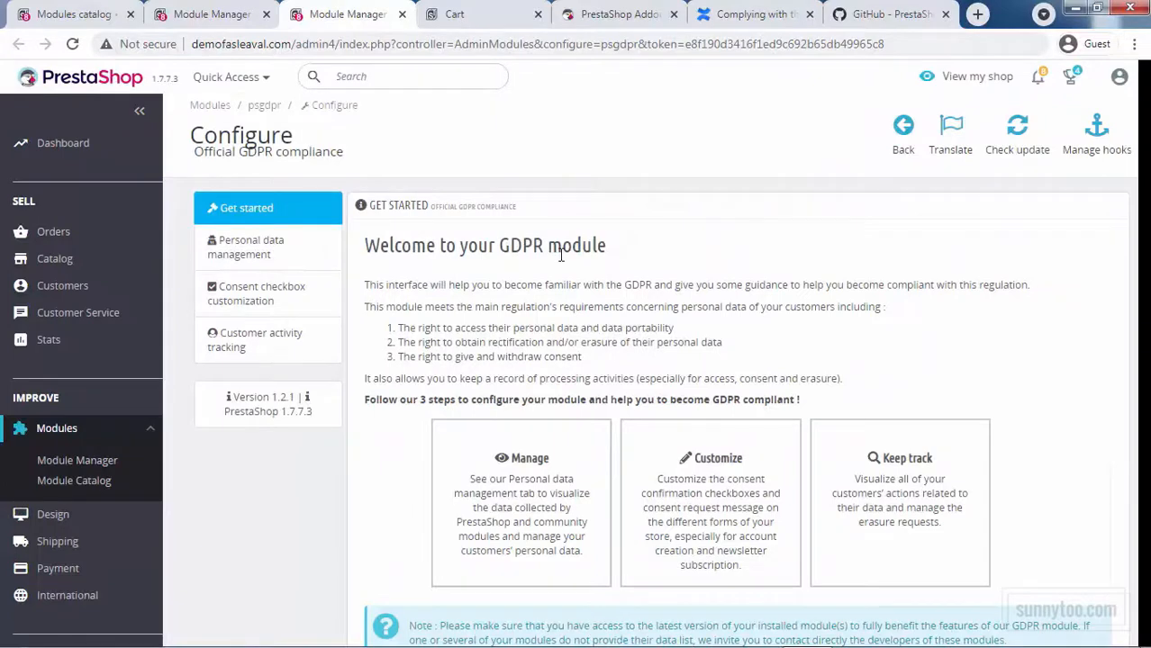
{"action": "left_click", "coordinate": [250, 247]}
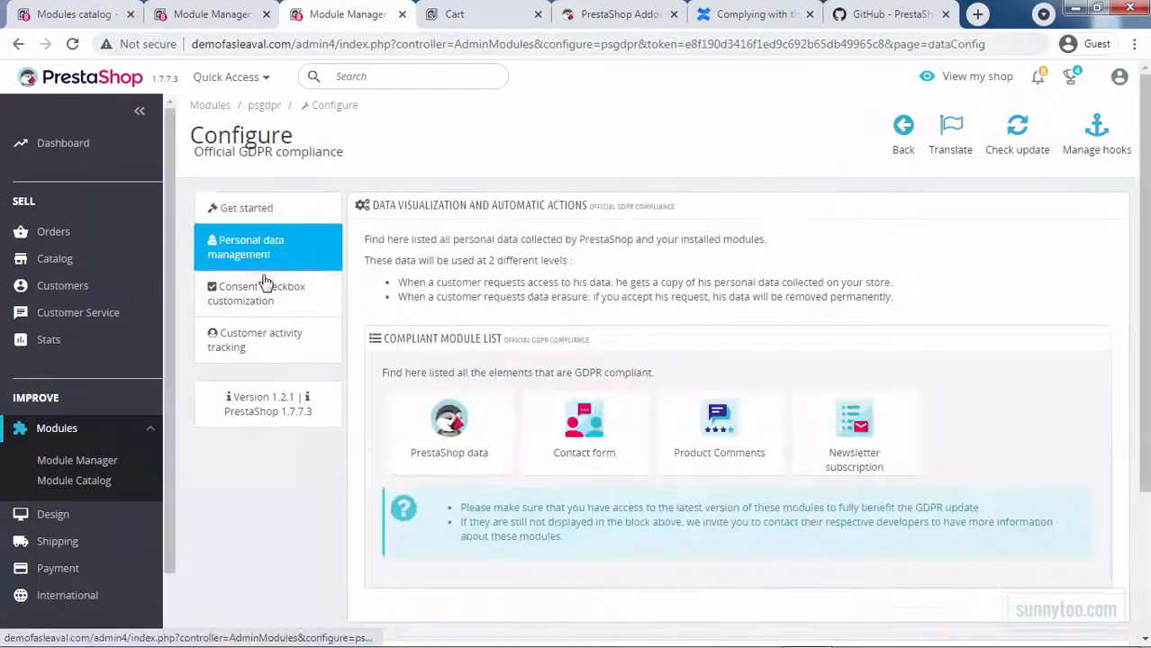
{"action": "left_click", "coordinate": [261, 340]}
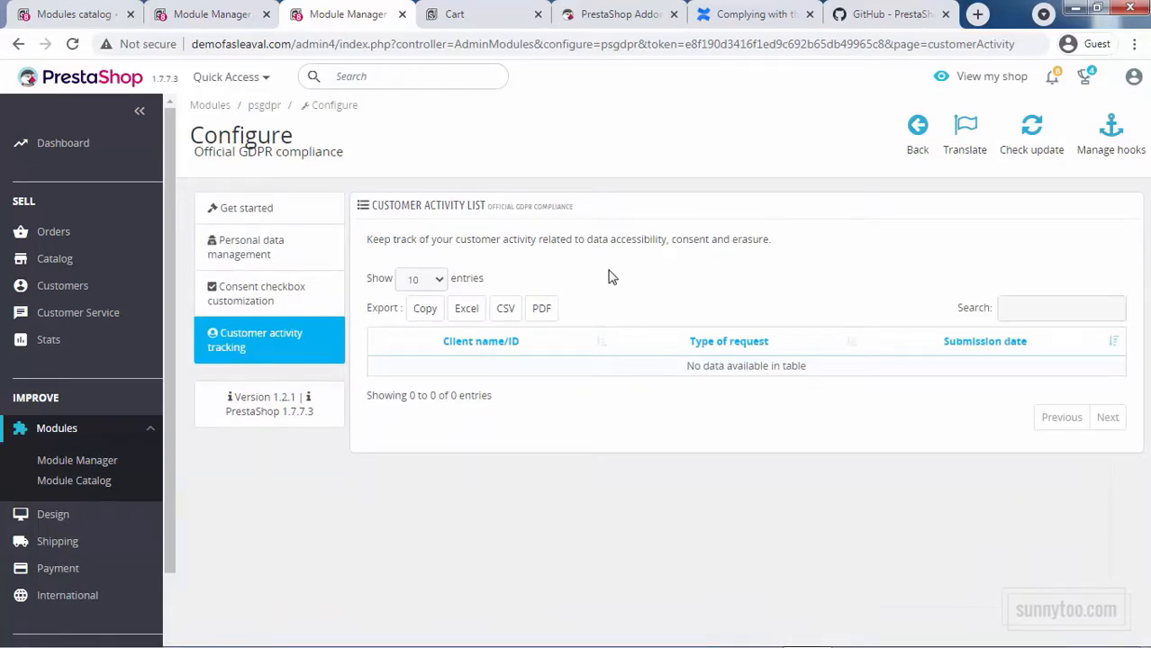
{"action": "left_click", "coordinate": [249, 247]}
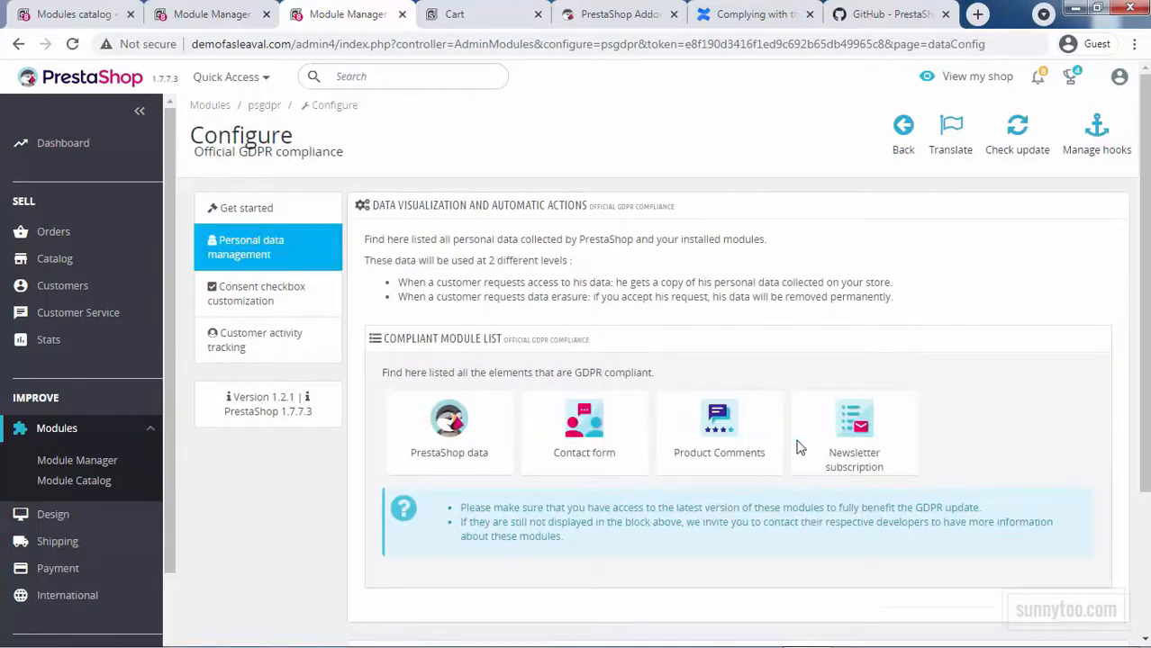
{"action": "scroll", "scroll_direction": "down", "scroll_amount": 3}
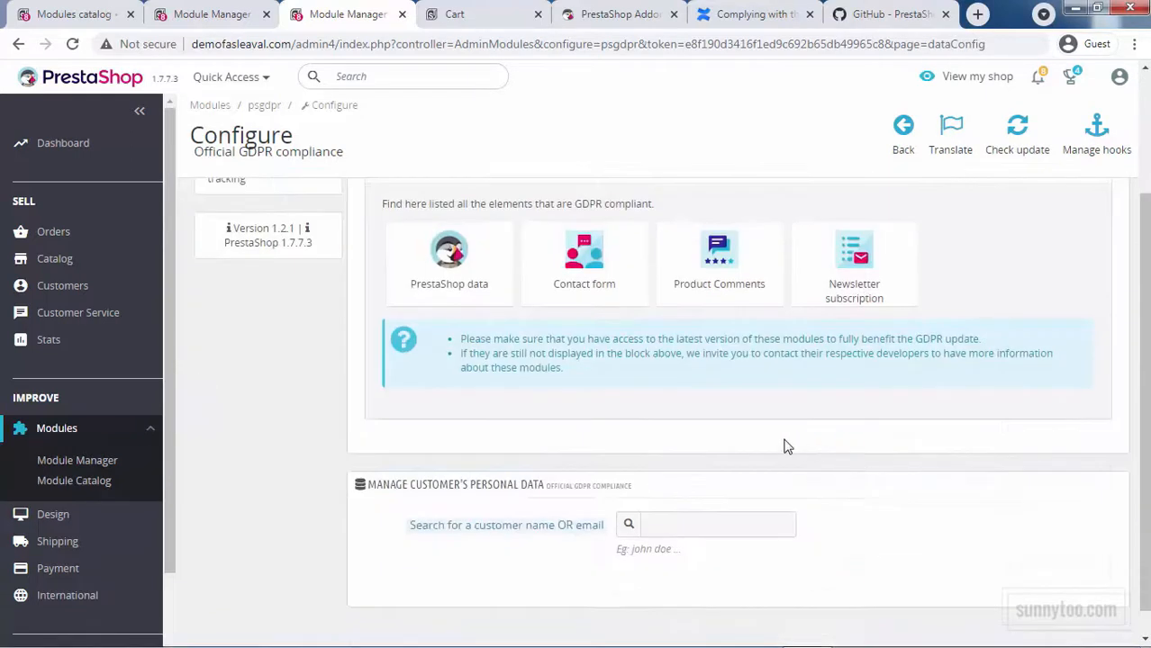
{"action": "type", "text": "john"}
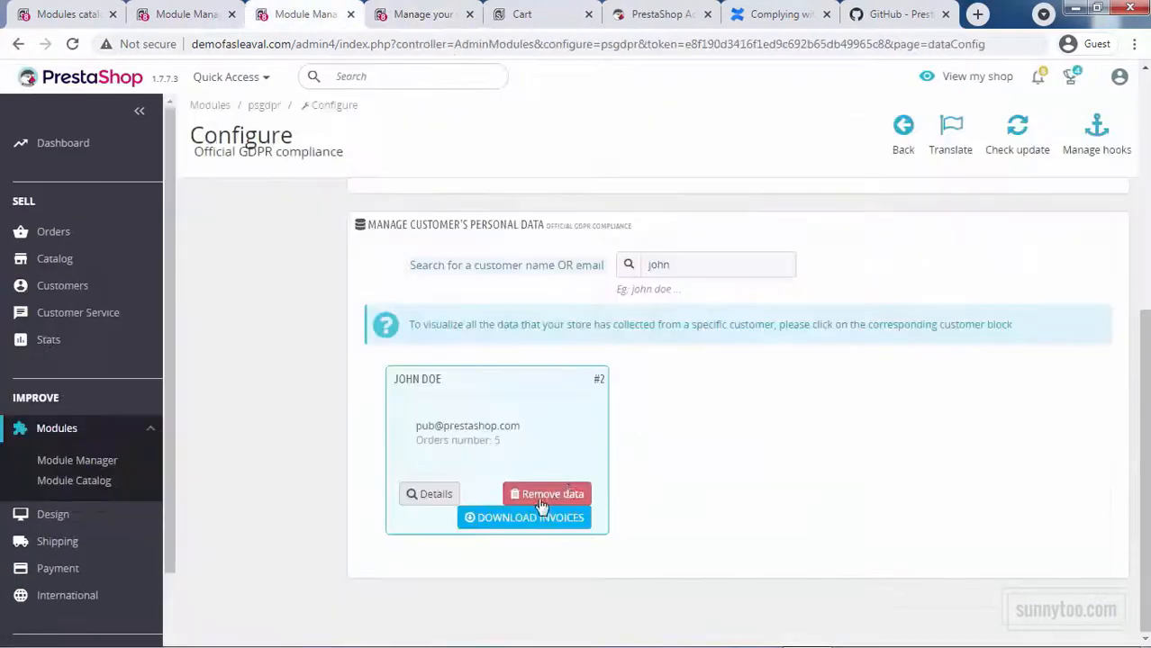
{"action": "mouse_move", "coordinate": [575, 538]}
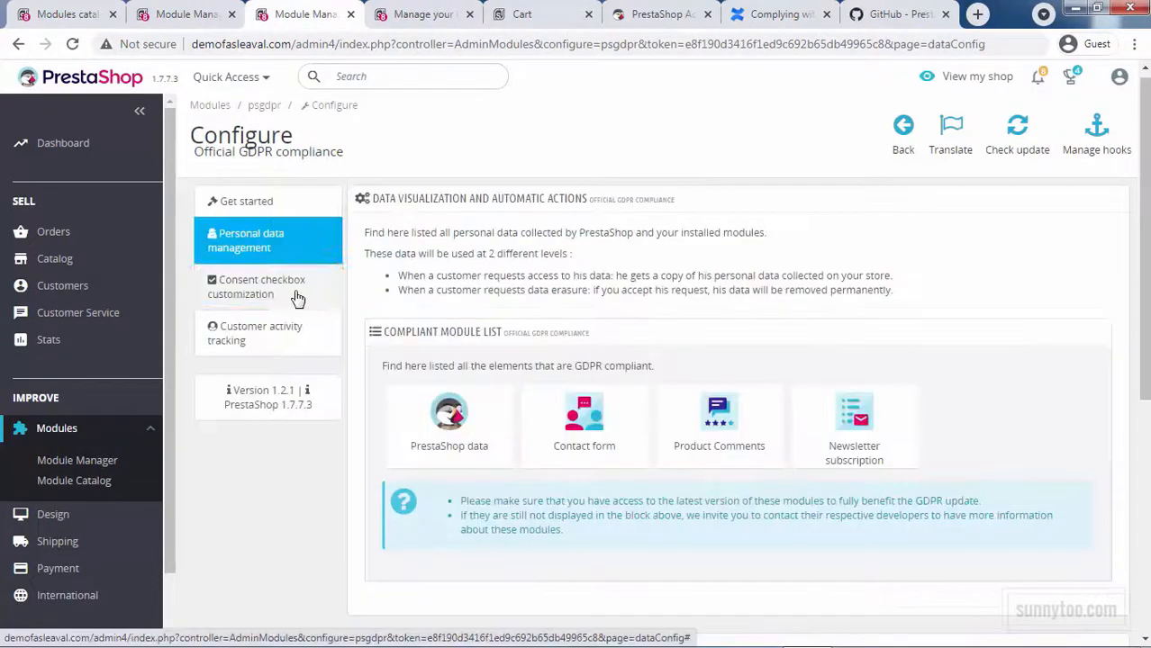
Scroll through the GDPR consent checkbox customization messages down to newsletter subscription.
{"action": "left_click", "coordinate": [262, 287]}
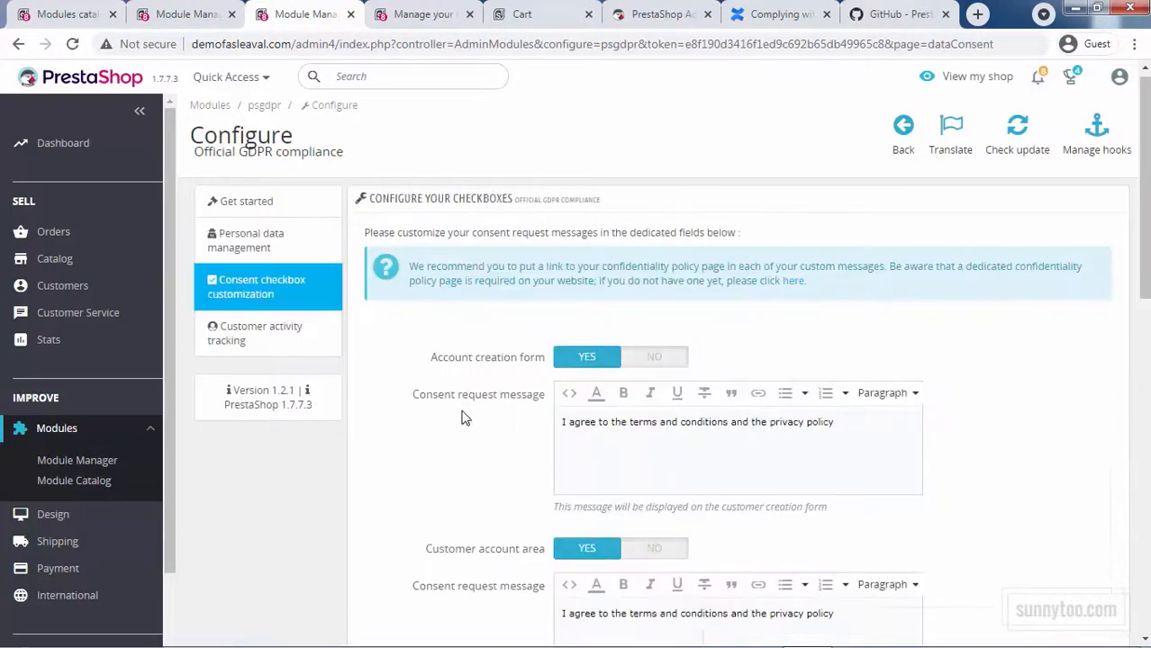
{"action": "mouse_move", "coordinate": [540, 448]}
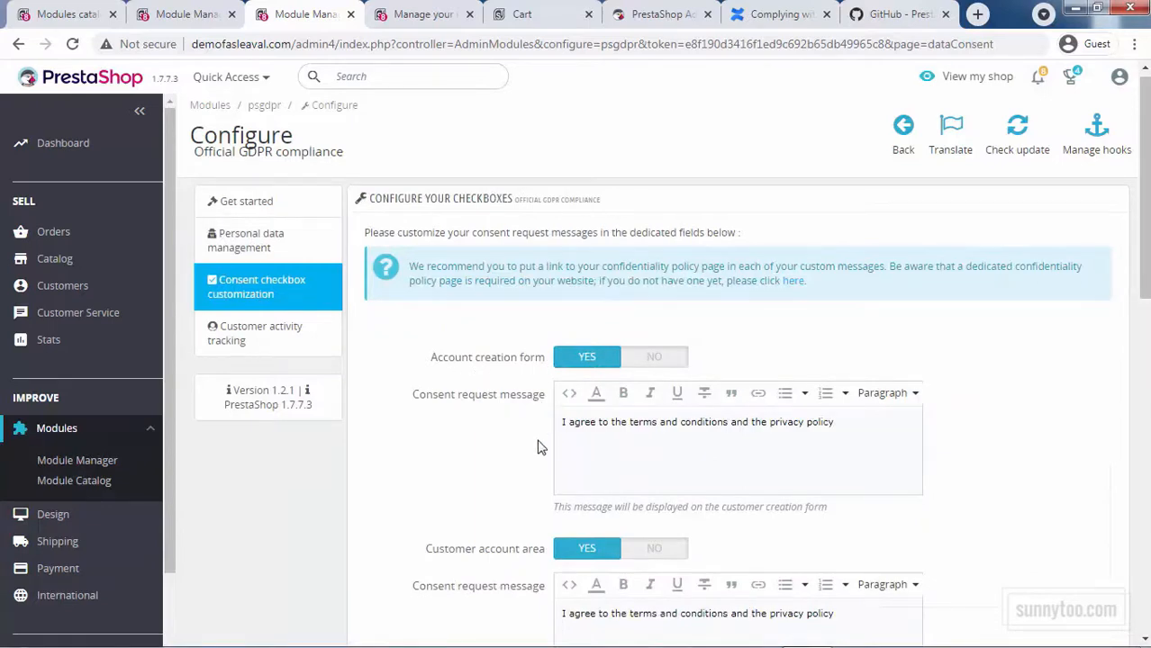
{"action": "scroll", "scroll_direction": "down", "scroll_amount": 3}
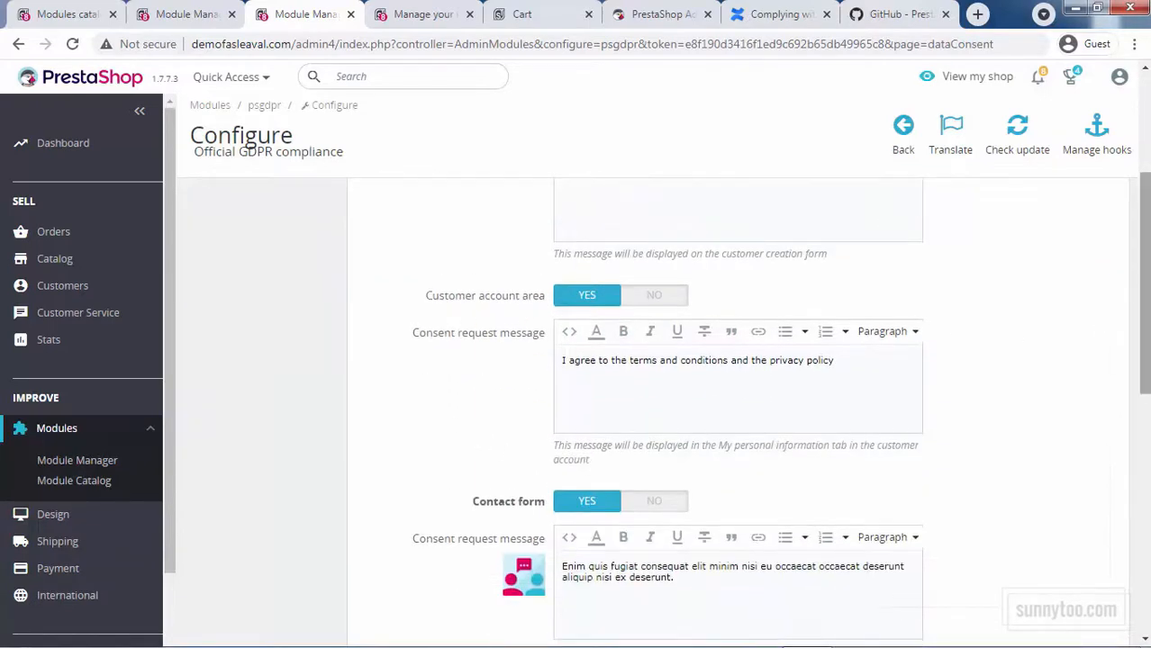
{"action": "scroll", "scroll_direction": "down", "scroll_amount": 3}
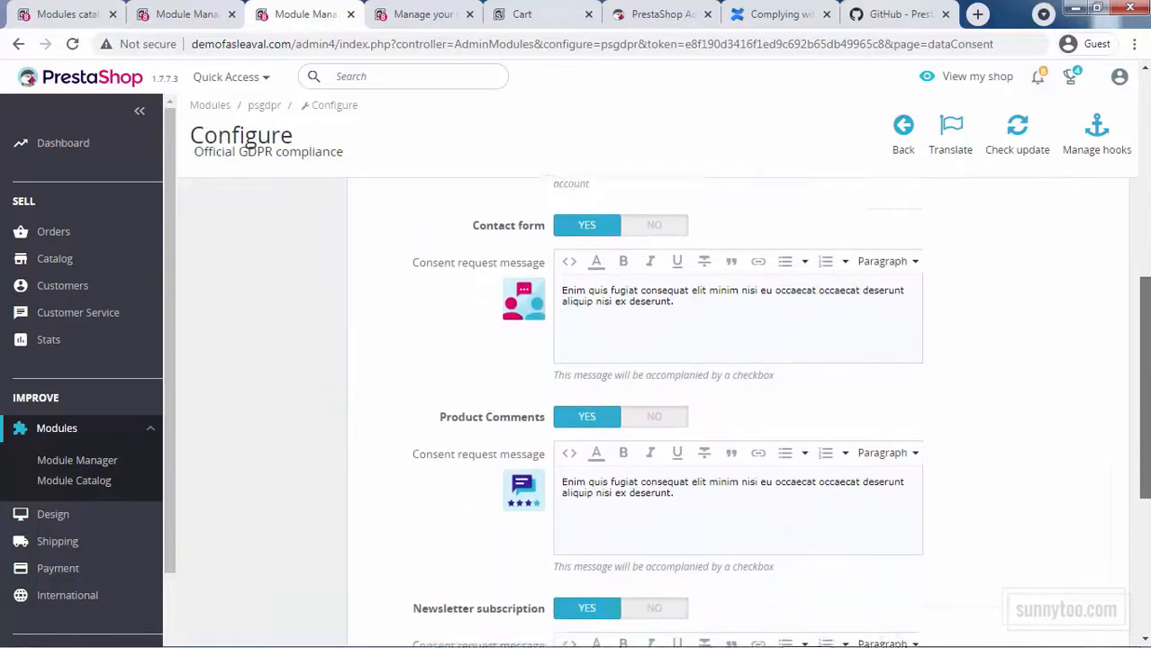
{"action": "scroll", "scroll_direction": "down", "scroll_amount": 3}
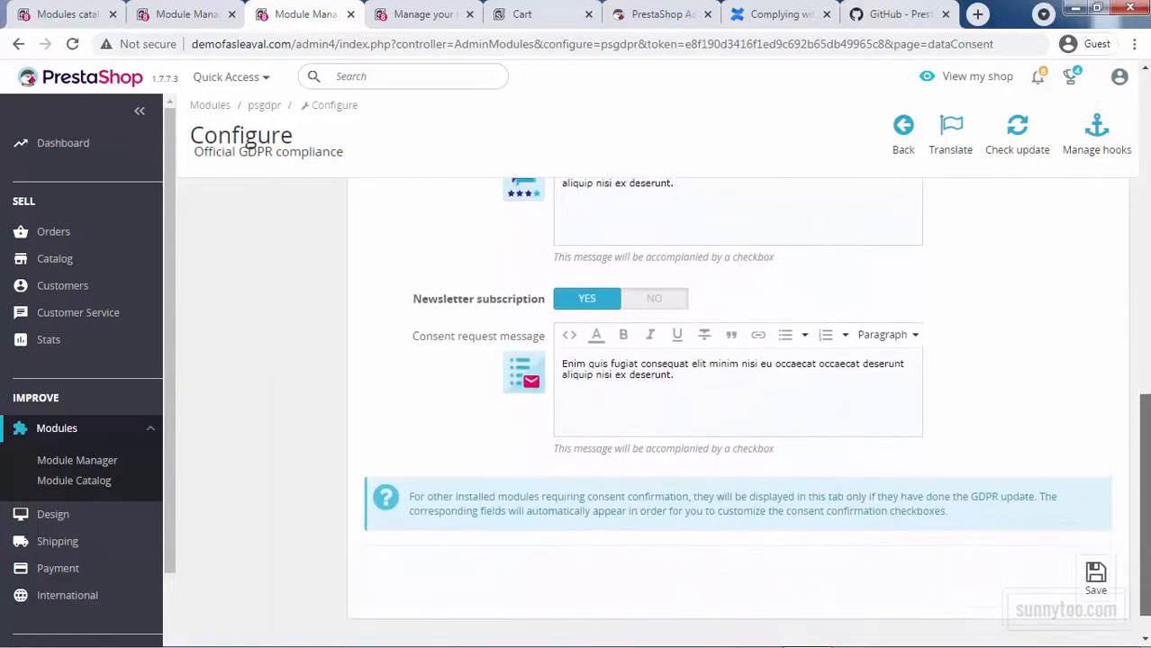
{"action": "mouse_move", "coordinate": [1022, 453]}
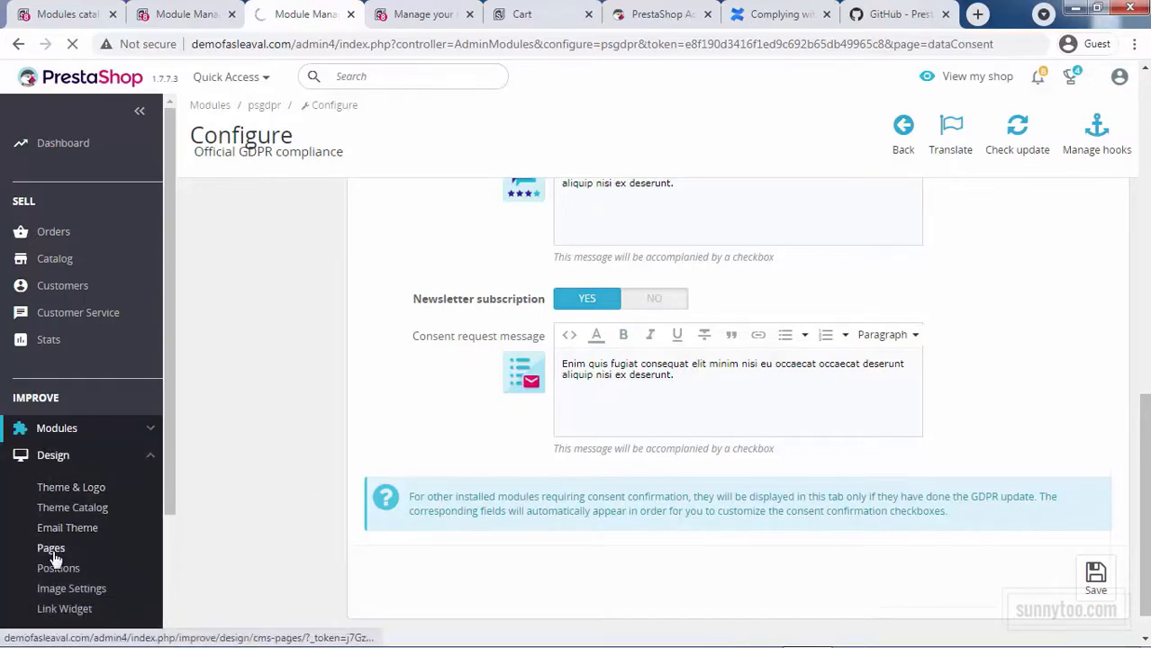
From Design > Pages, open the Delivery static page's edit form.
{"action": "left_click", "coordinate": [51, 547]}
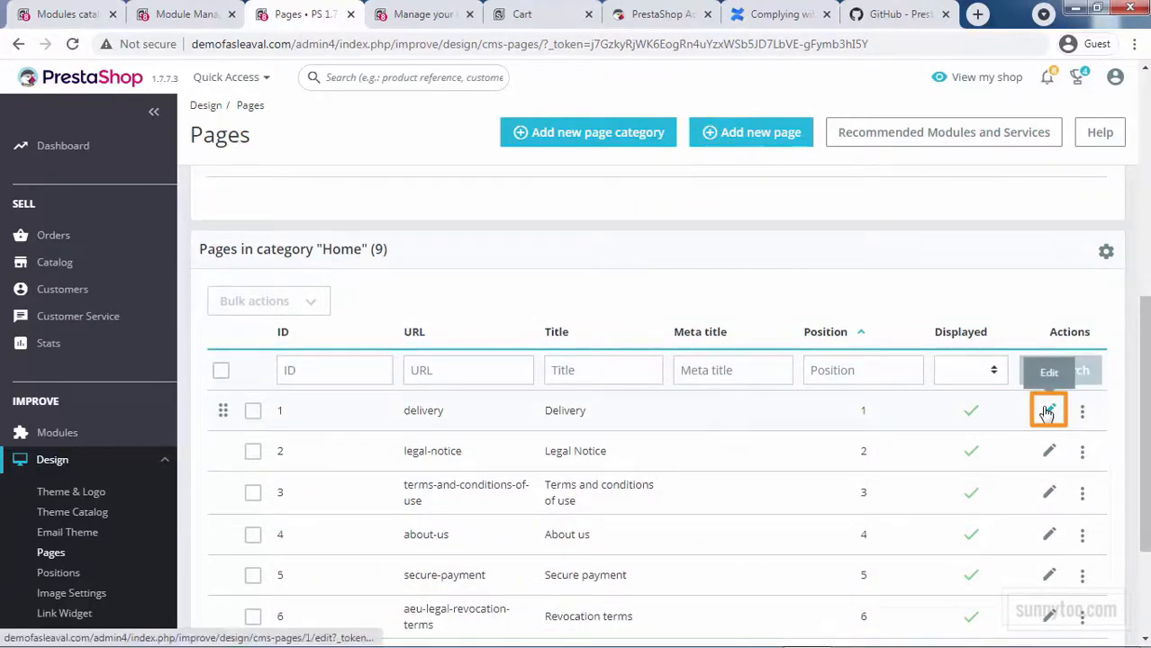
{"action": "left_click", "coordinate": [1082, 412]}
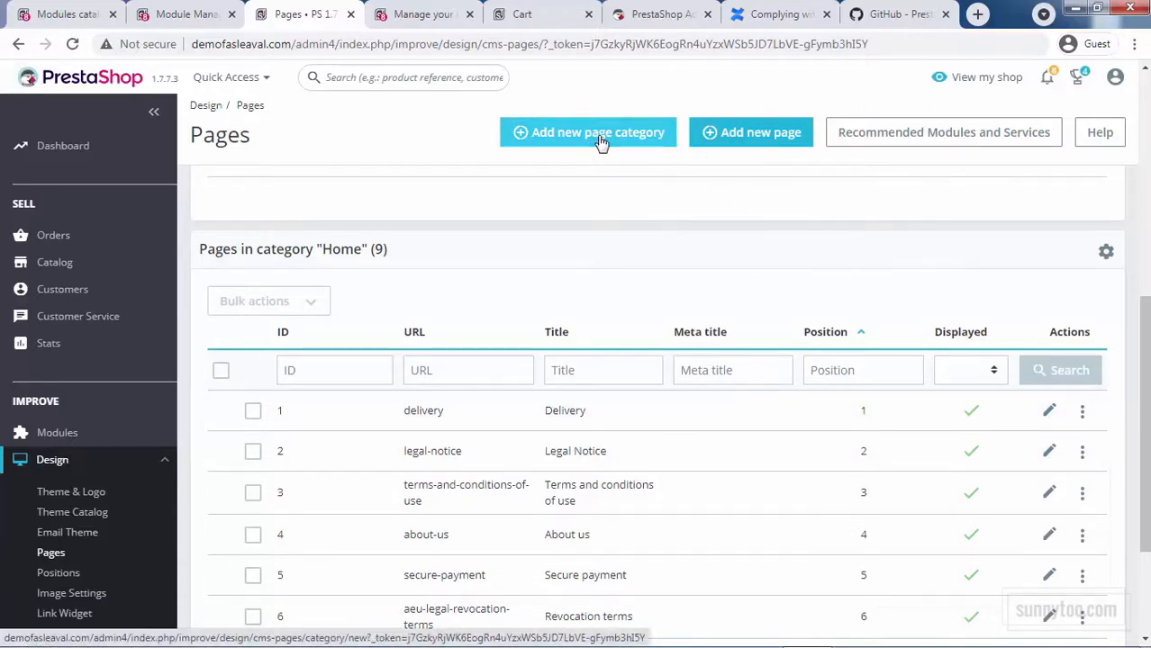
{"action": "mouse_move", "coordinate": [628, 199]}
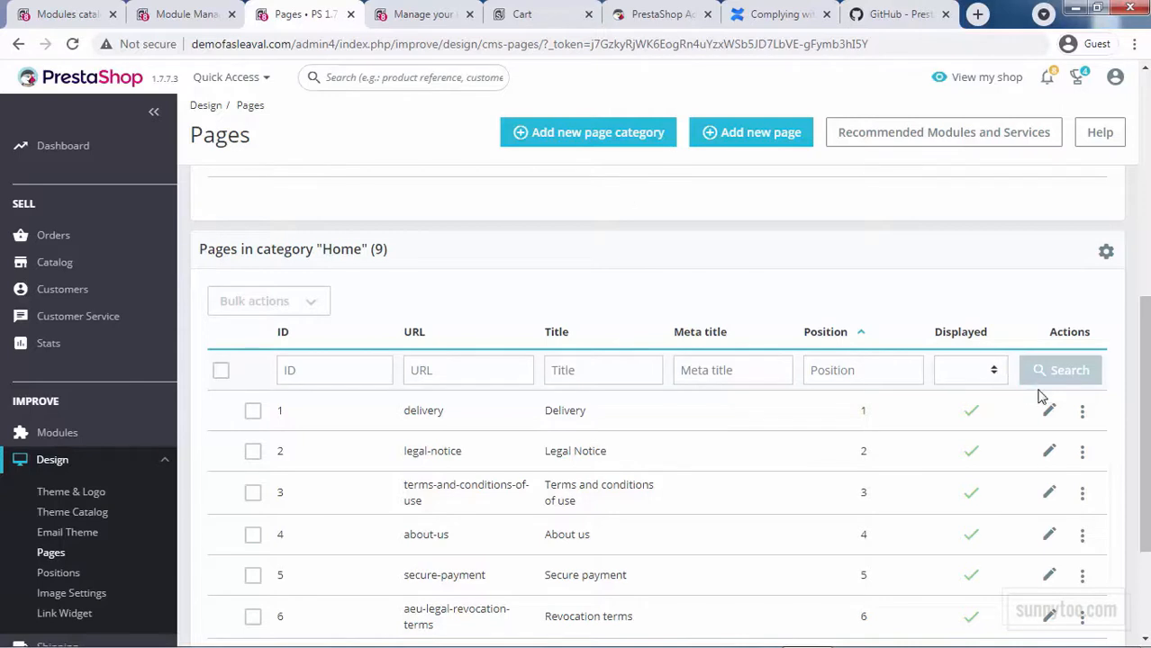
{"action": "left_click", "coordinate": [1048, 411]}
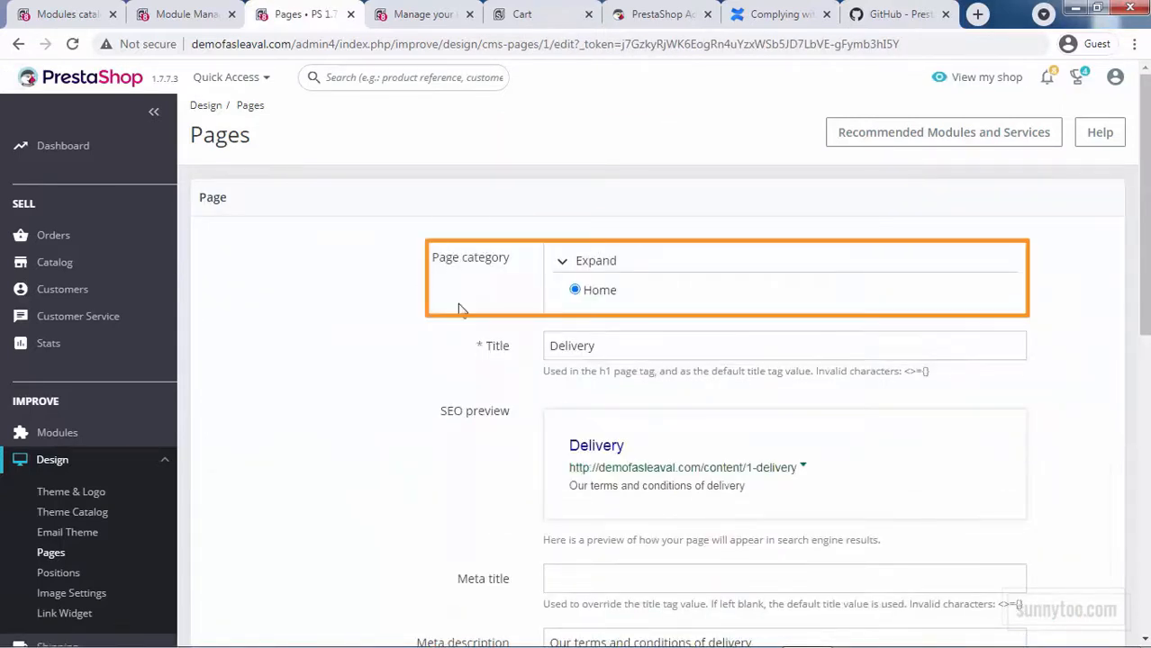
Review the Delivery page title and scroll down through the page form to the options.
{"action": "left_click", "coordinate": [784, 345]}
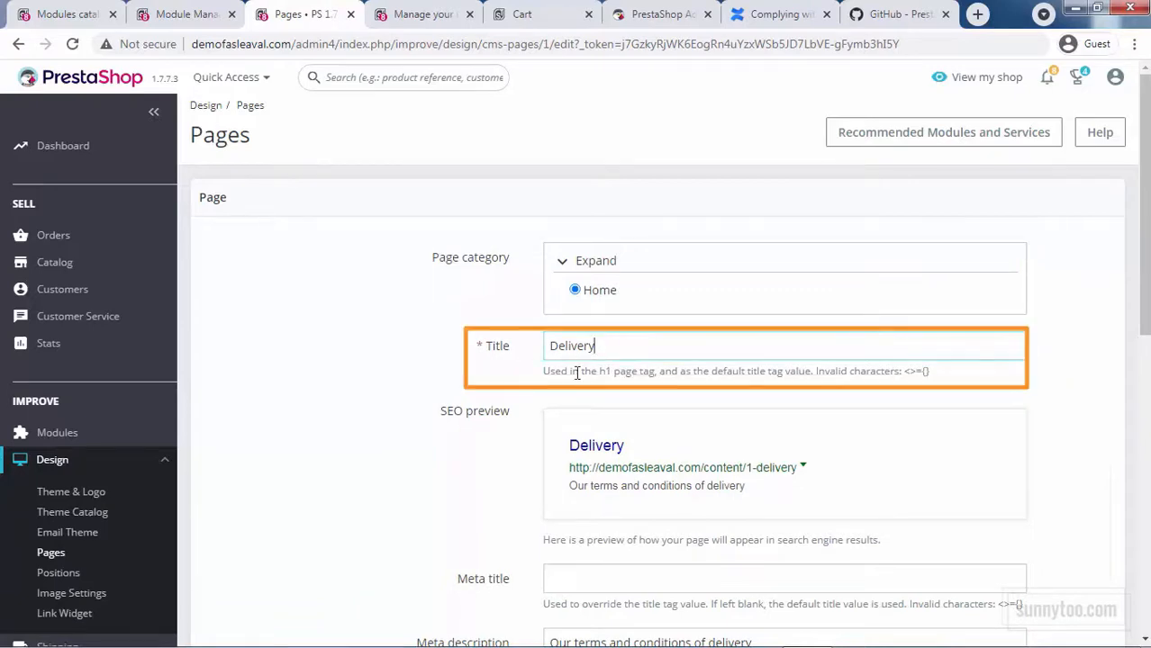
{"action": "scroll", "scroll_direction": "down", "scroll_amount": 3}
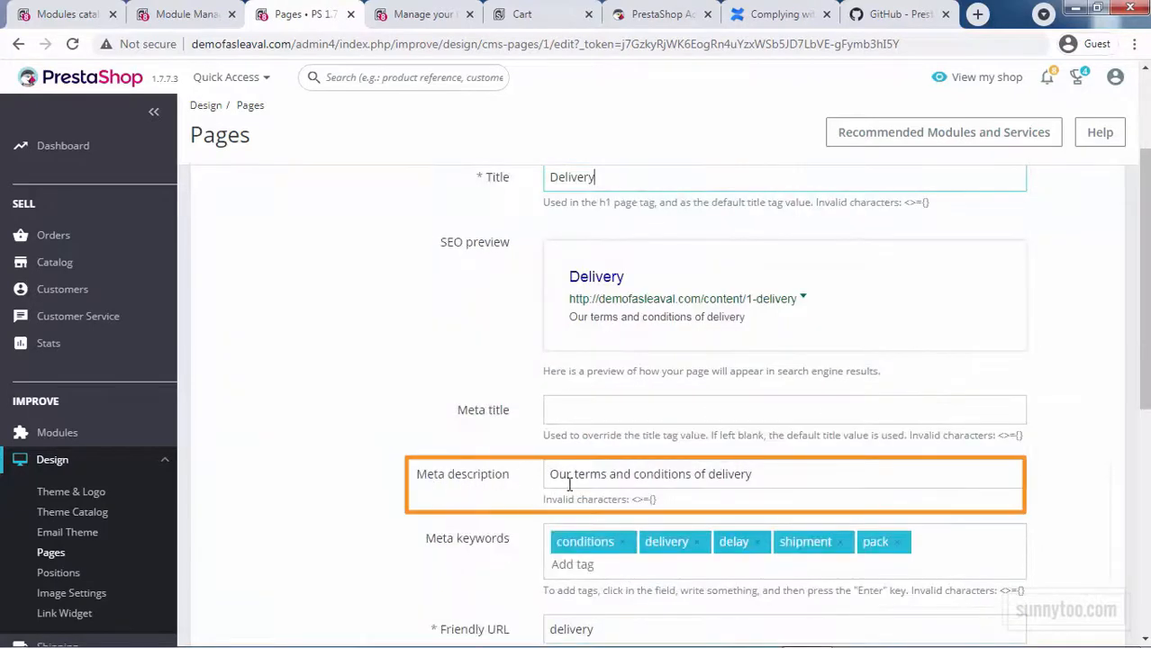
{"action": "scroll", "scroll_direction": "down", "scroll_amount": 3}
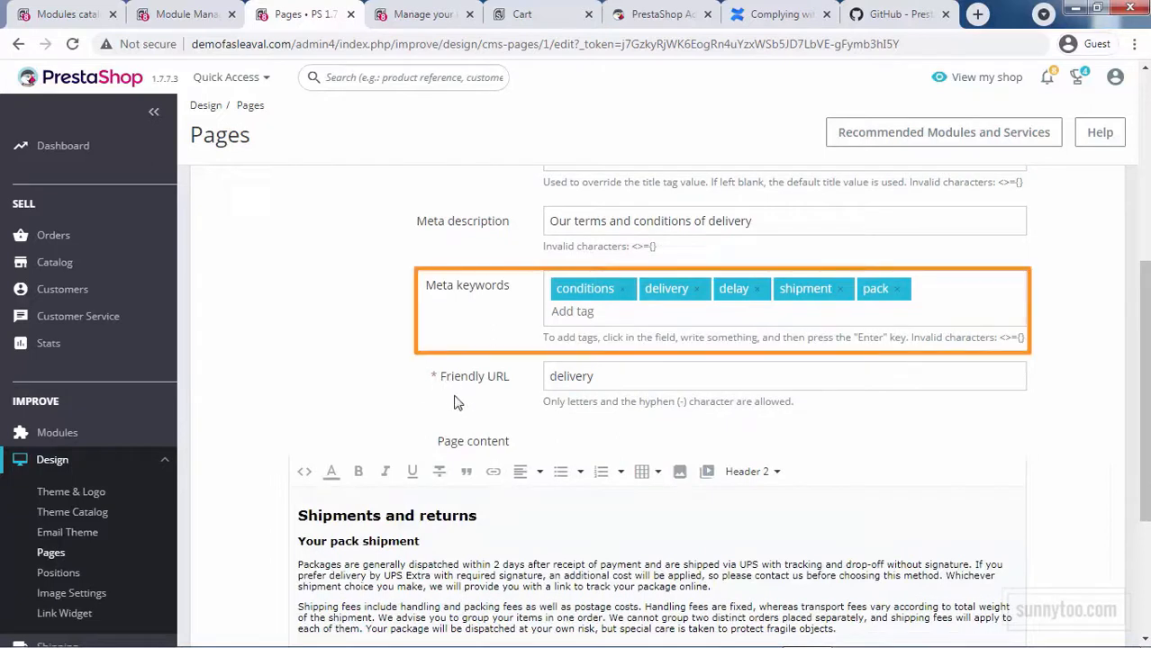
{"action": "left_click", "coordinate": [618, 376]}
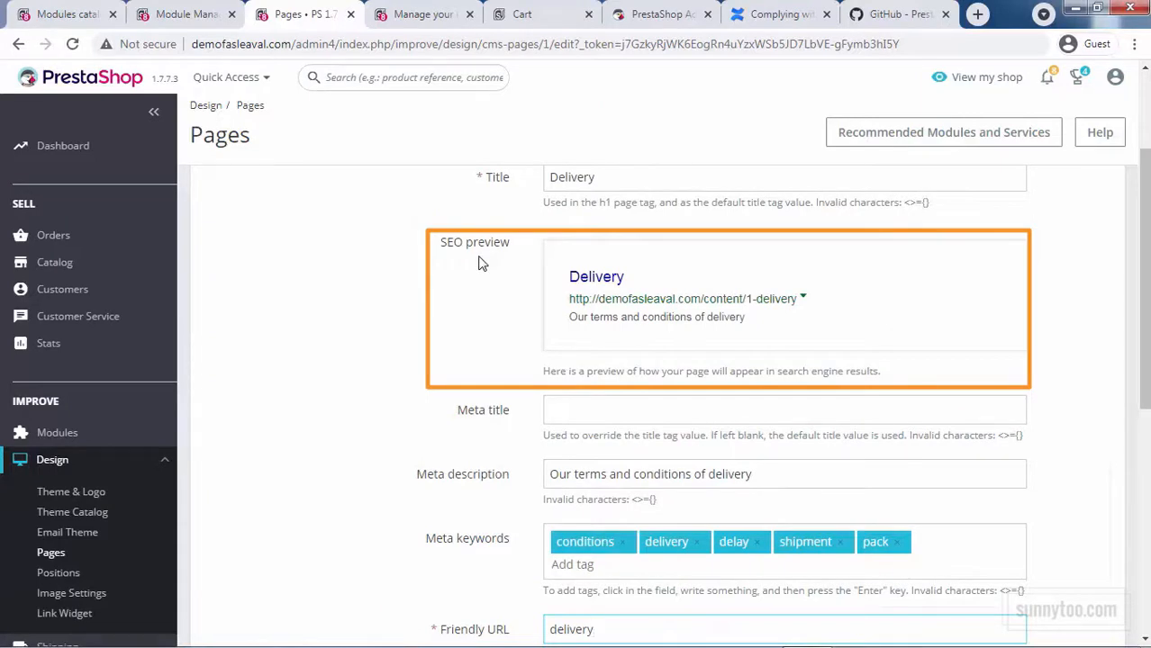
{"action": "scroll", "scroll_direction": "down", "scroll_amount": 3}
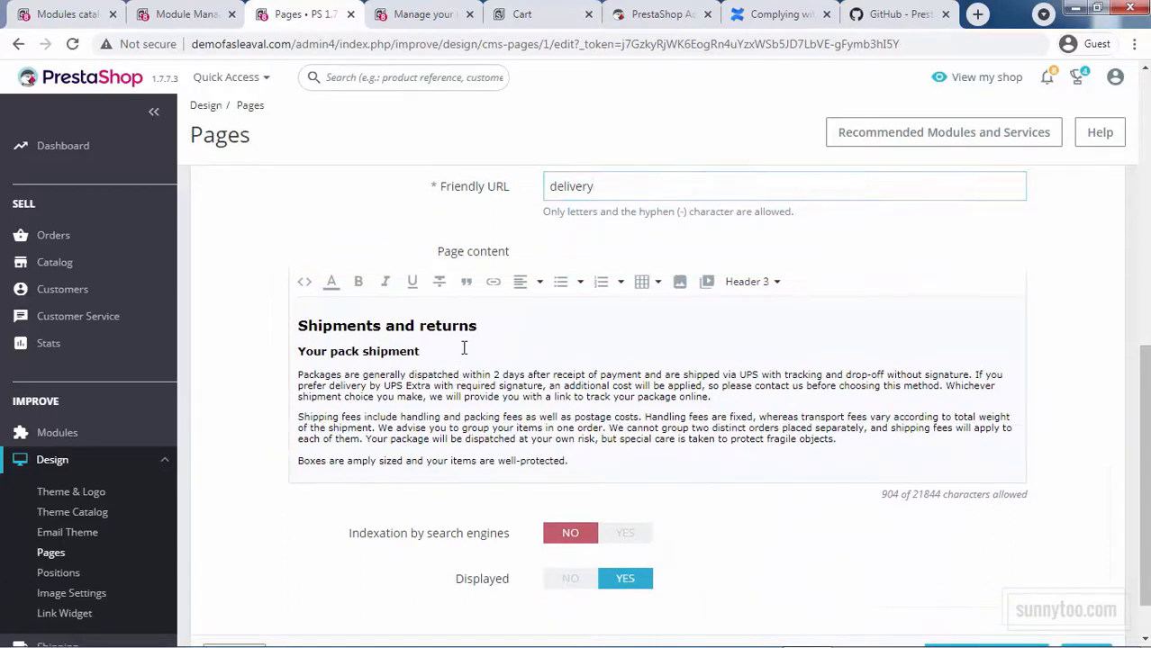
{"action": "mouse_move", "coordinate": [679, 282]}
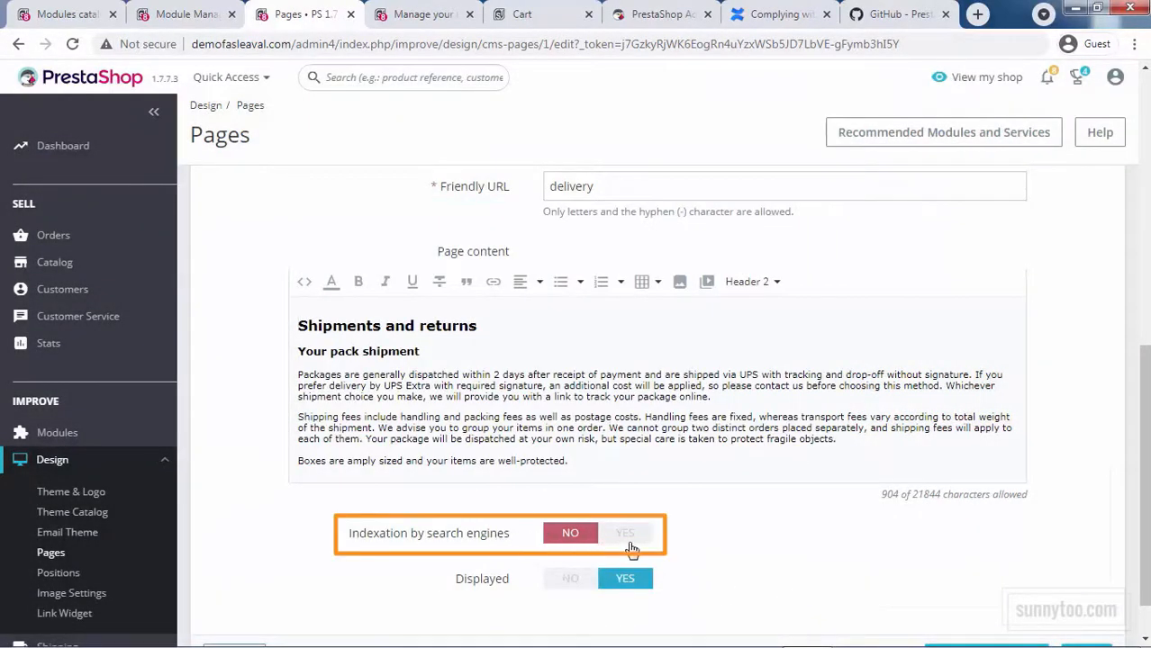
Set Indexation by search engines to YES and keep Displayed on YES after toggling it.
{"action": "left_click", "coordinate": [625, 533]}
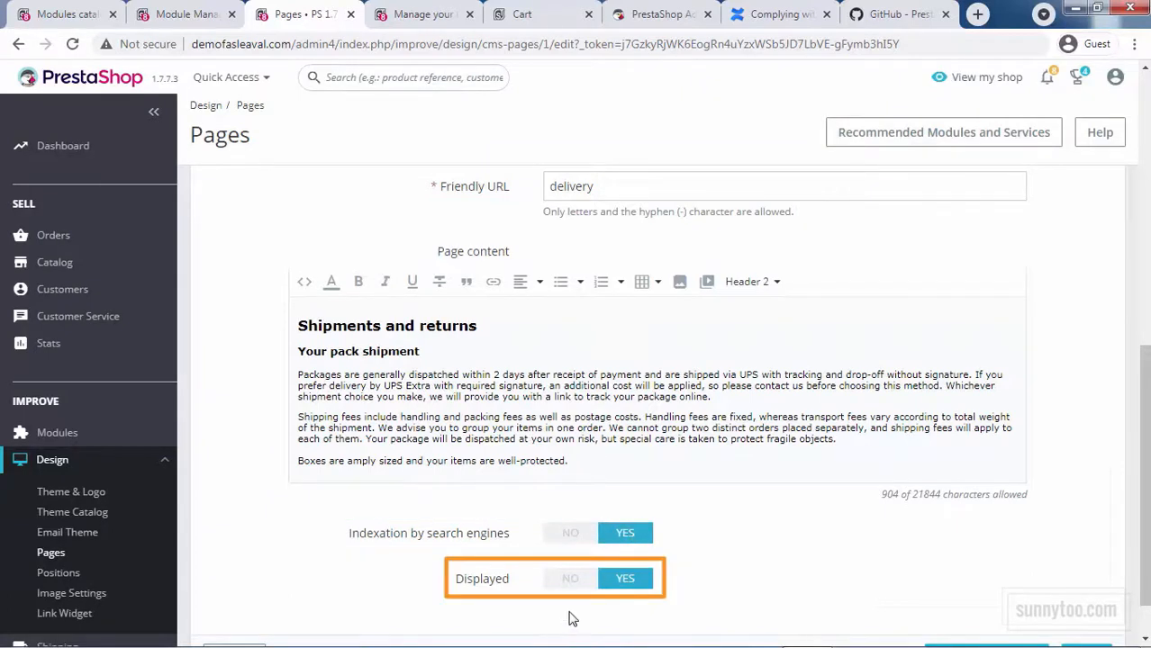
{"action": "left_click", "coordinate": [570, 579]}
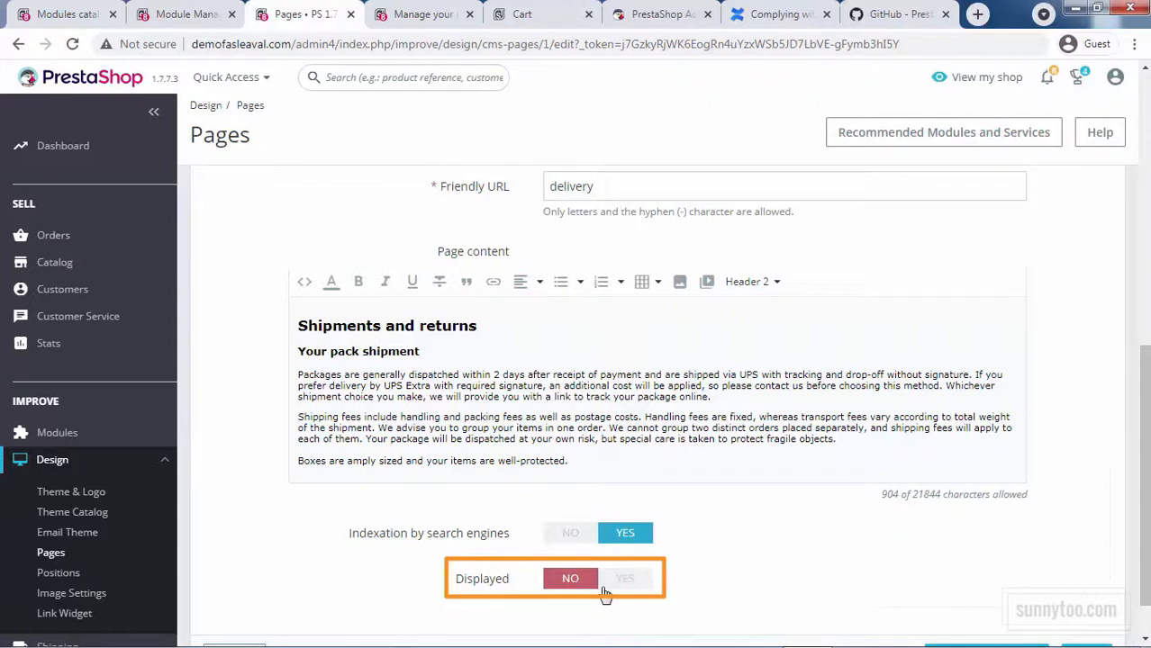
{"action": "left_click", "coordinate": [625, 579]}
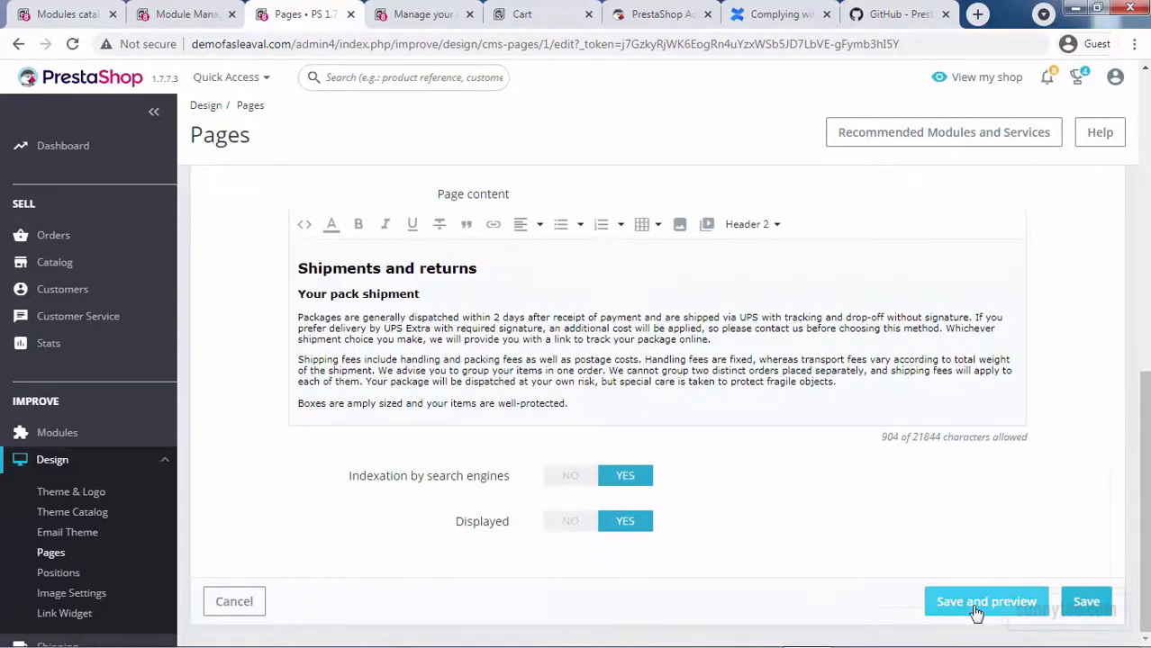
Save and preview the Delivery page, always allowing the store's pop-ups so the preview opens.
{"action": "left_click", "coordinate": [986, 602]}
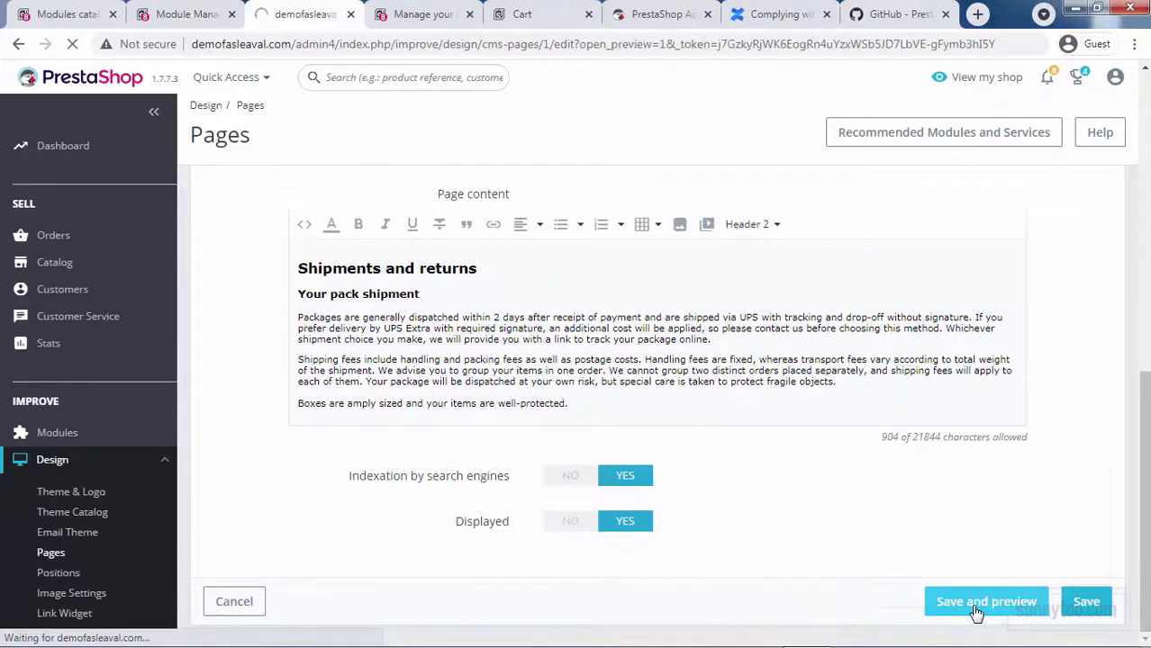
{"action": "left_click", "coordinate": [986, 601]}
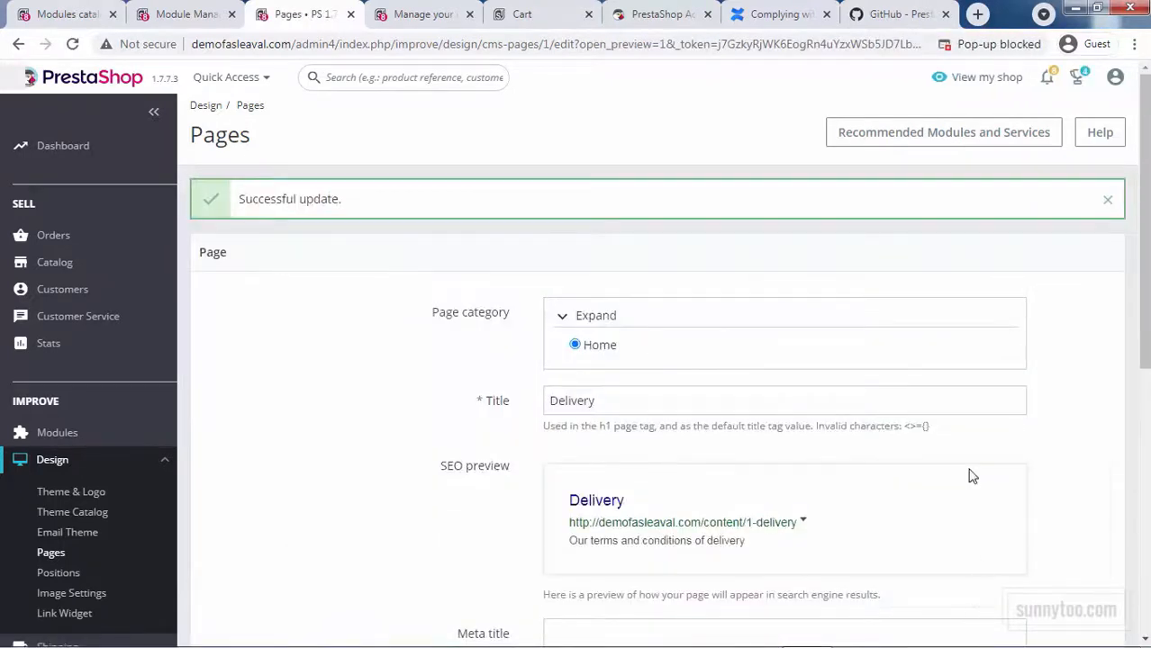
{"action": "left_click", "coordinate": [1034, 44]}
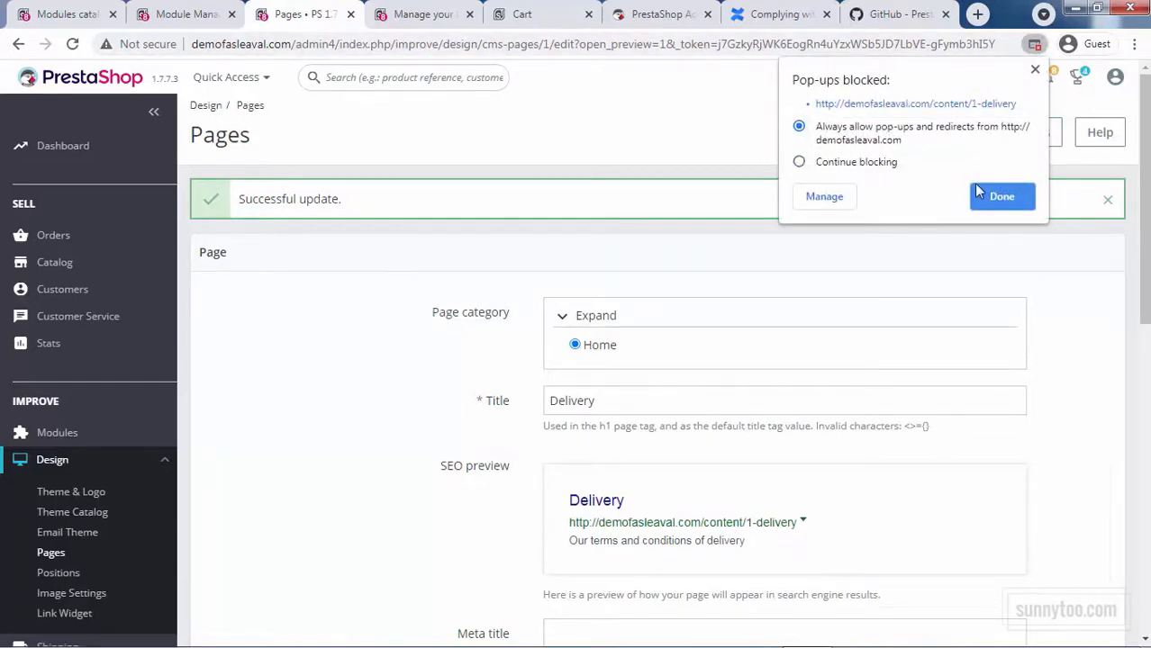
{"action": "left_click", "coordinate": [1002, 196]}
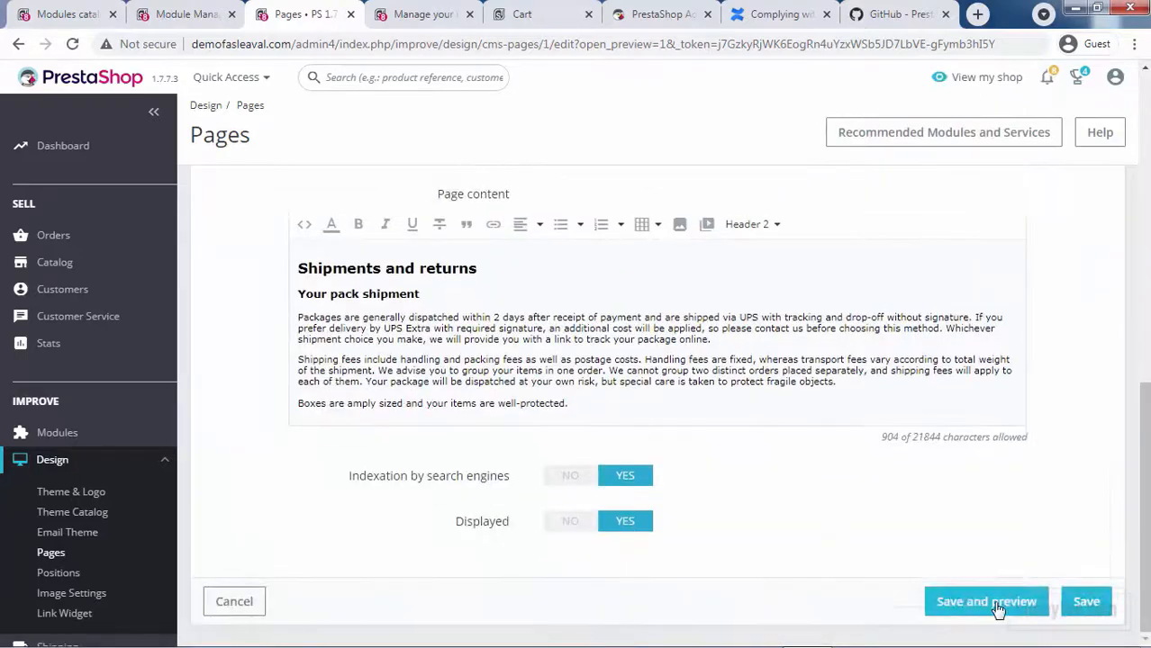
{"action": "left_click", "coordinate": [987, 602]}
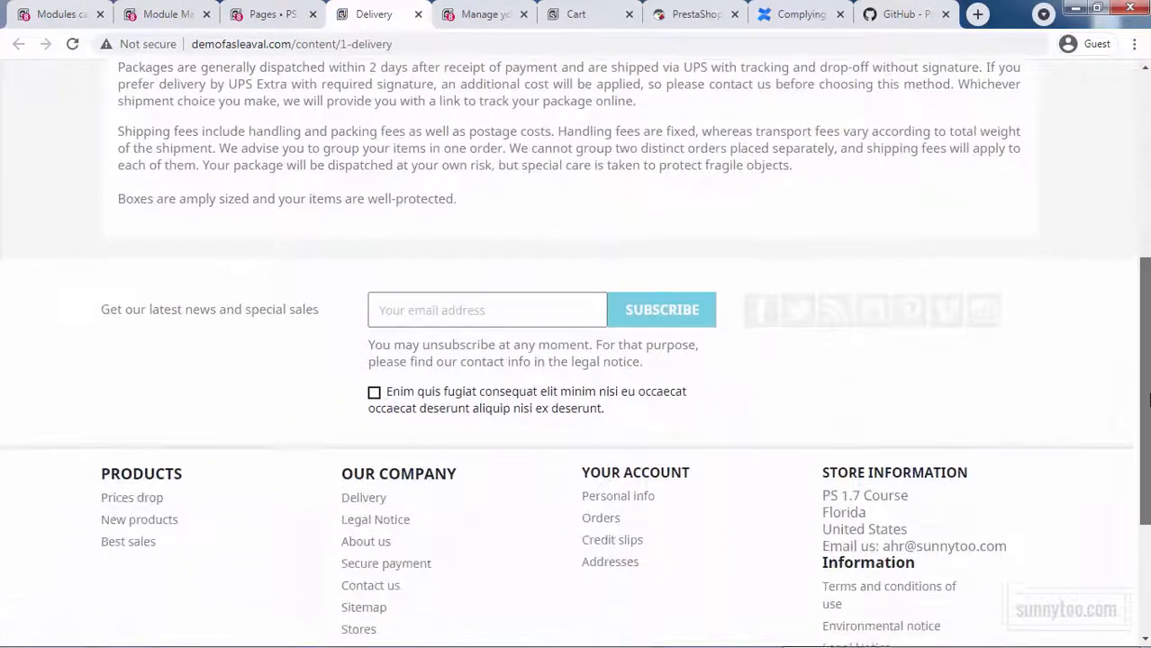
View the top of the storefront Delivery preview, then return to the admin Pages list.
{"action": "scroll", "scroll_direction": "up", "scroll_amount": 3}
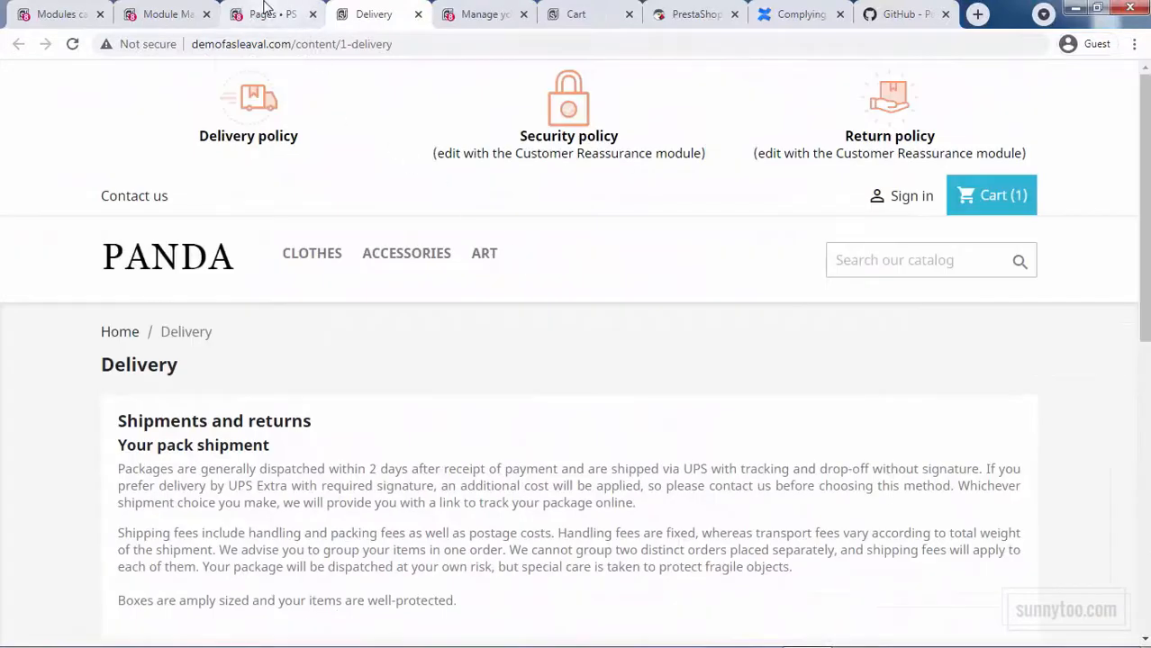
{"action": "left_click", "coordinate": [266, 14]}
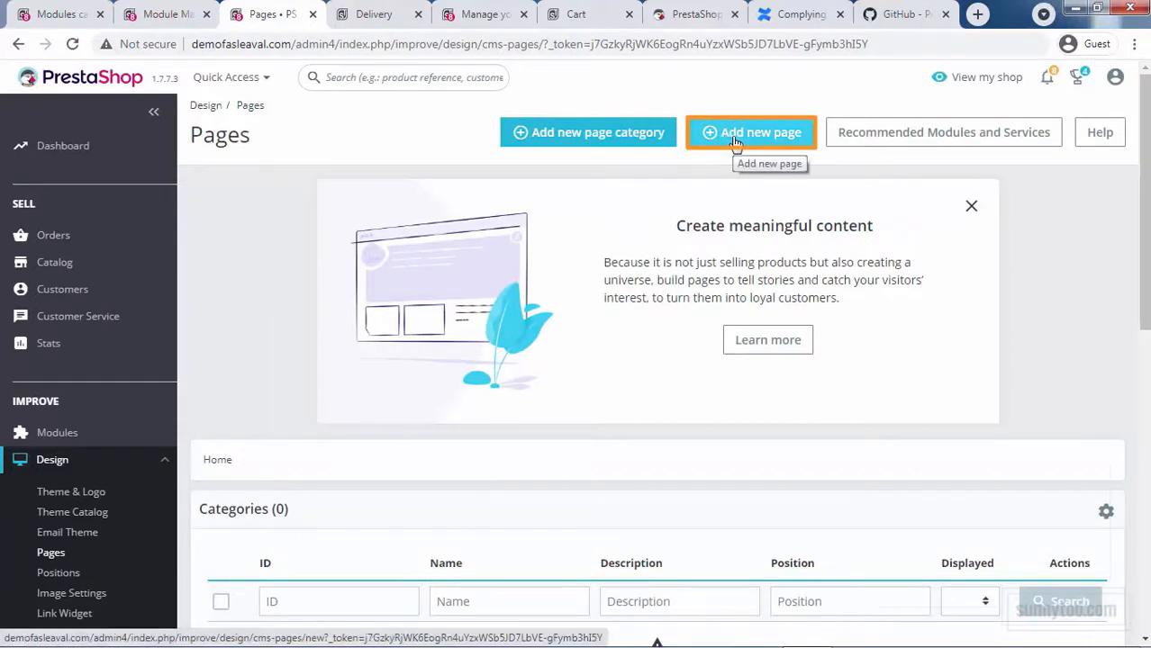
{"action": "mouse_move", "coordinate": [587, 132]}
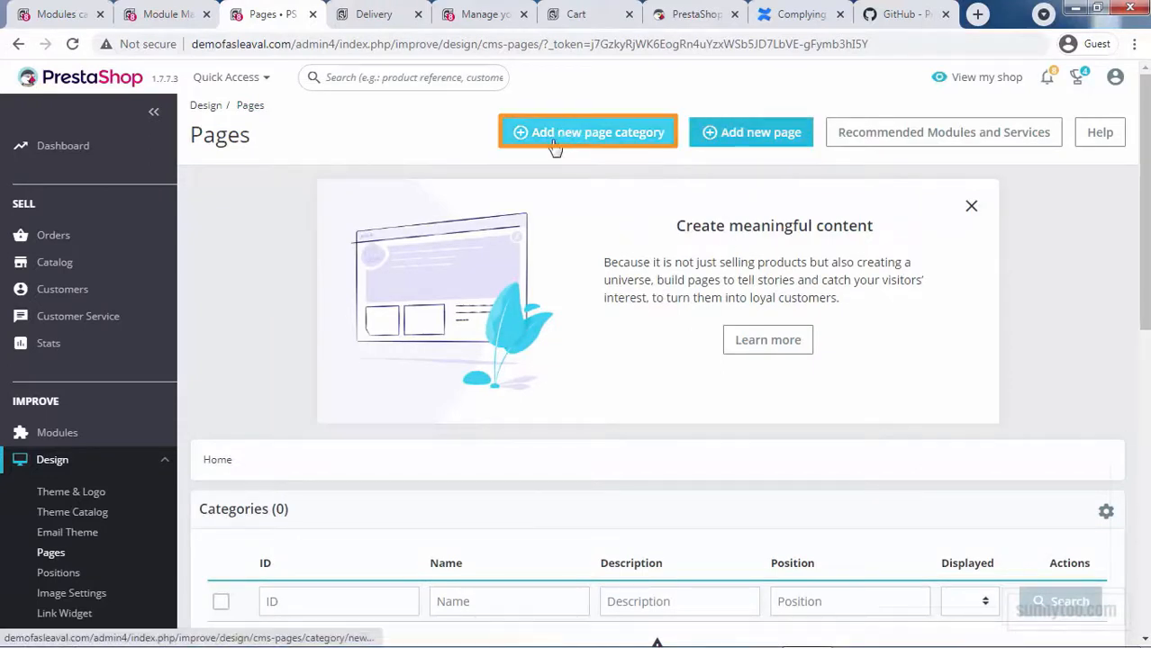
{"action": "mouse_move", "coordinate": [577, 135]}
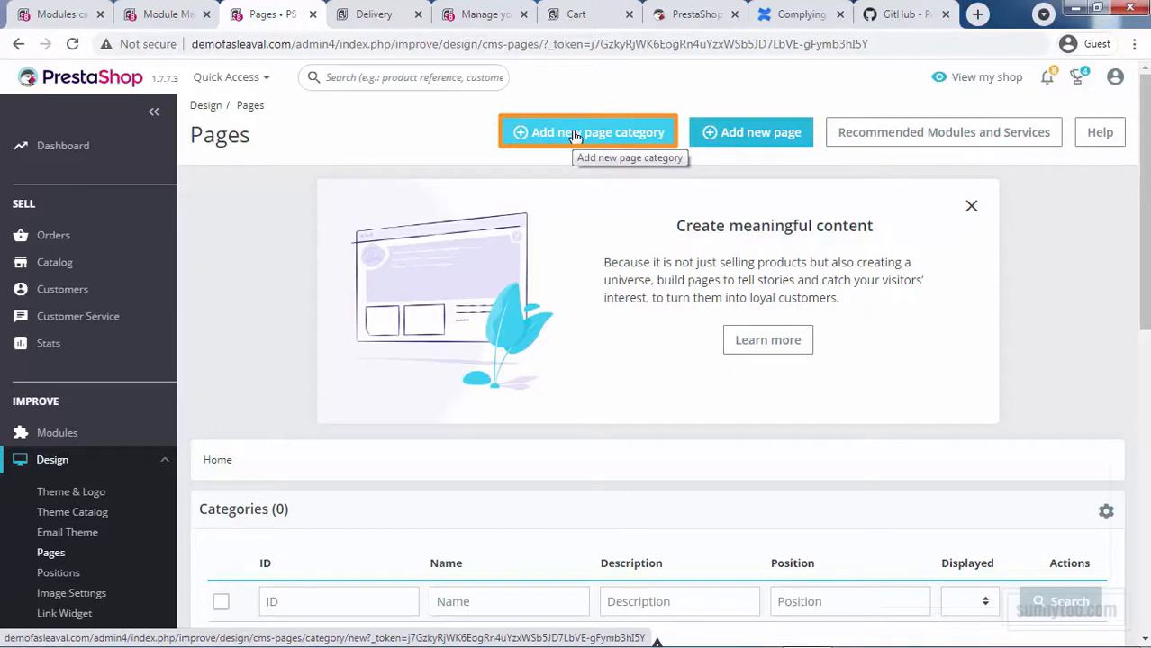
Start a new page category from Design > Pages with Add new page category.
{"action": "left_click", "coordinate": [588, 132]}
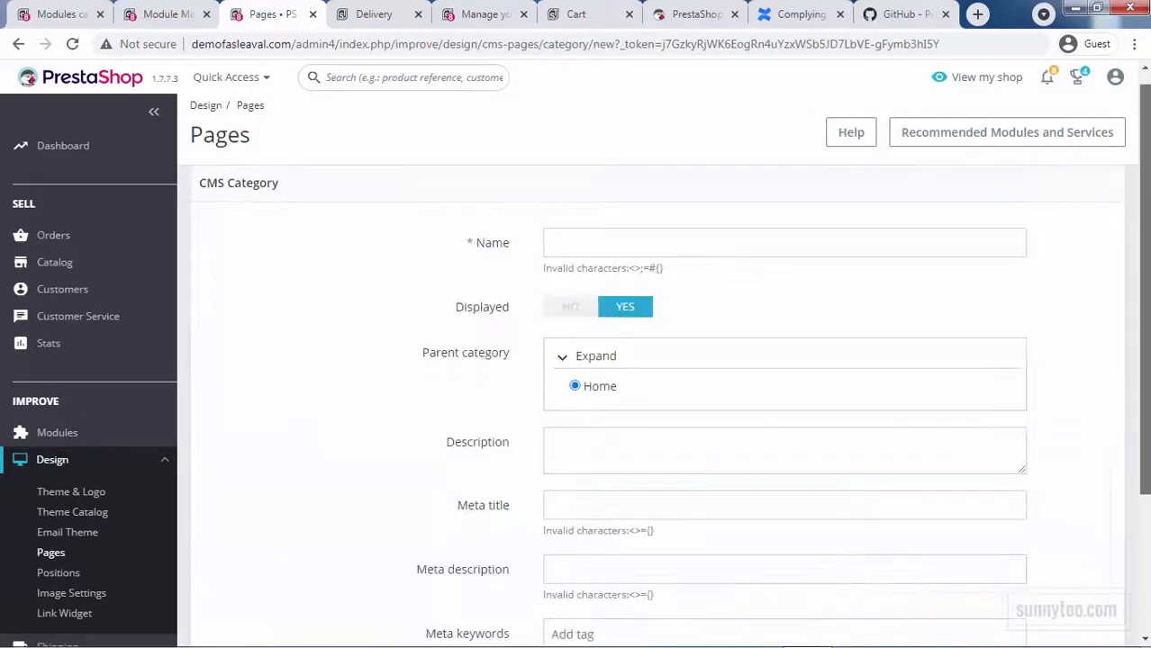